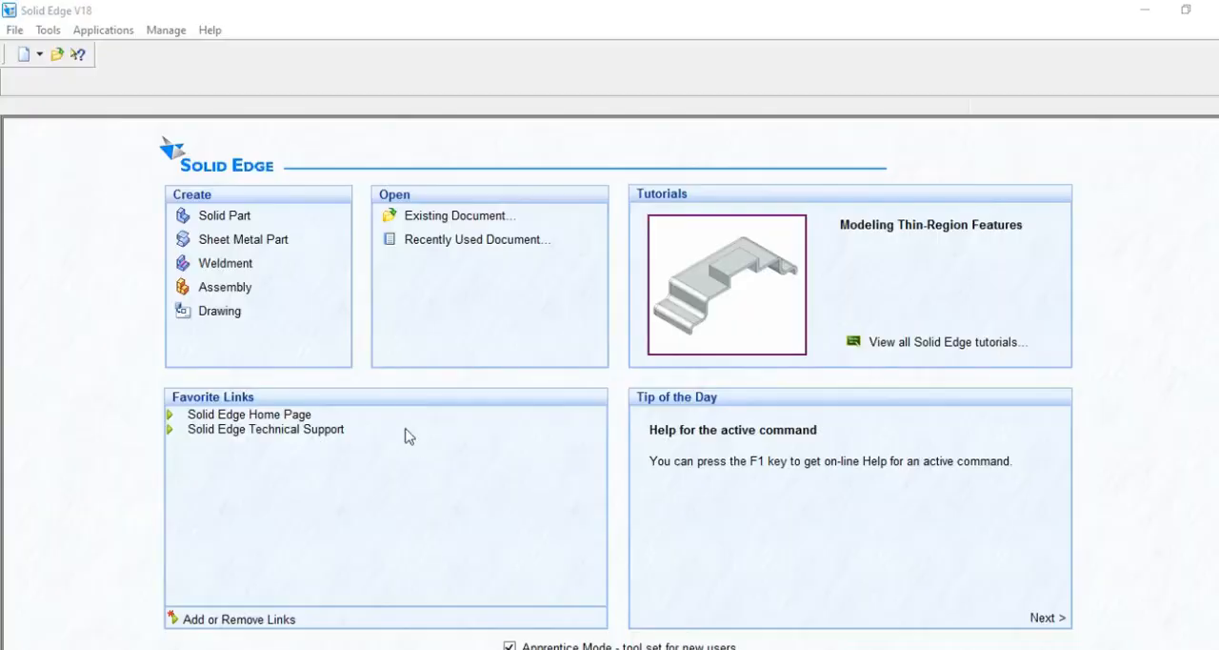
mouse_move(420, 518)
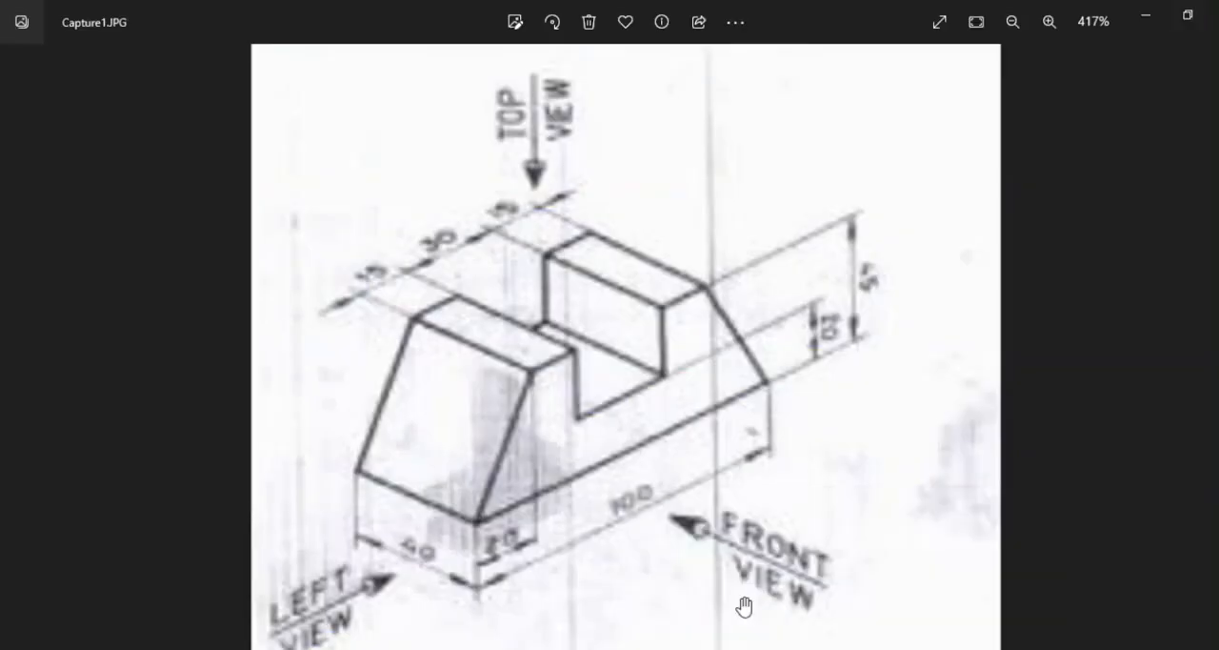
mouse_move(634, 322)
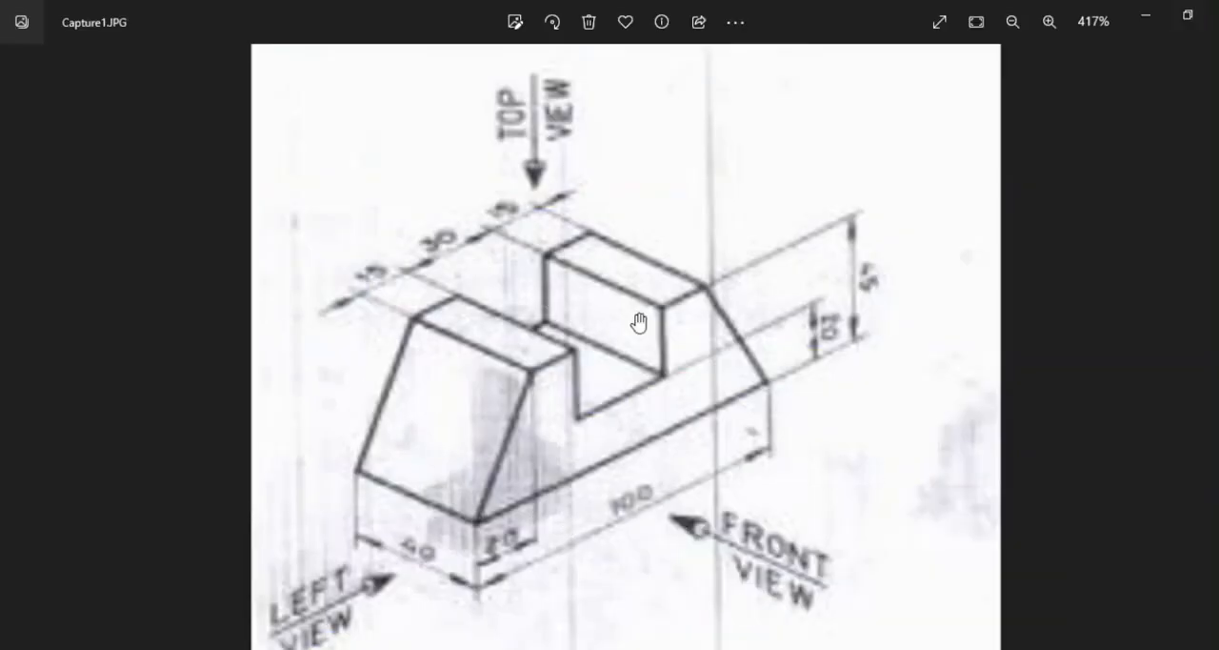
mouse_move(953, 434)
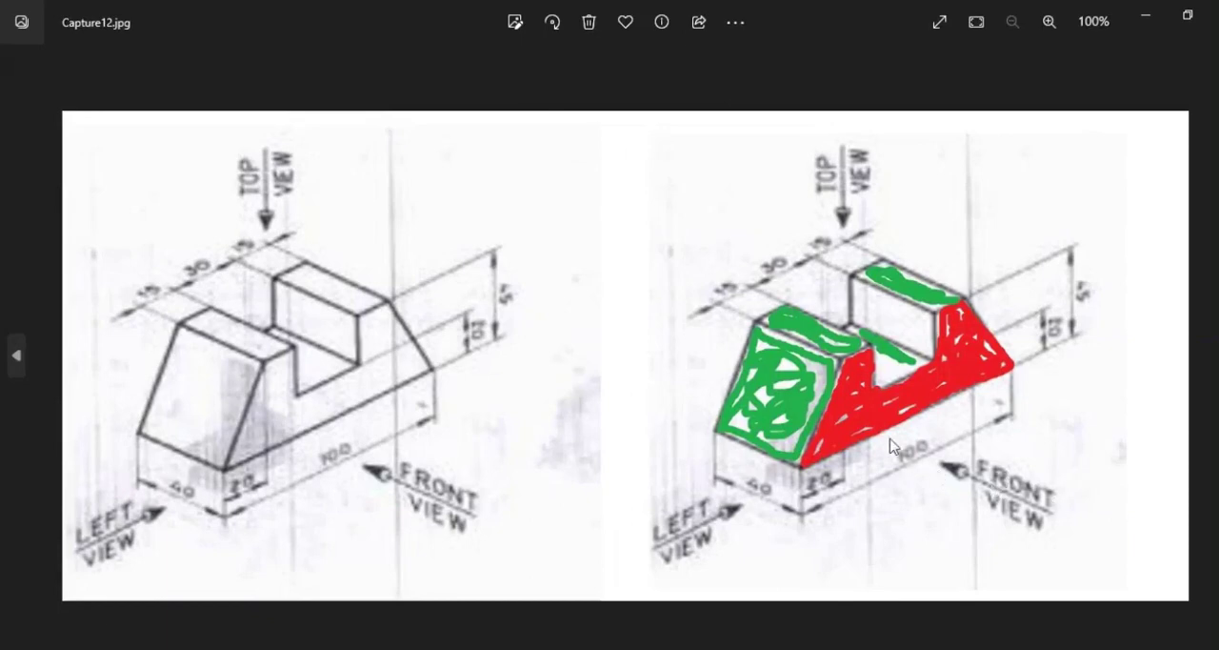
mouse_move(953, 312)
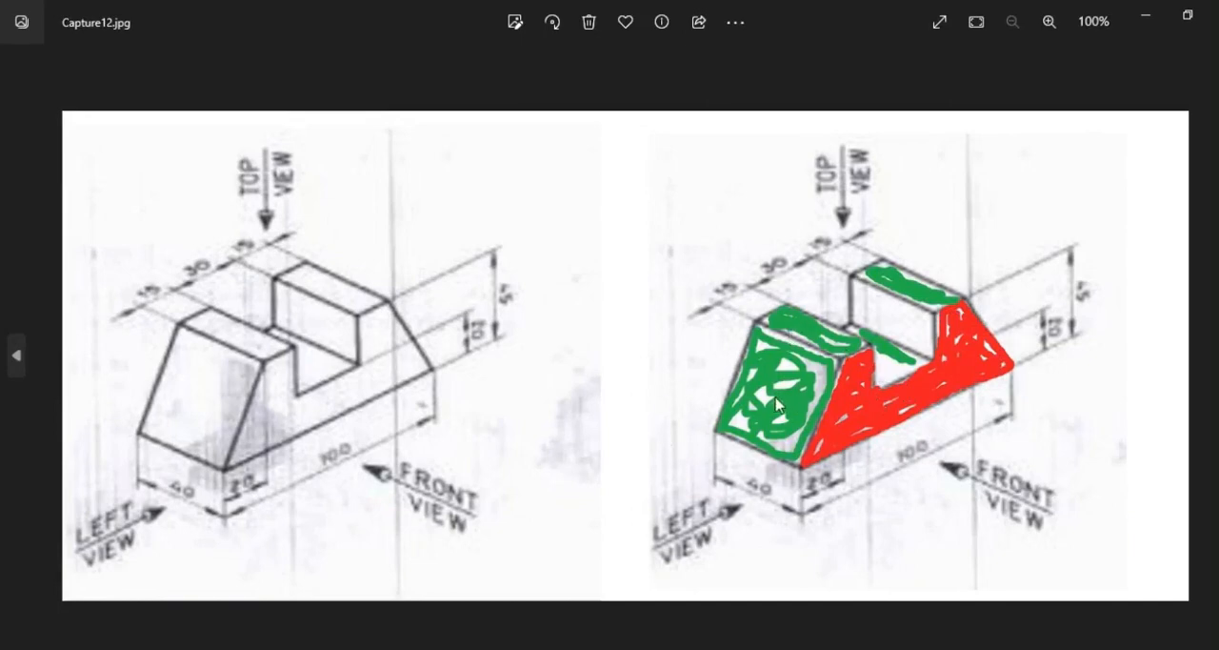
mouse_move(937, 310)
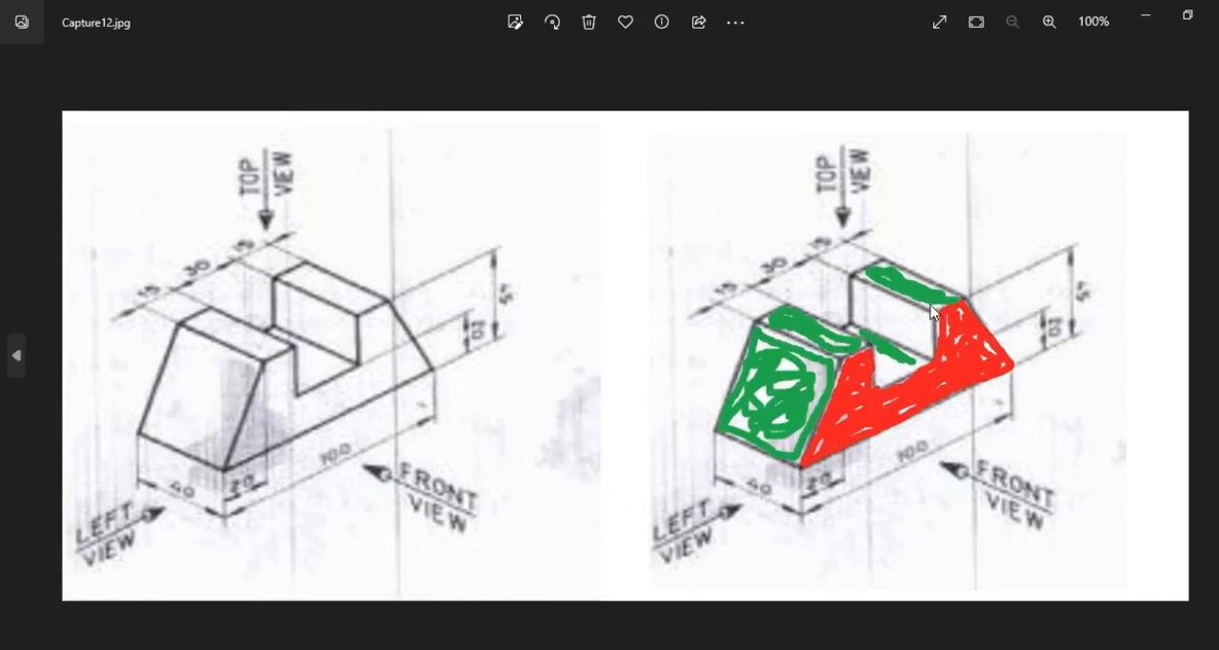
mouse_move(139, 527)
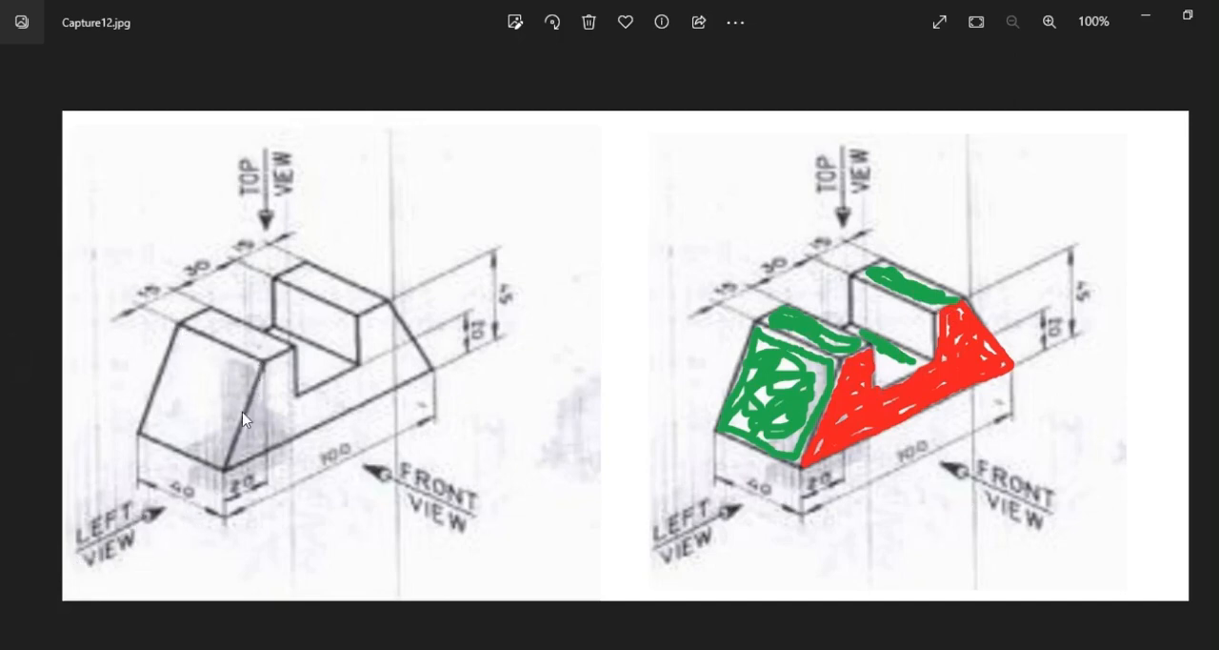
mouse_move(307, 386)
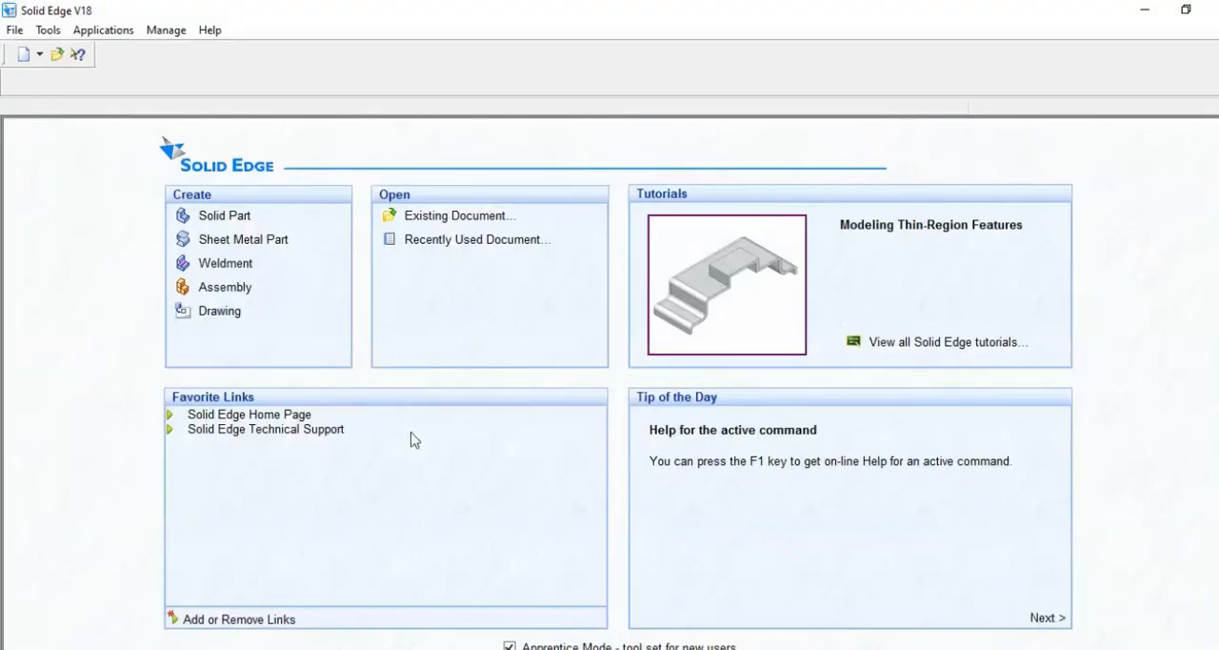
mouse_move(219, 310)
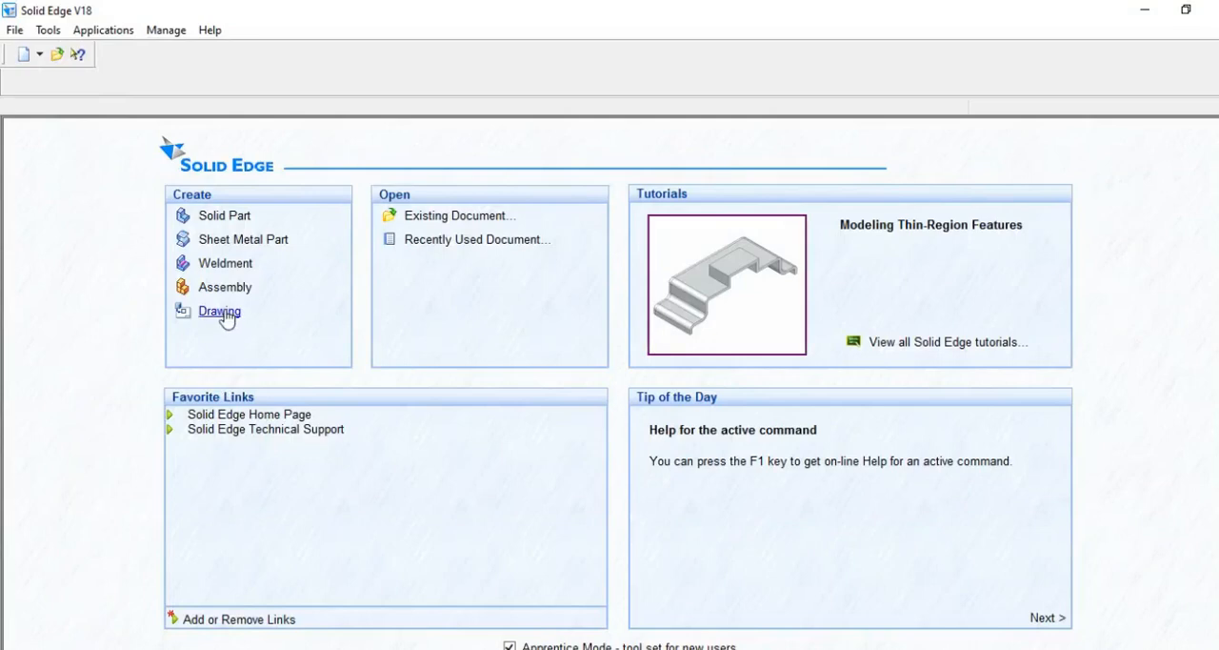
Create a new blank Draft document from the Solid Edge start screen.
click(218, 311)
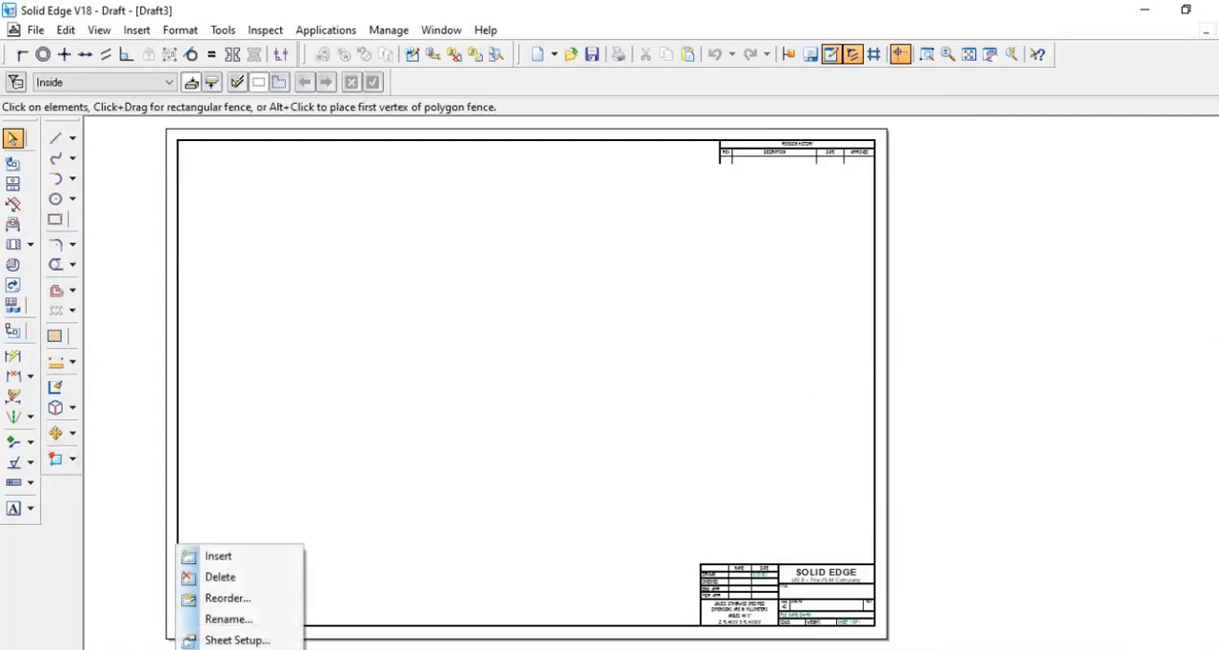
Set the sheet background to A4-Sheet, hide the background, and fit the sheet.
click(236, 641)
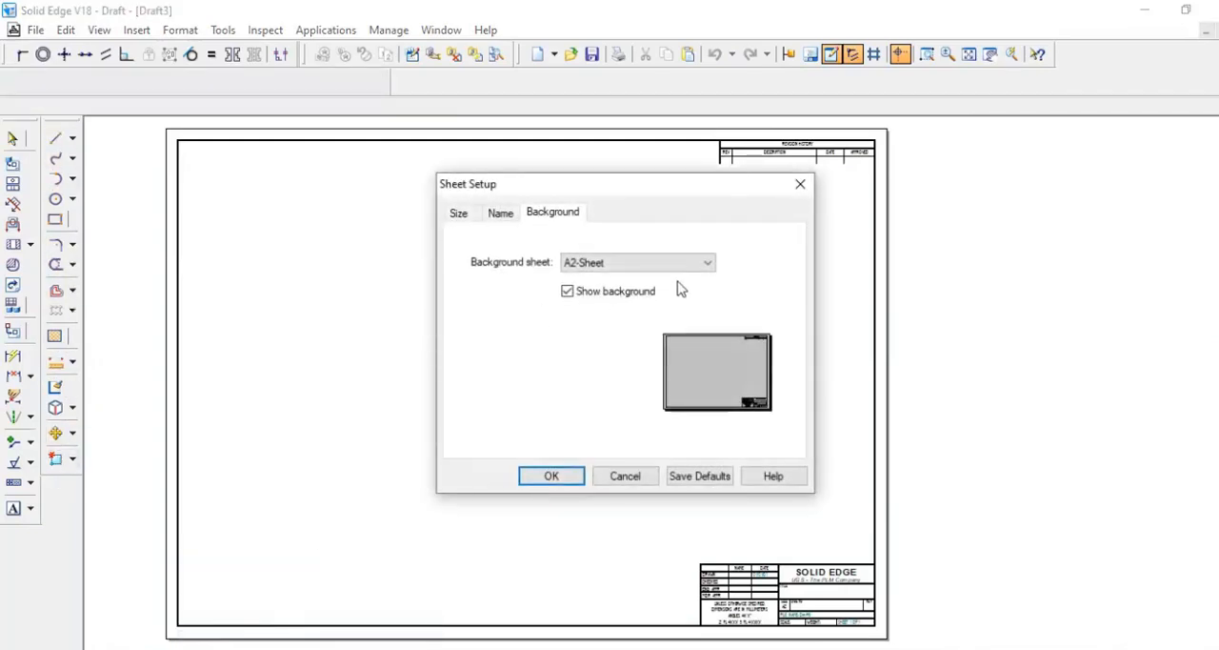
click(636, 262)
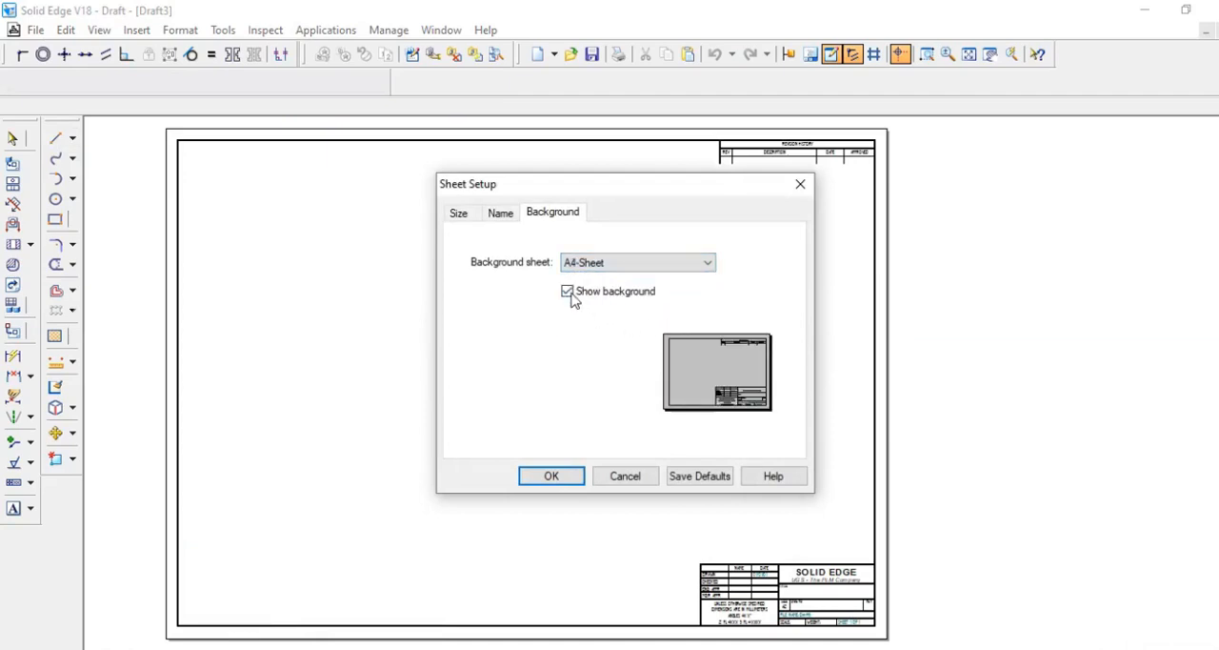
click(551, 475)
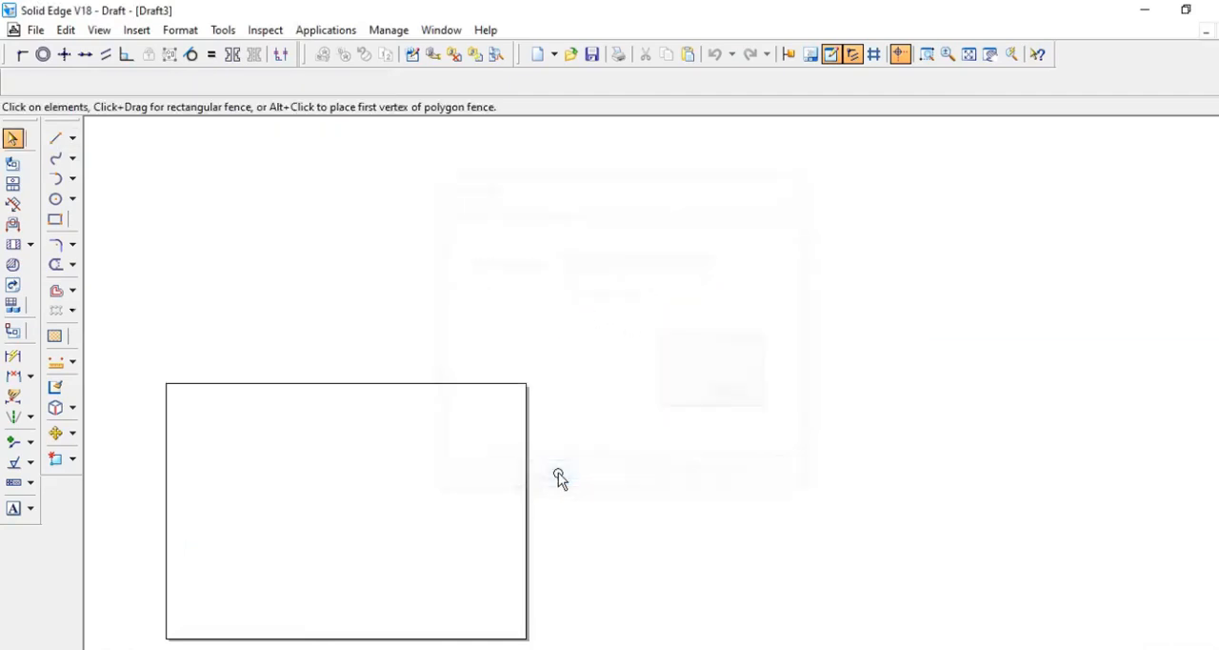
click(968, 55)
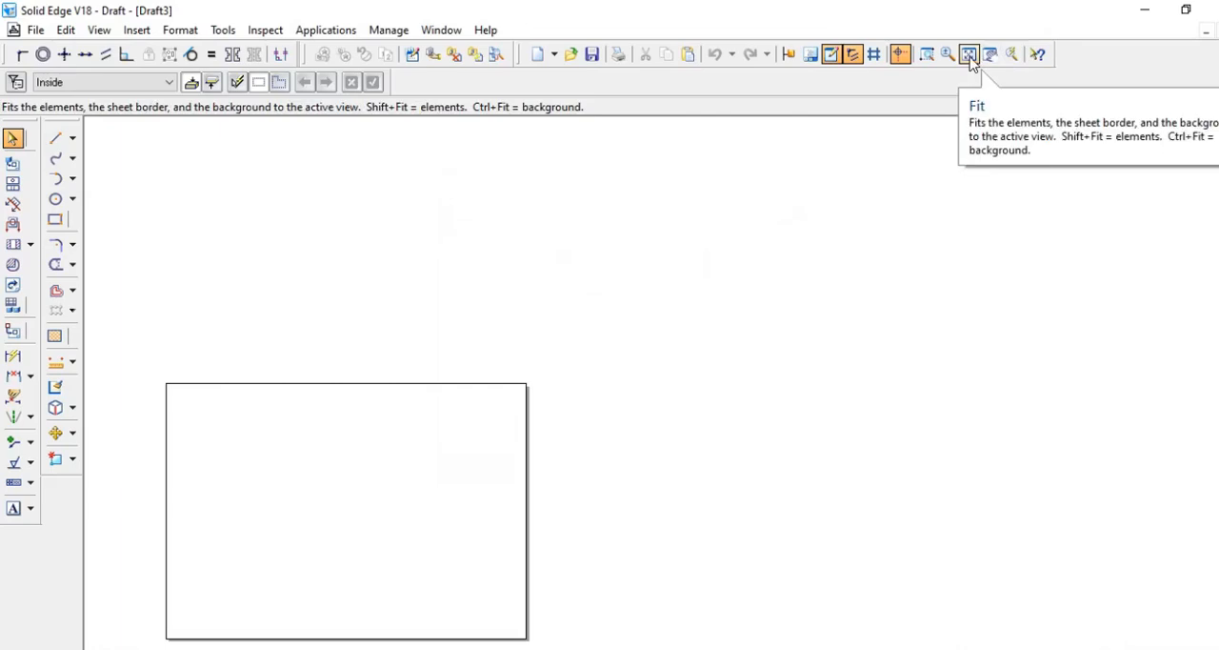
click(969, 53)
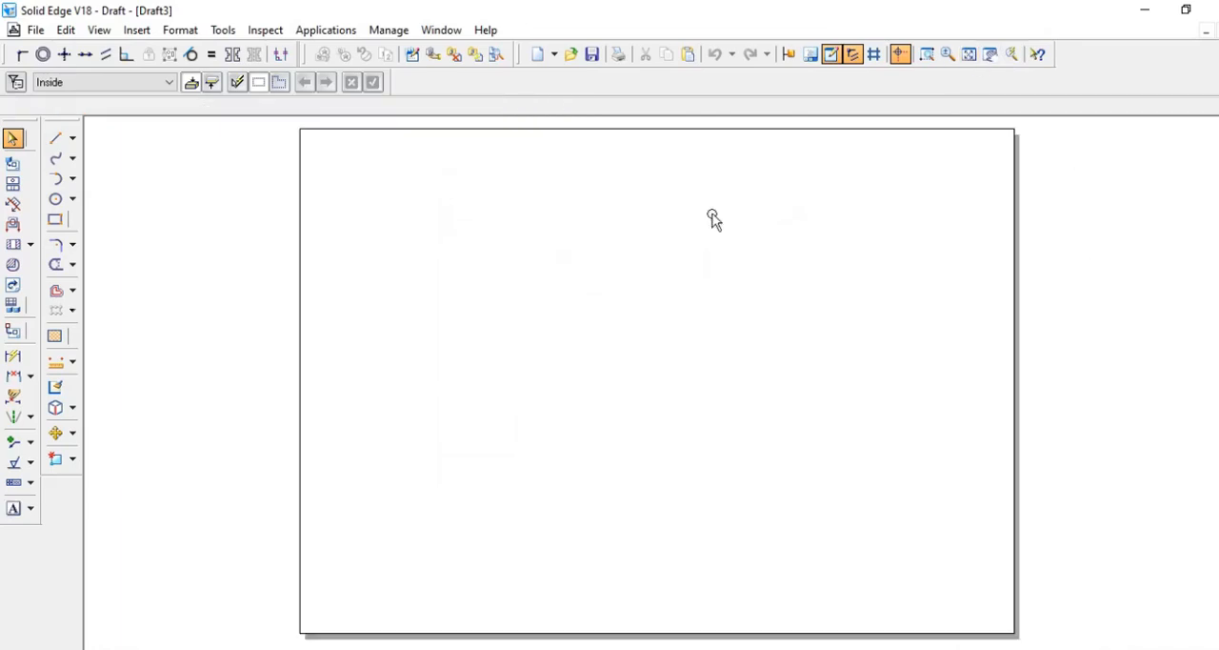
Draw a long horizontal reference line across the lower middle of the sheet.
click(57, 138)
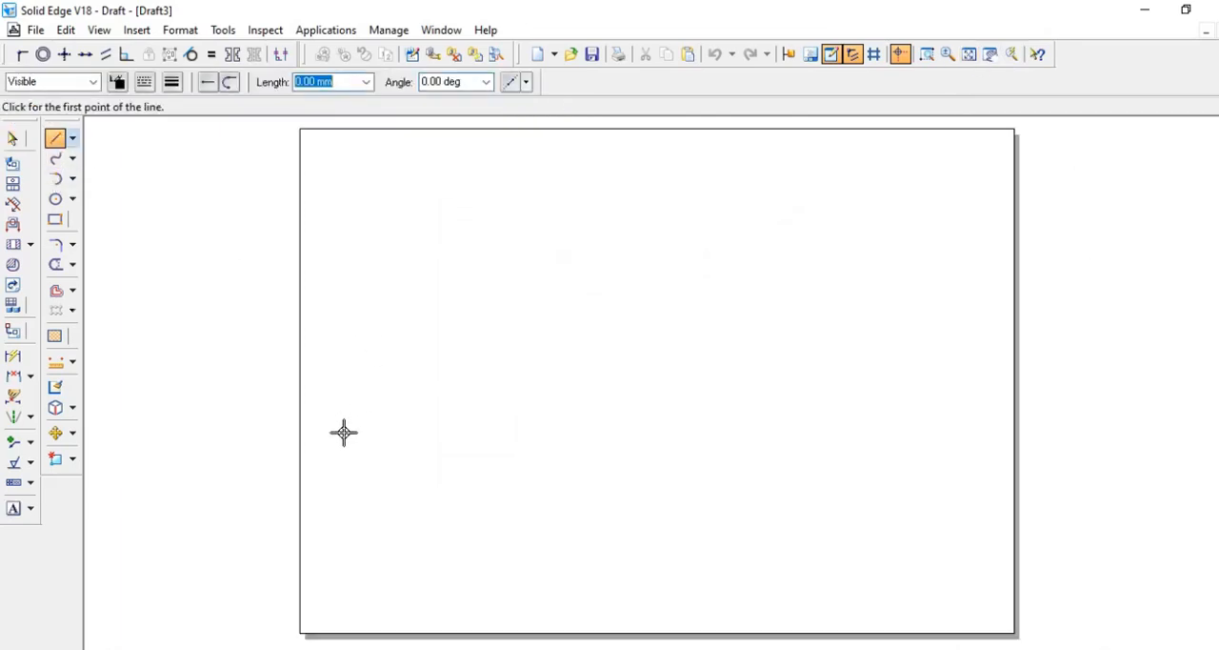
click(346, 431)
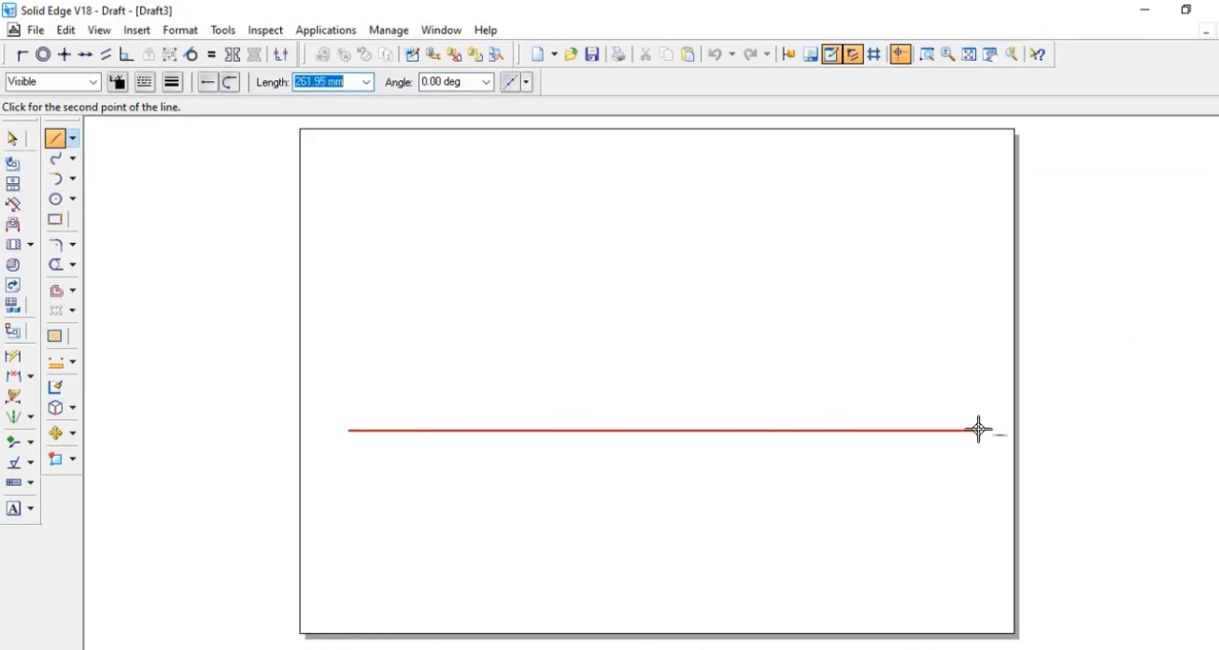
click(975, 429)
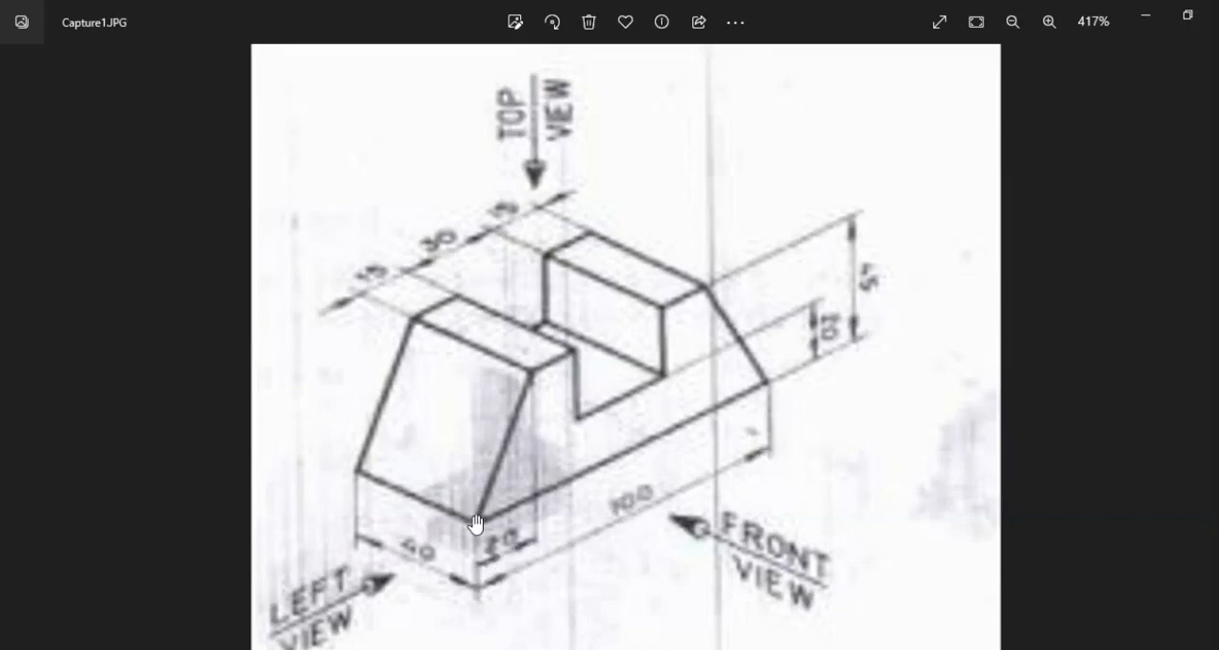
mouse_move(502, 568)
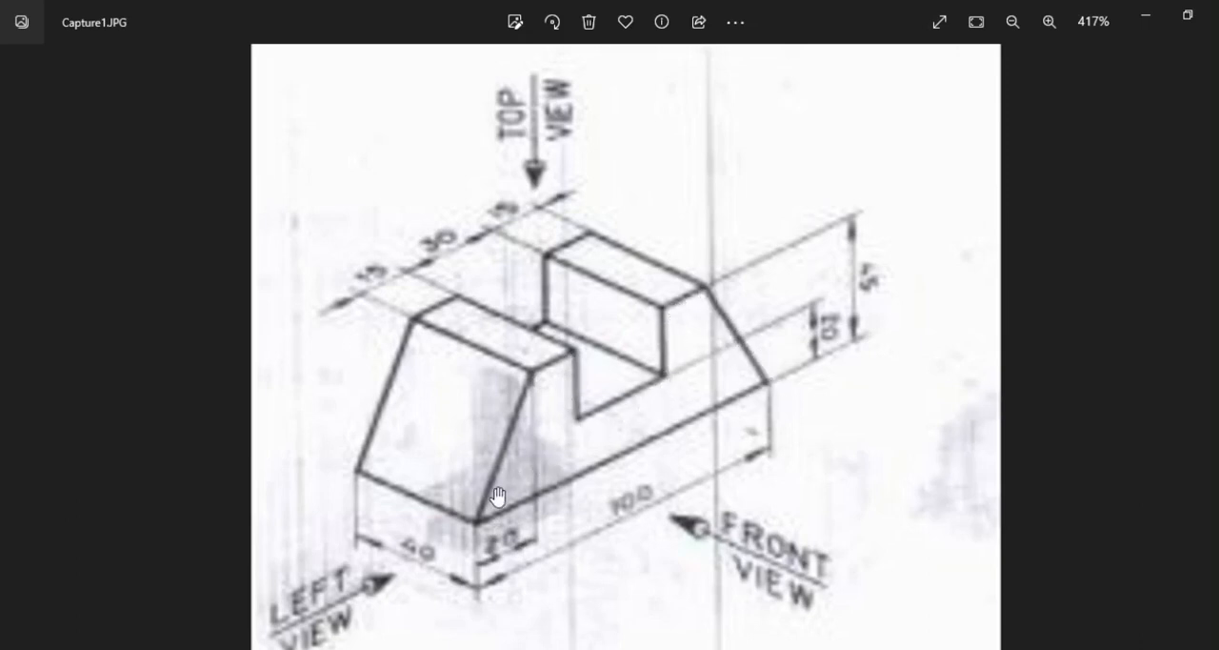
mouse_move(498, 587)
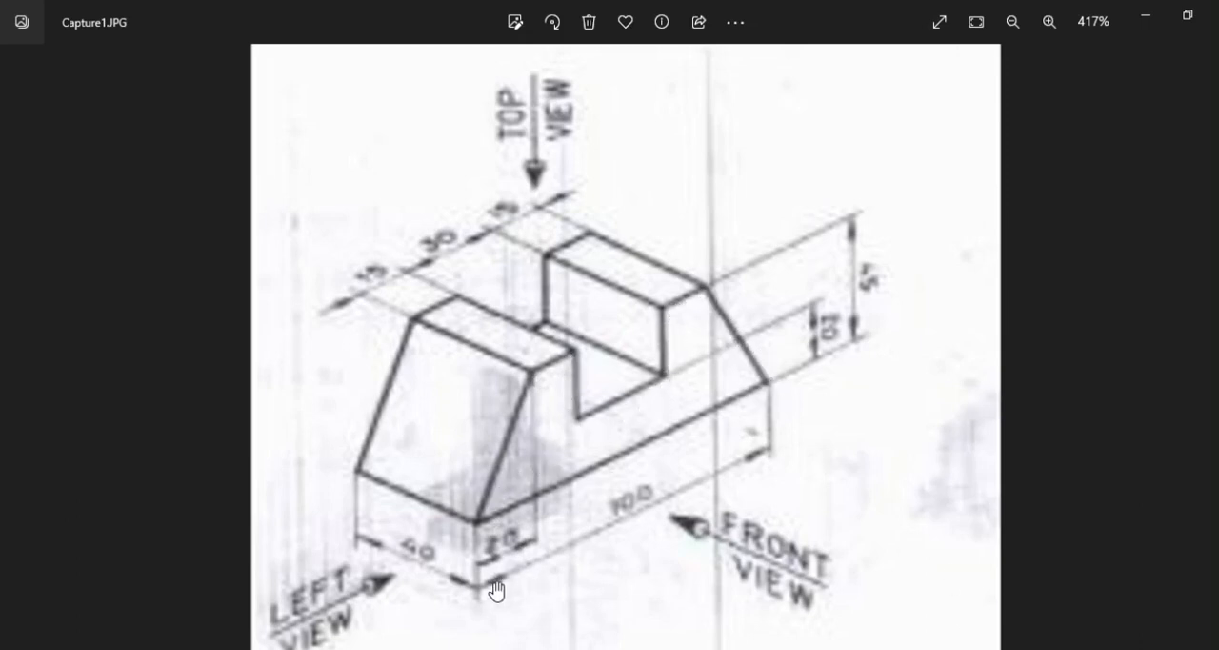
mouse_move(610, 534)
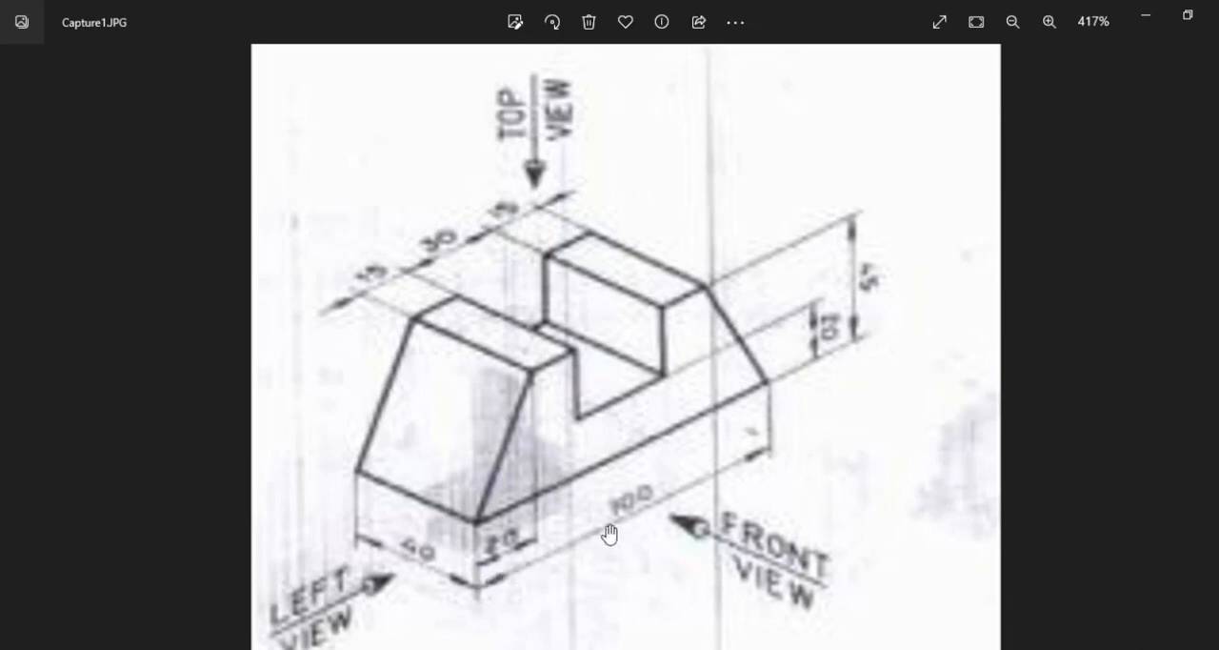
mouse_move(855, 303)
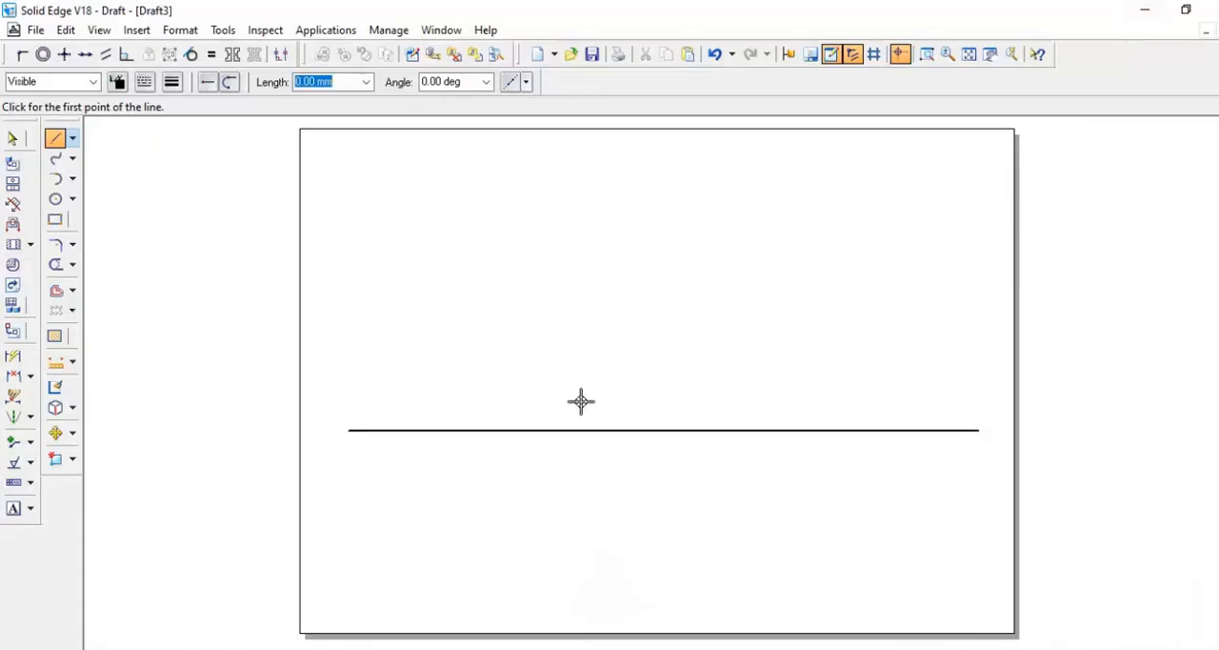
mouse_move(376, 400)
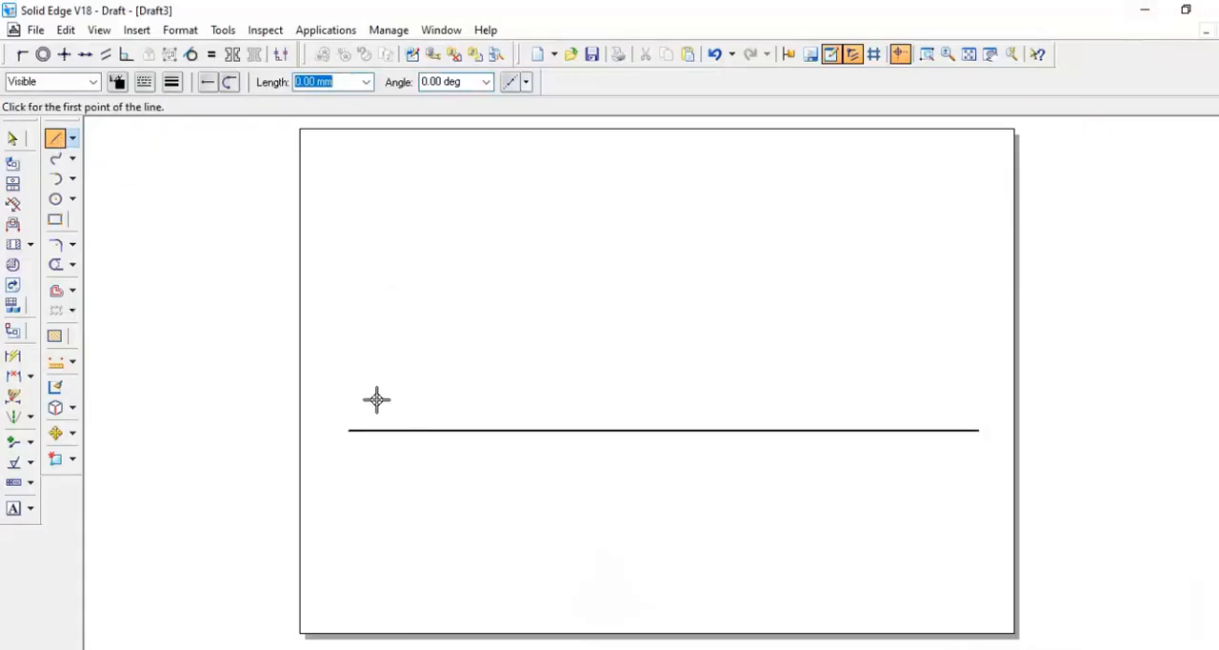
Draw a 100 mm base edge, a 20 mm side and a sloping closing edge.
click(381, 394)
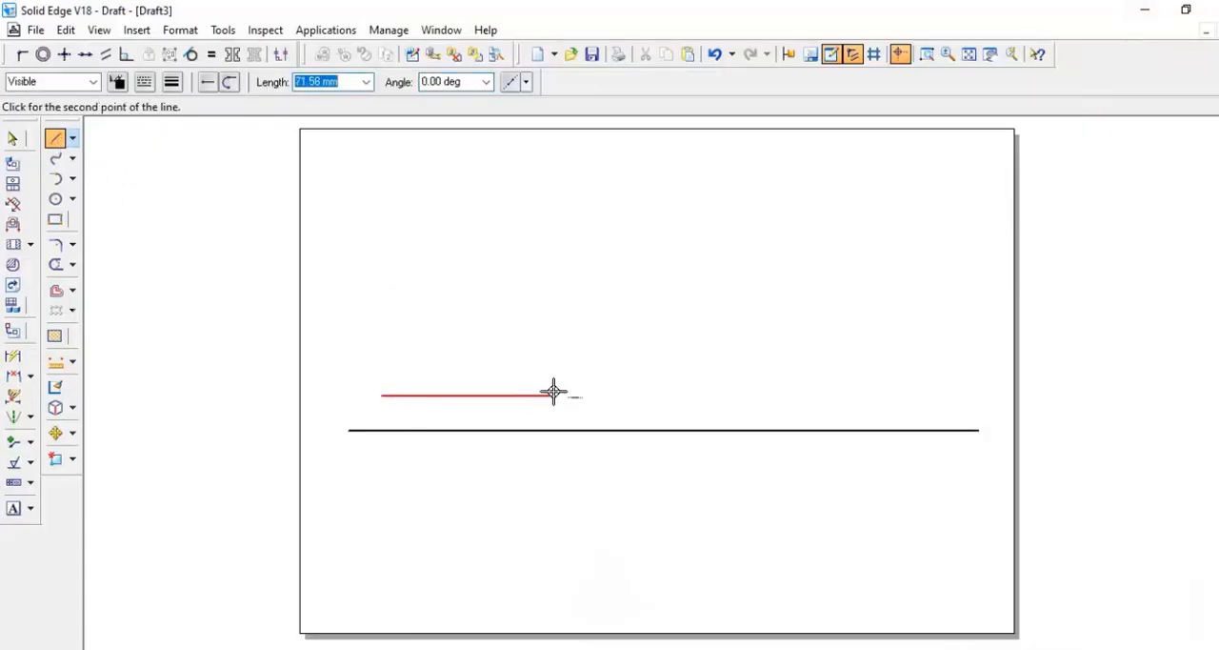
text(100)
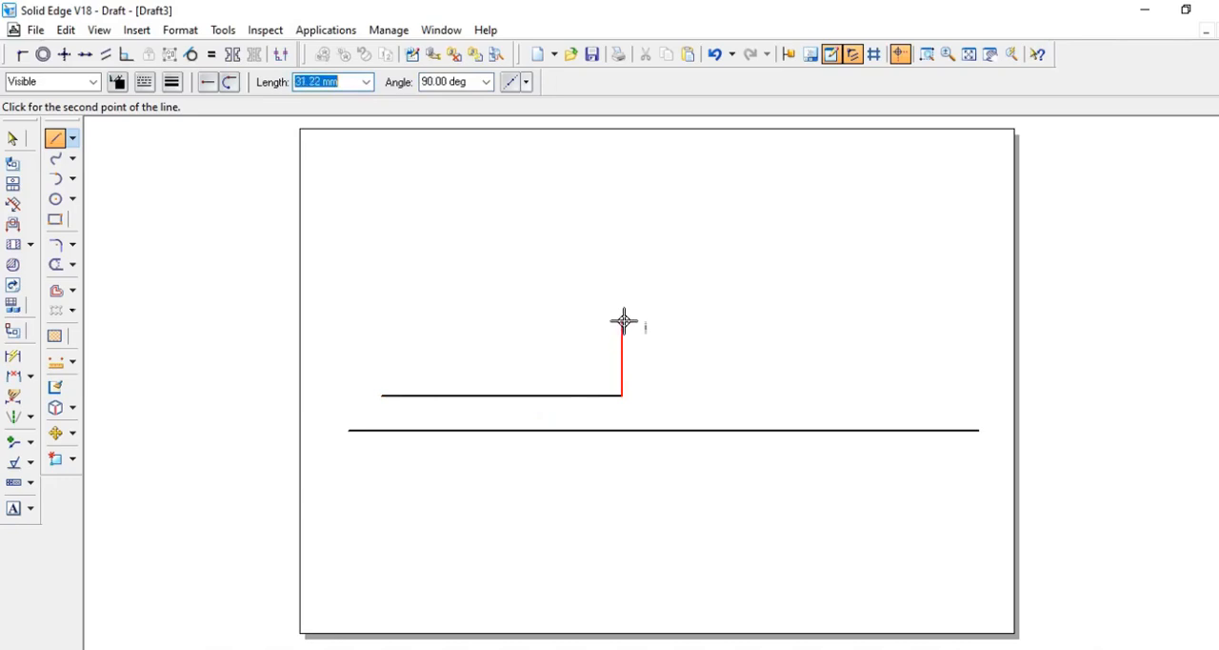
mouse_move(622, 315)
text(45)
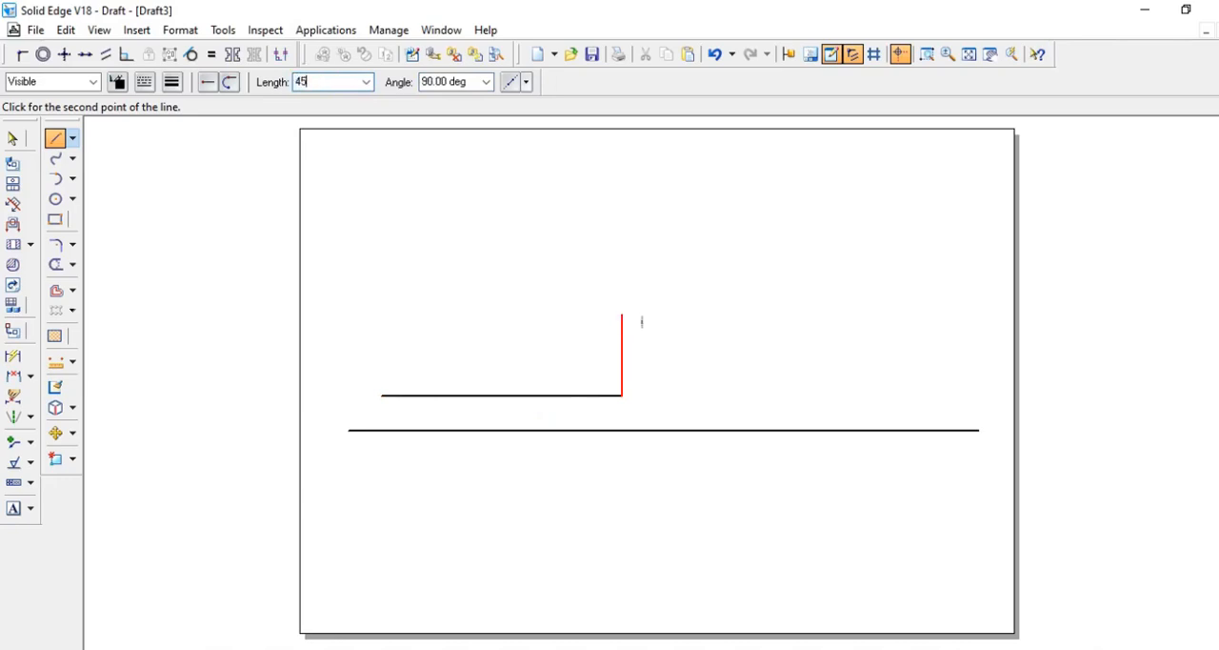
mouse_move(515, 278)
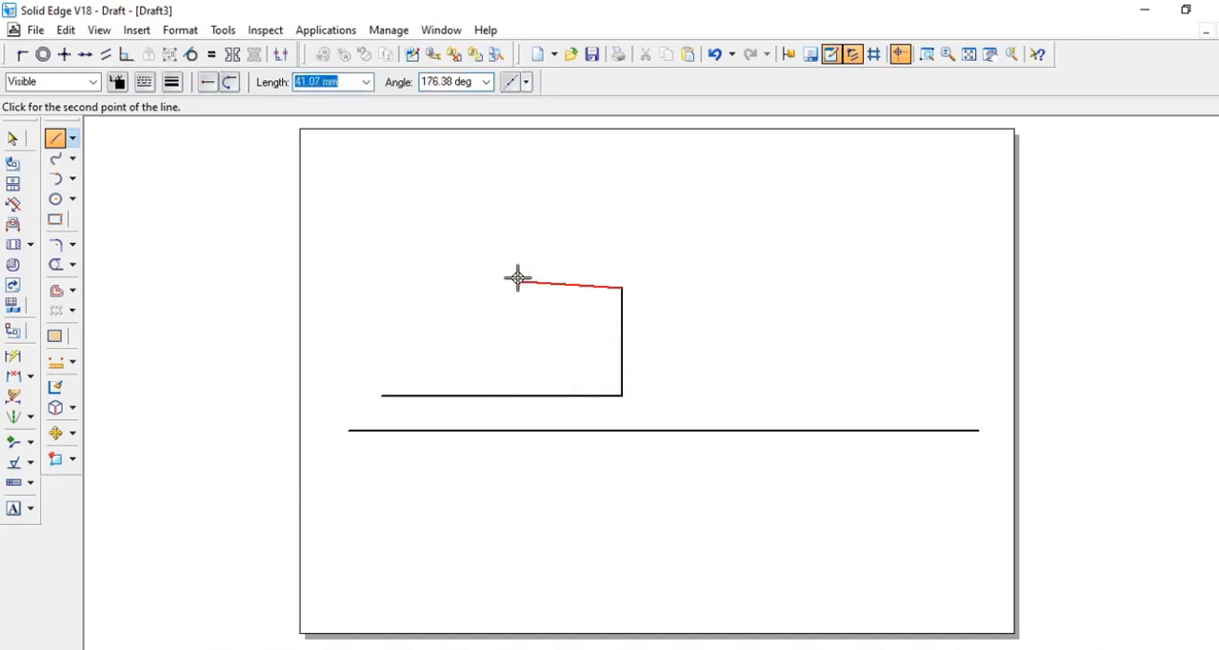
mouse_move(548, 288)
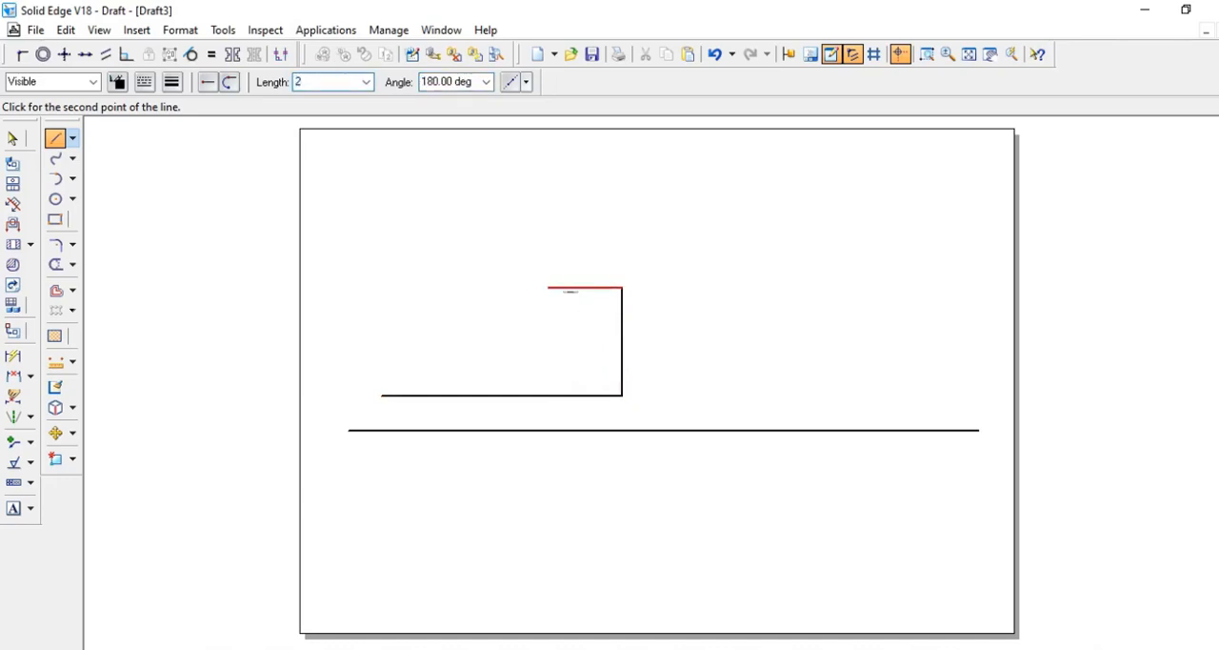
text(20)
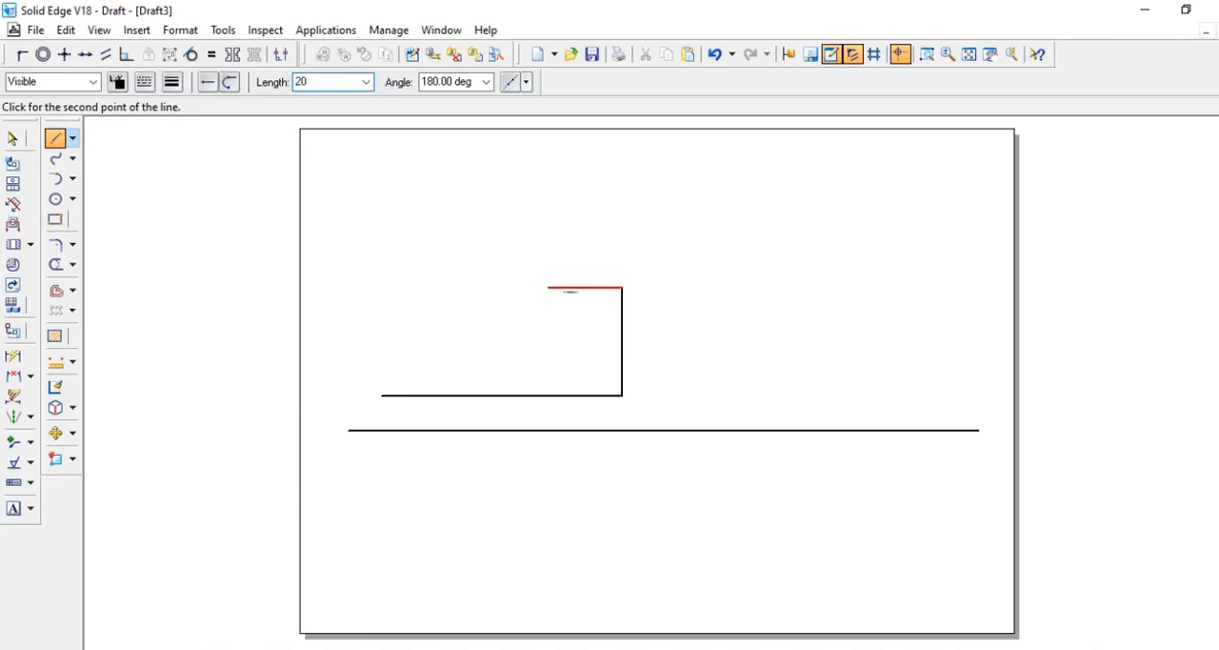
mouse_move(618, 401)
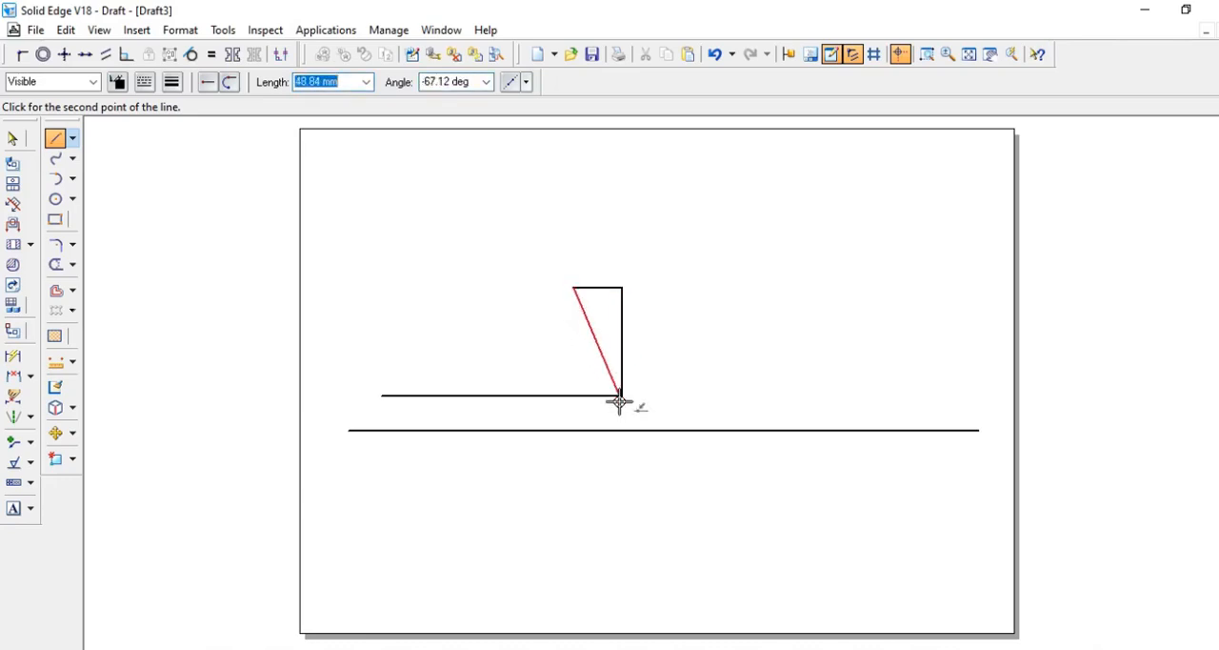
click(619, 403)
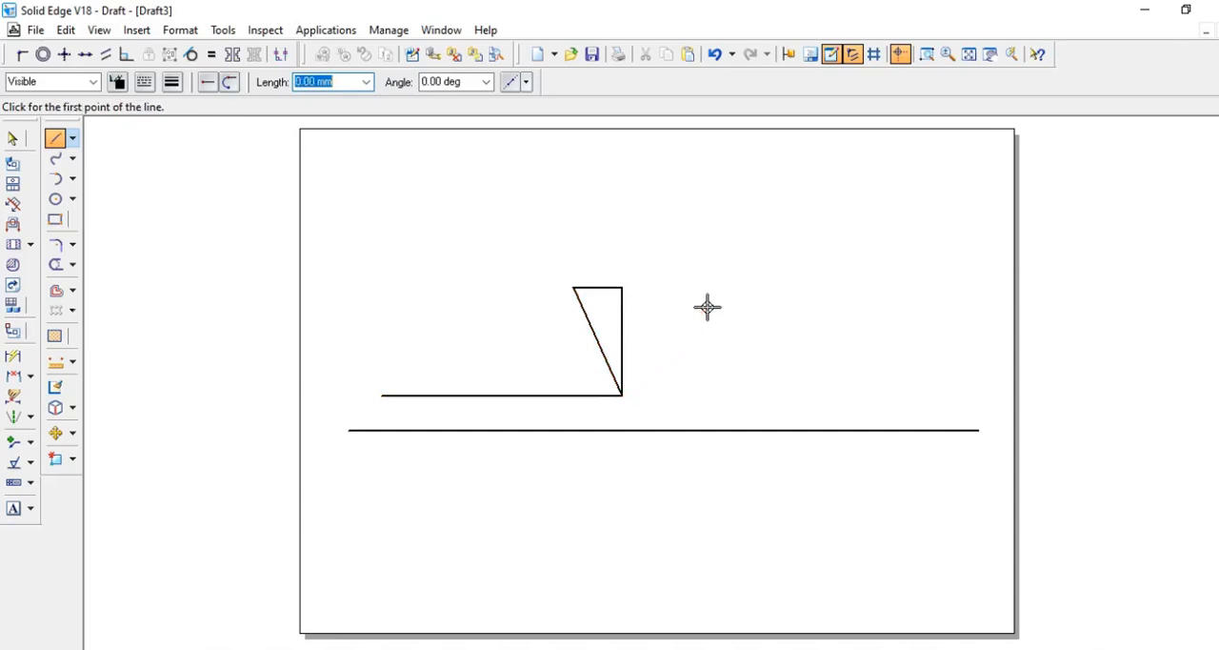
Add the 20 mm top edge at upper left and trim the leftover segment.
click(383, 400)
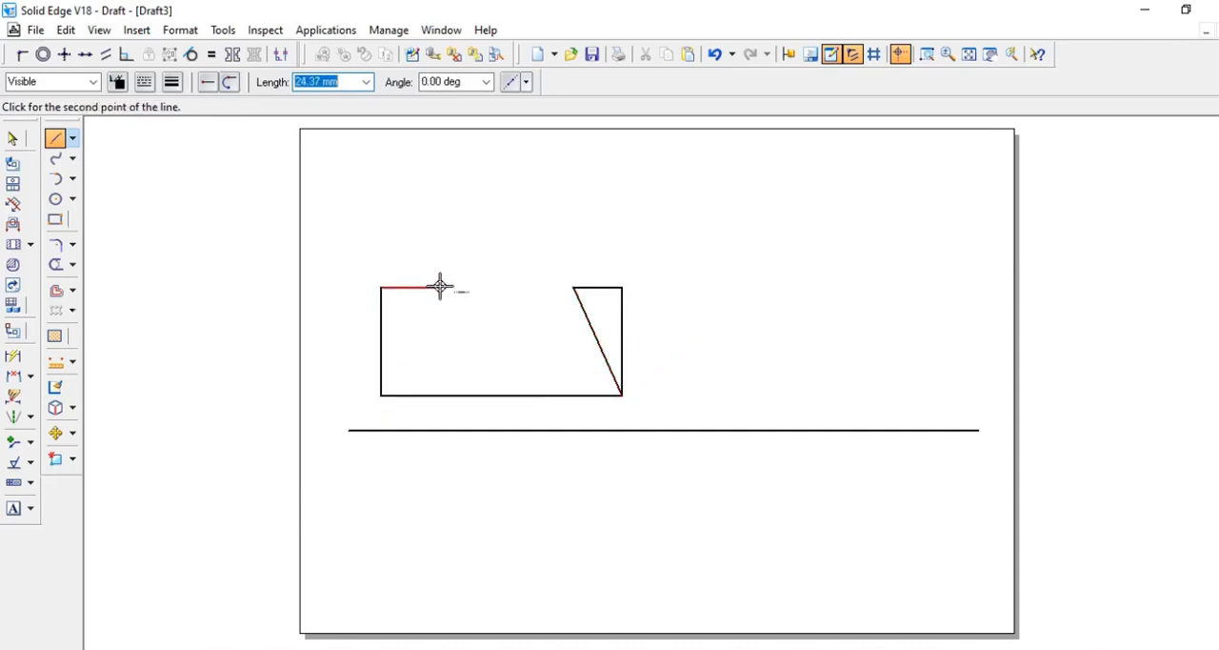
text(20)
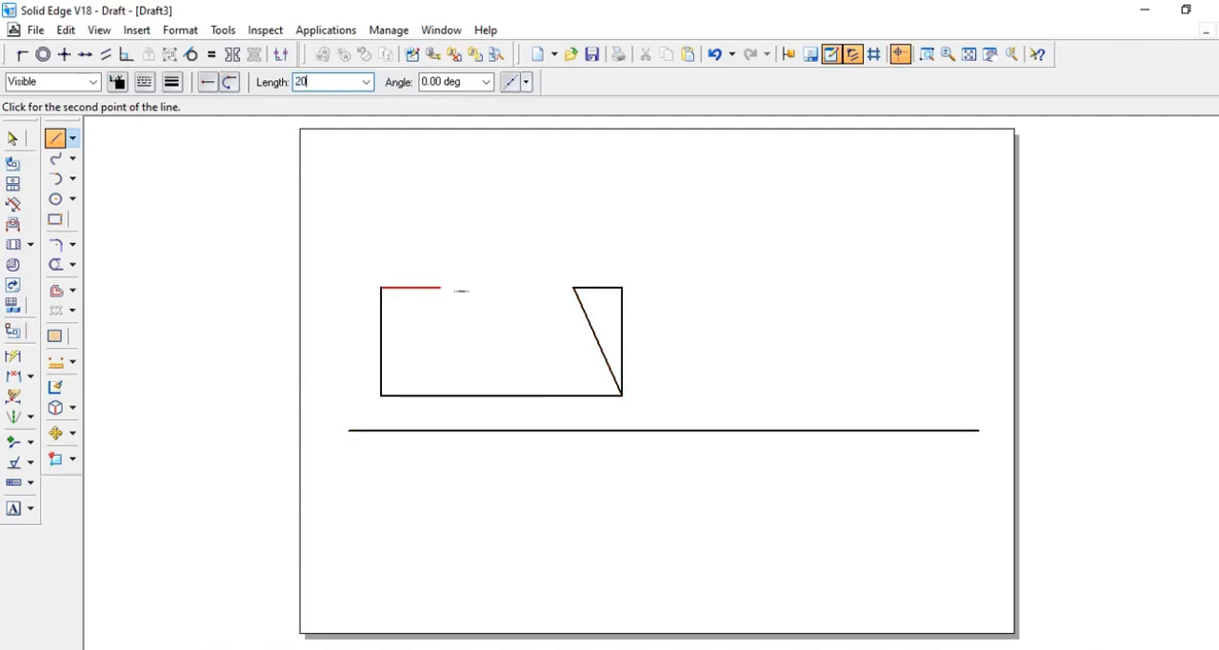
key(Tab)
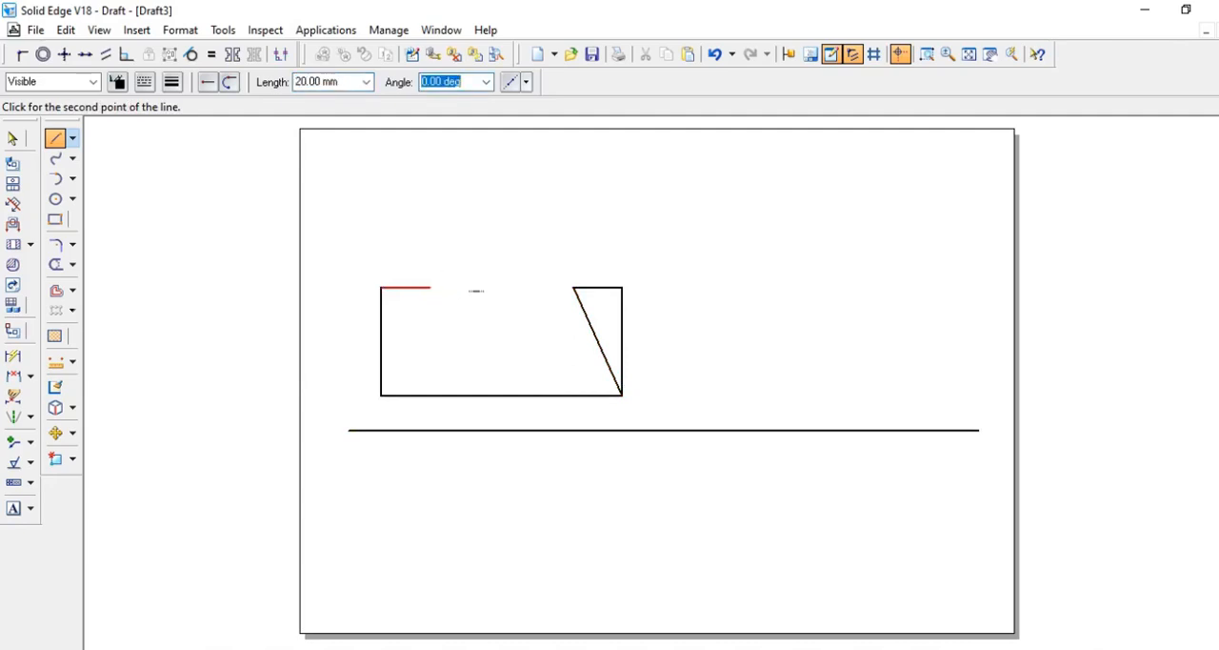
mouse_move(384, 364)
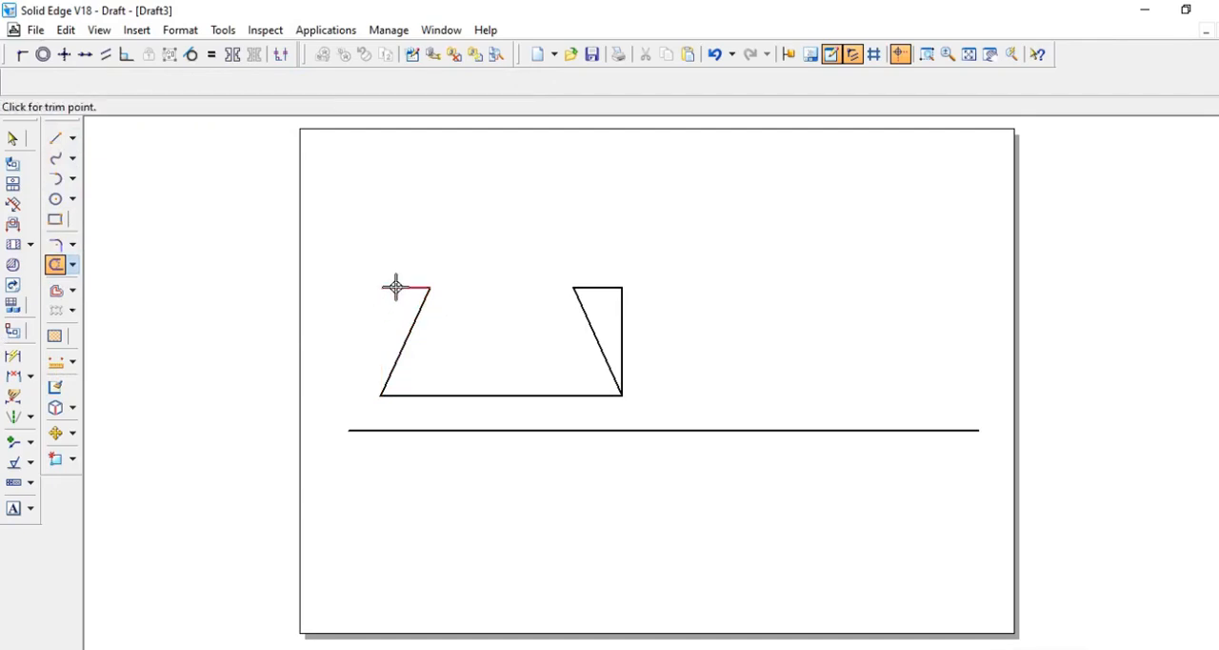
click(393, 286)
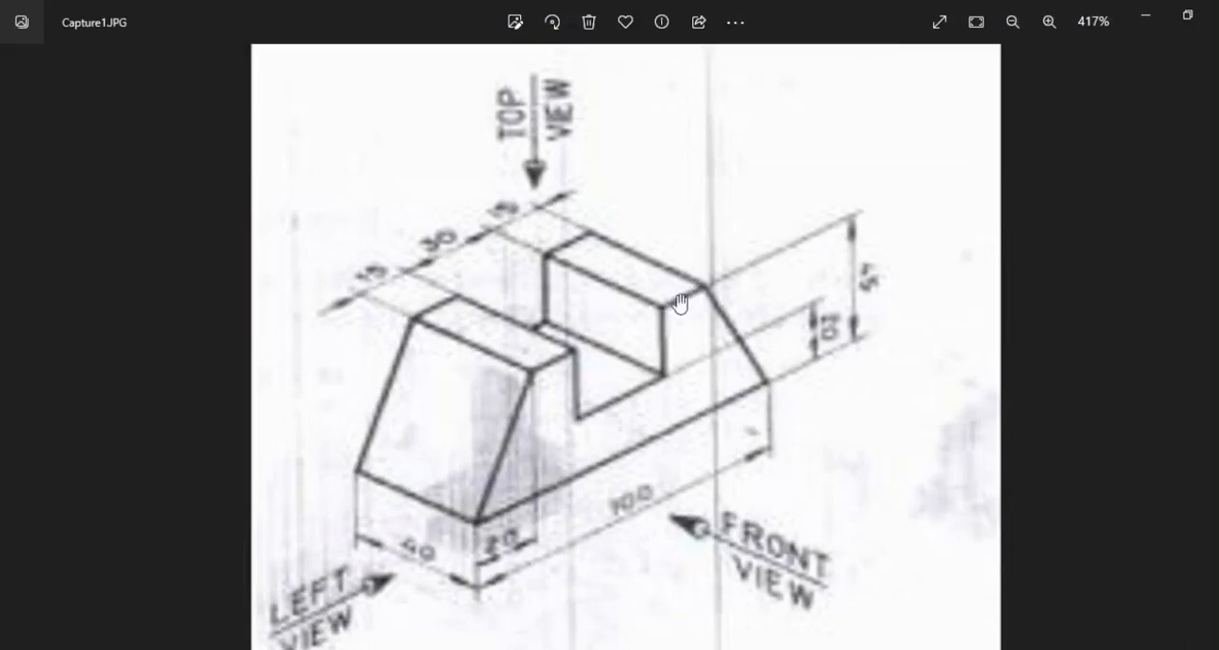
mouse_move(516, 217)
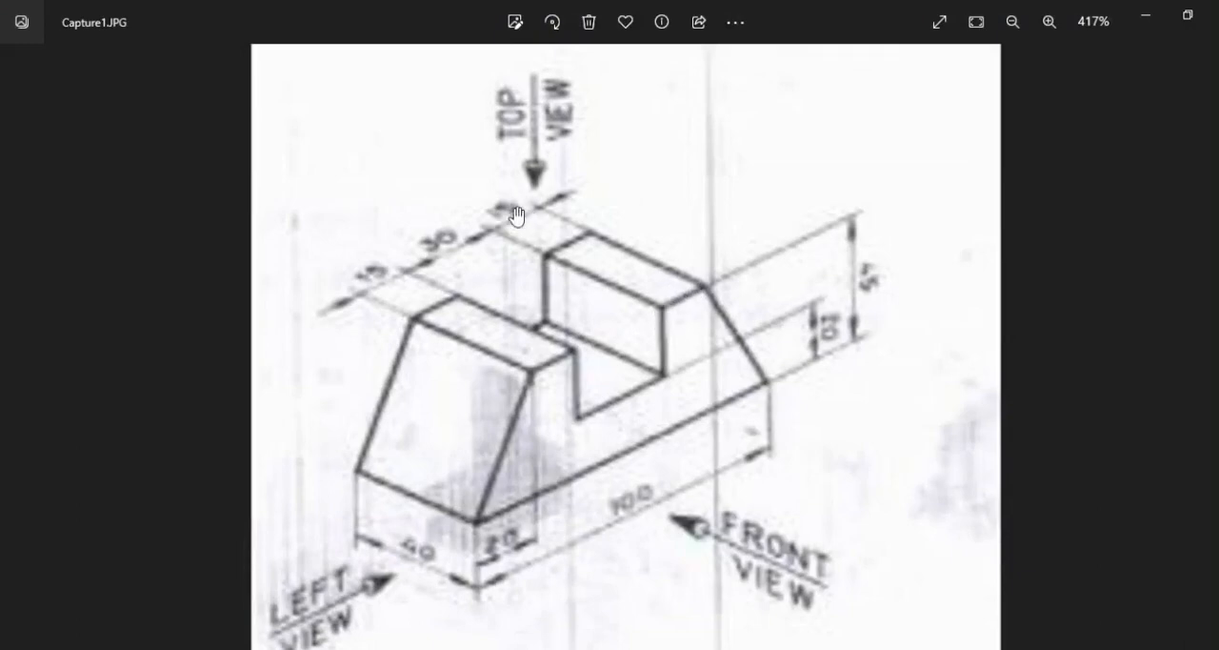
mouse_move(701, 291)
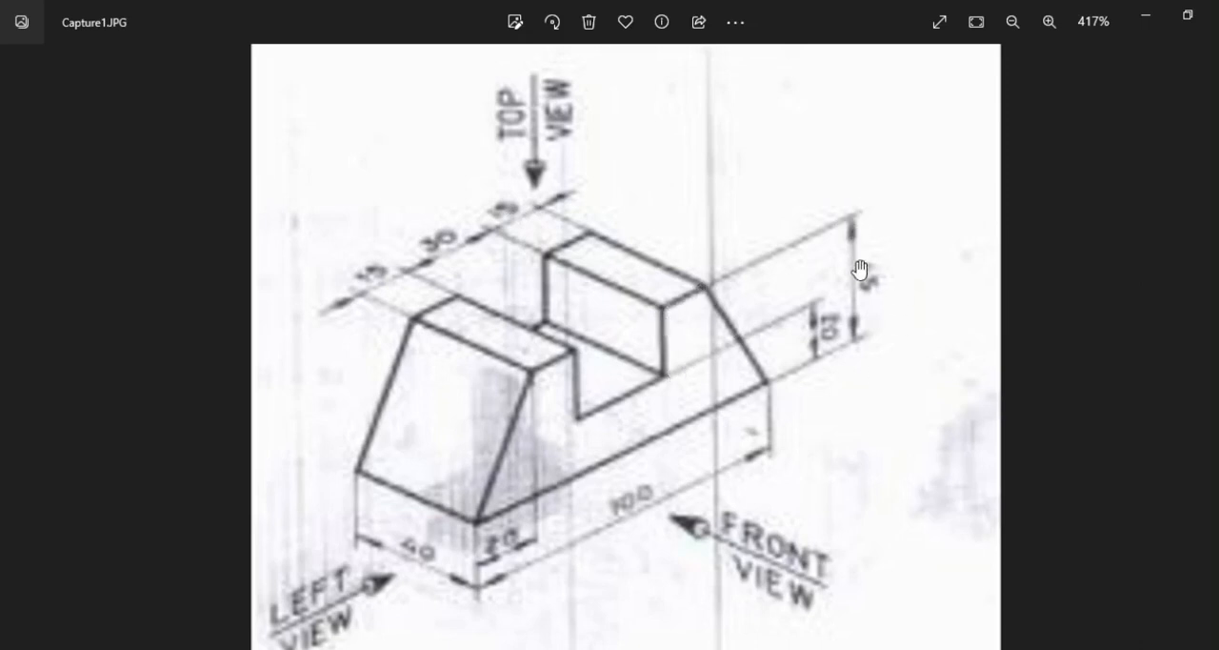
mouse_move(848, 354)
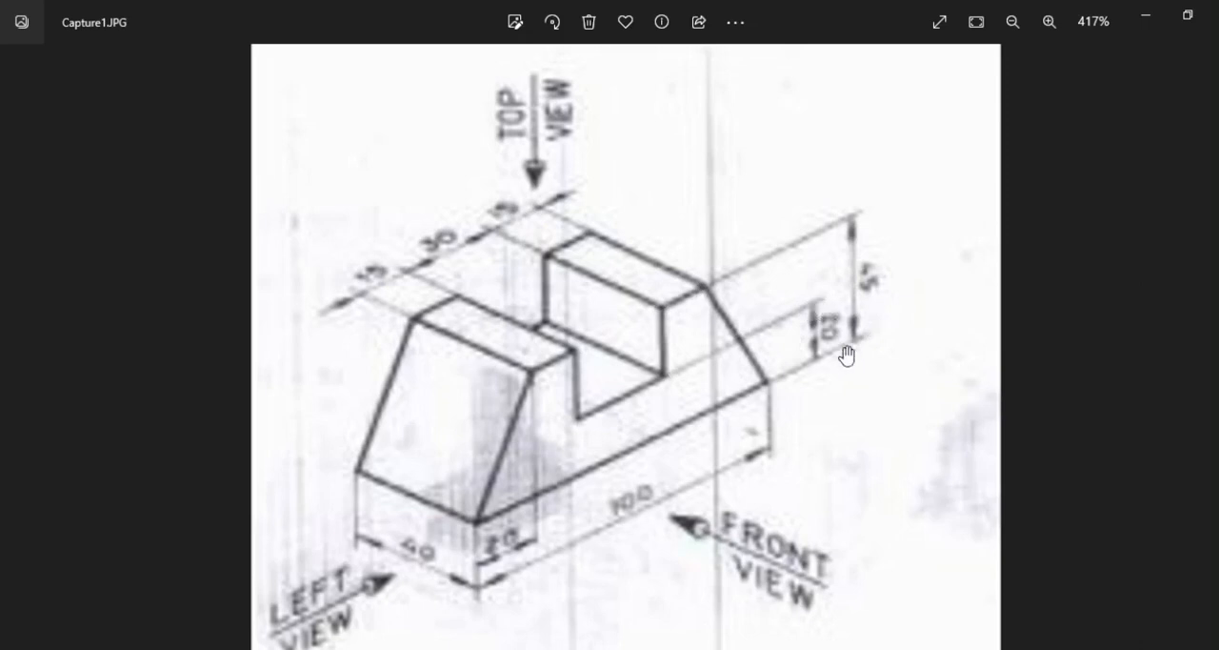
mouse_move(651, 303)
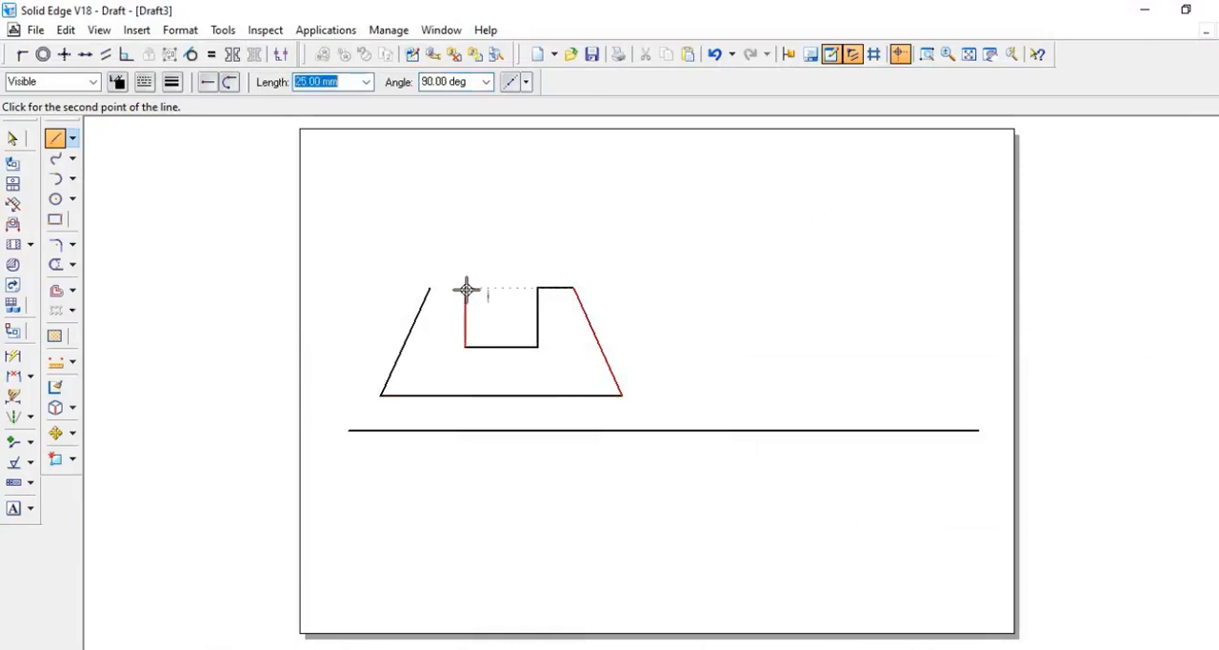
Finish the slot's left wall and the top edge of the left block.
click(431, 292)
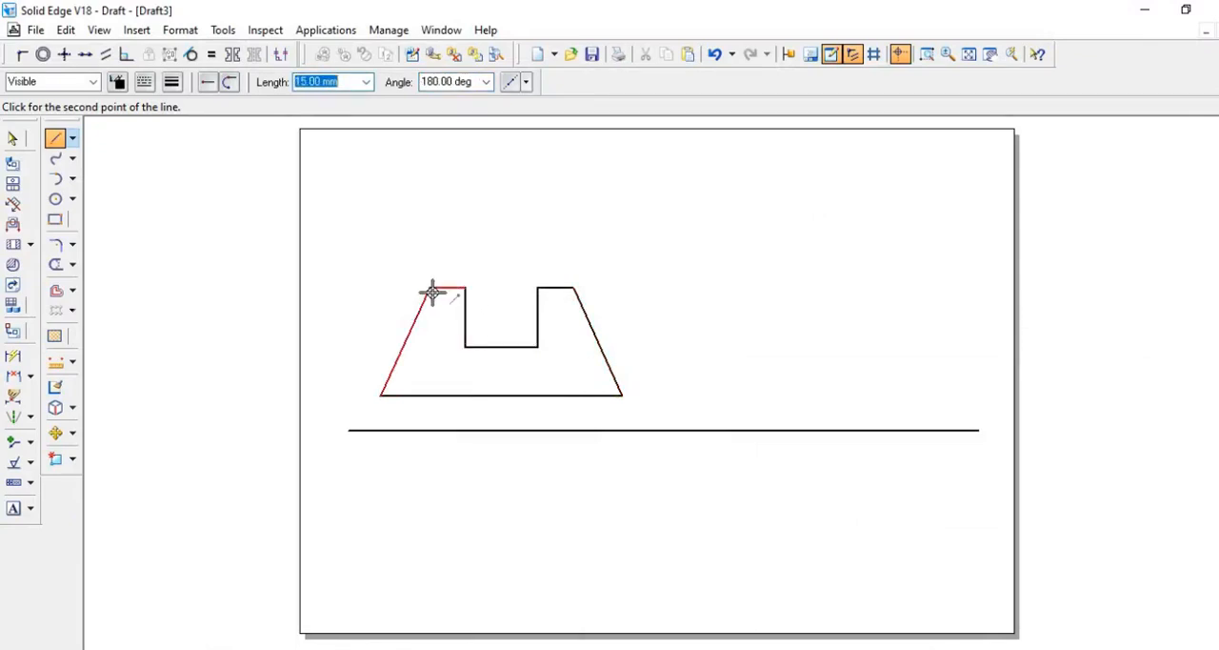
click(437, 291)
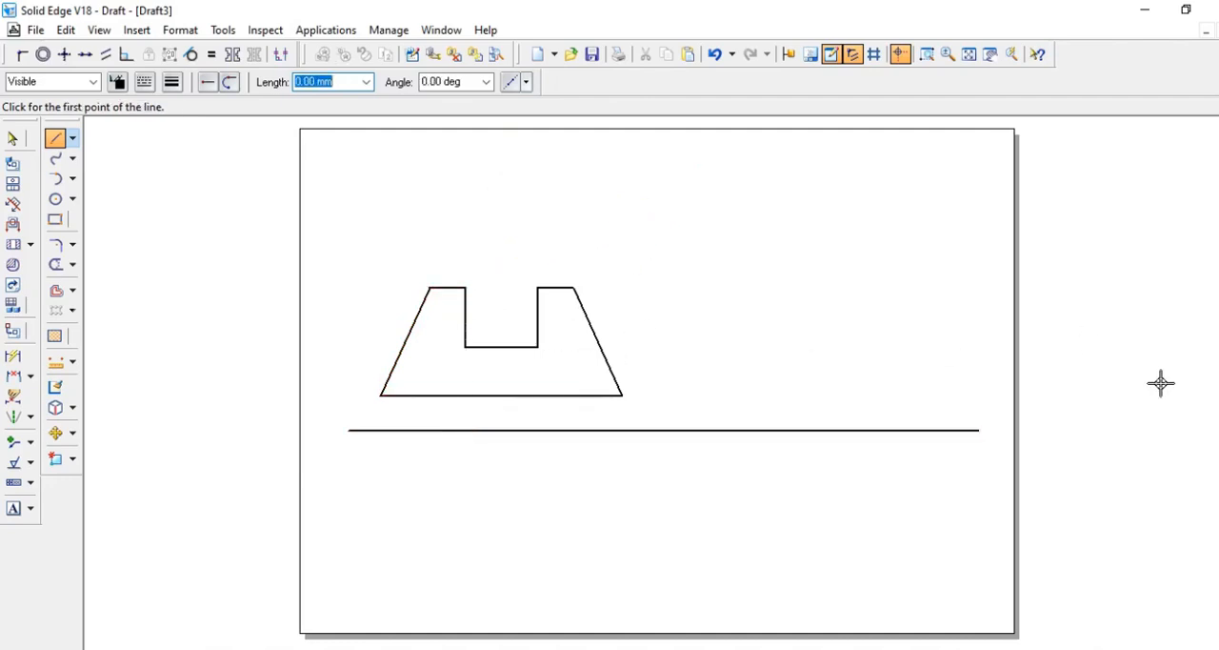
mouse_move(56, 138)
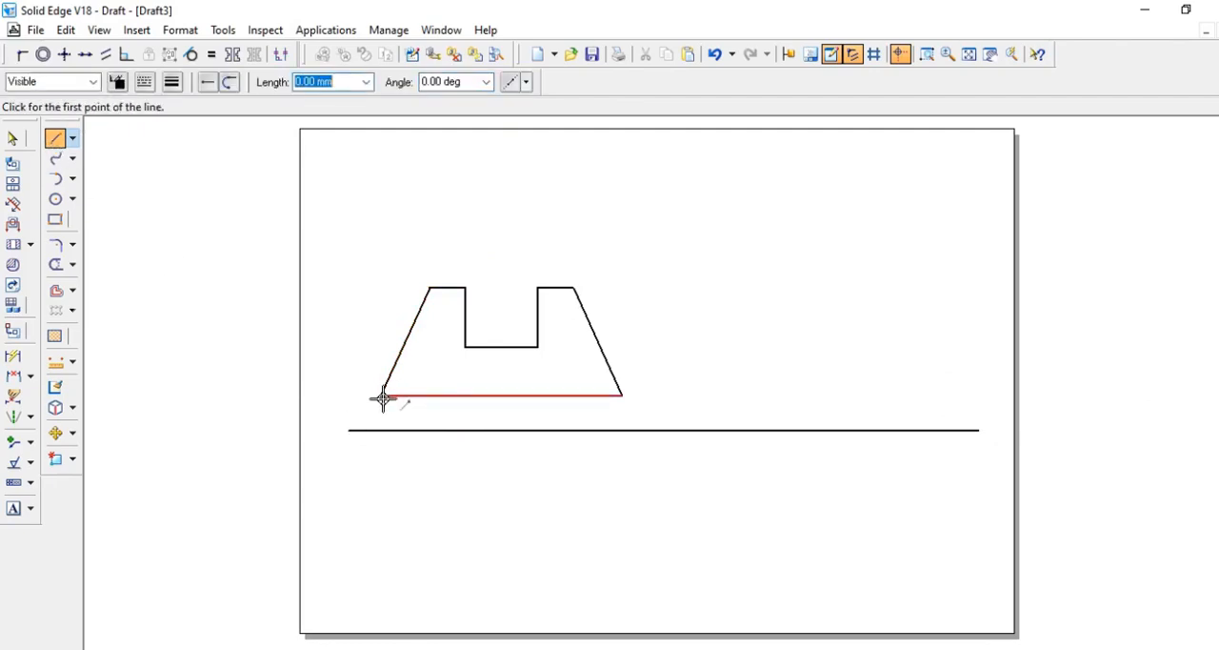
Draw vertical projection lines from the front view's corners down past the reference line.
click(381, 397)
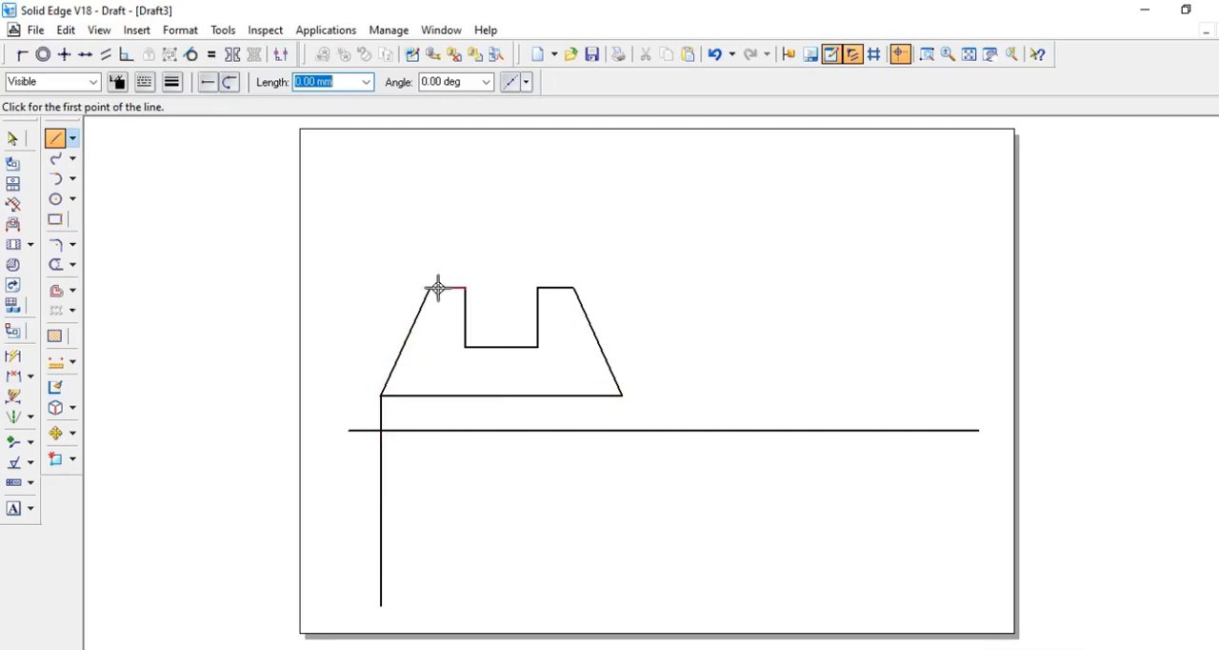
click(437, 288)
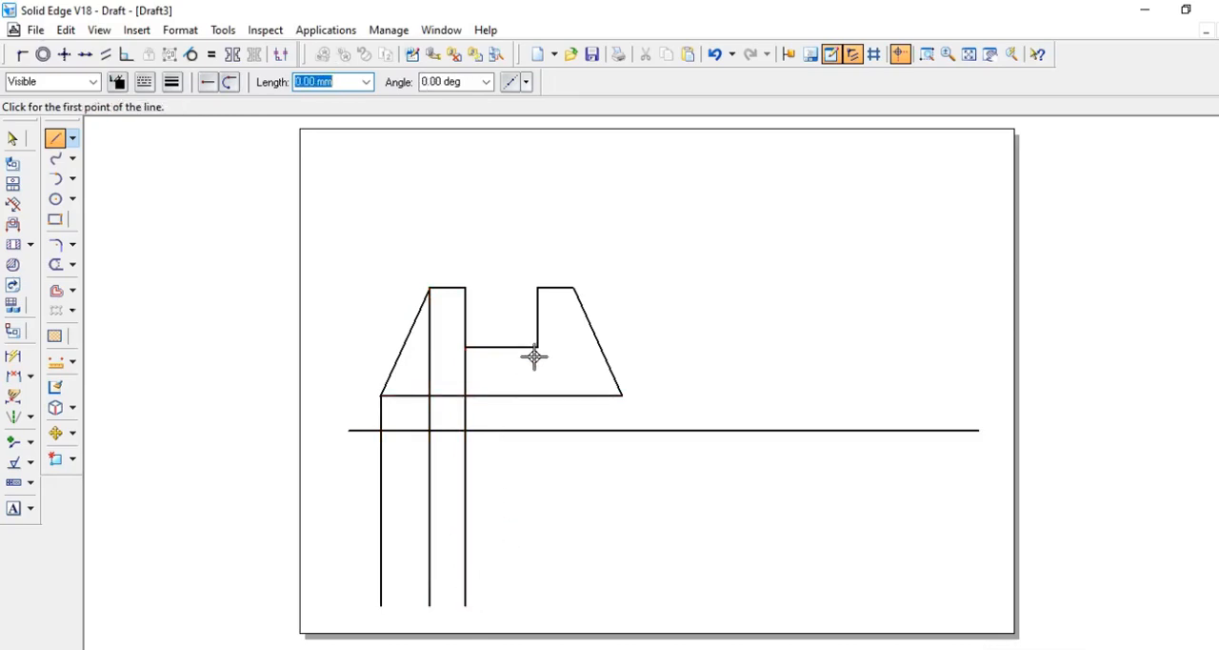
click(467, 351)
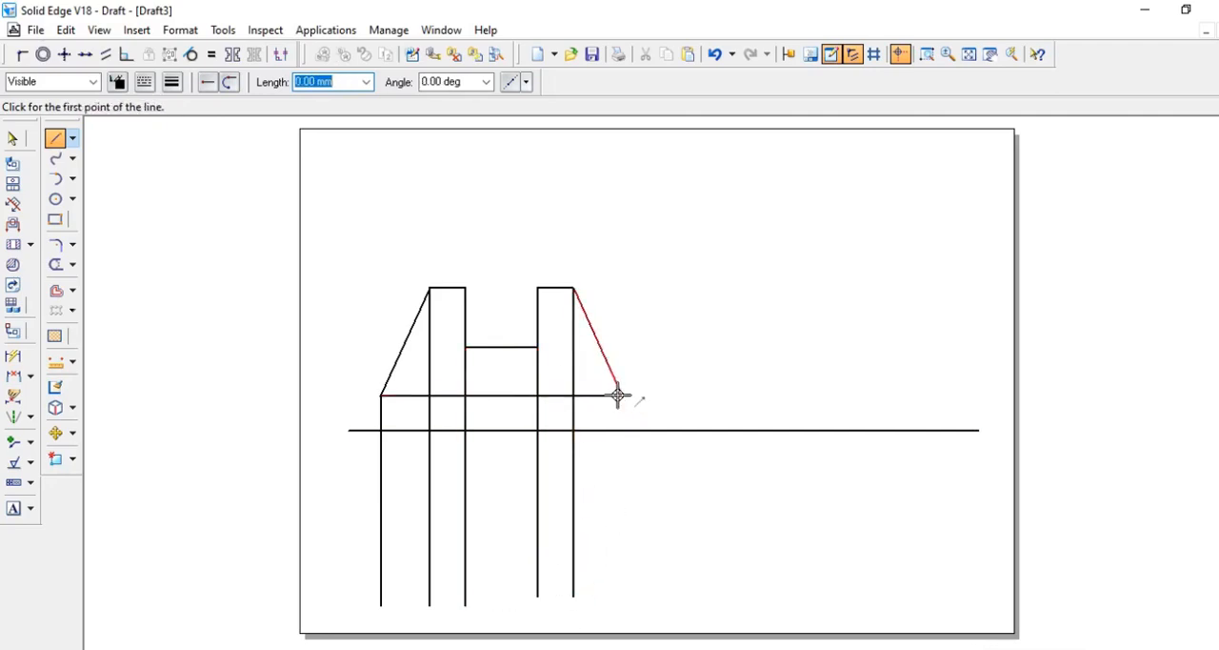
click(616, 398)
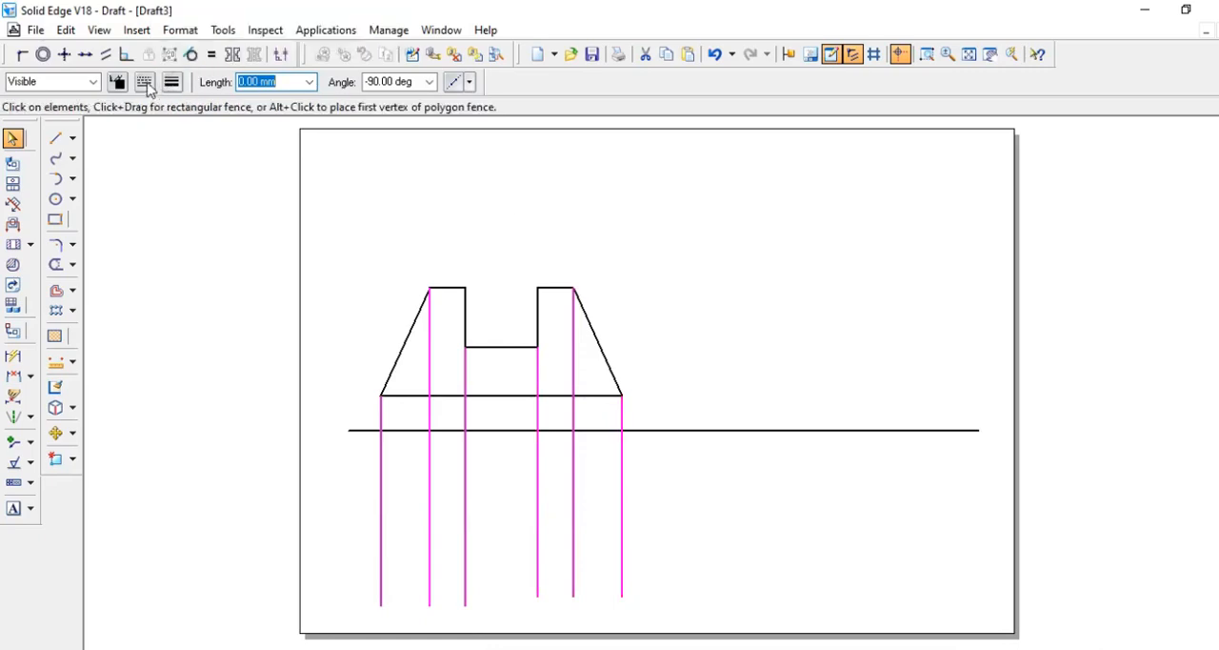
Apply the thin line width to the six selected projection lines.
click(169, 82)
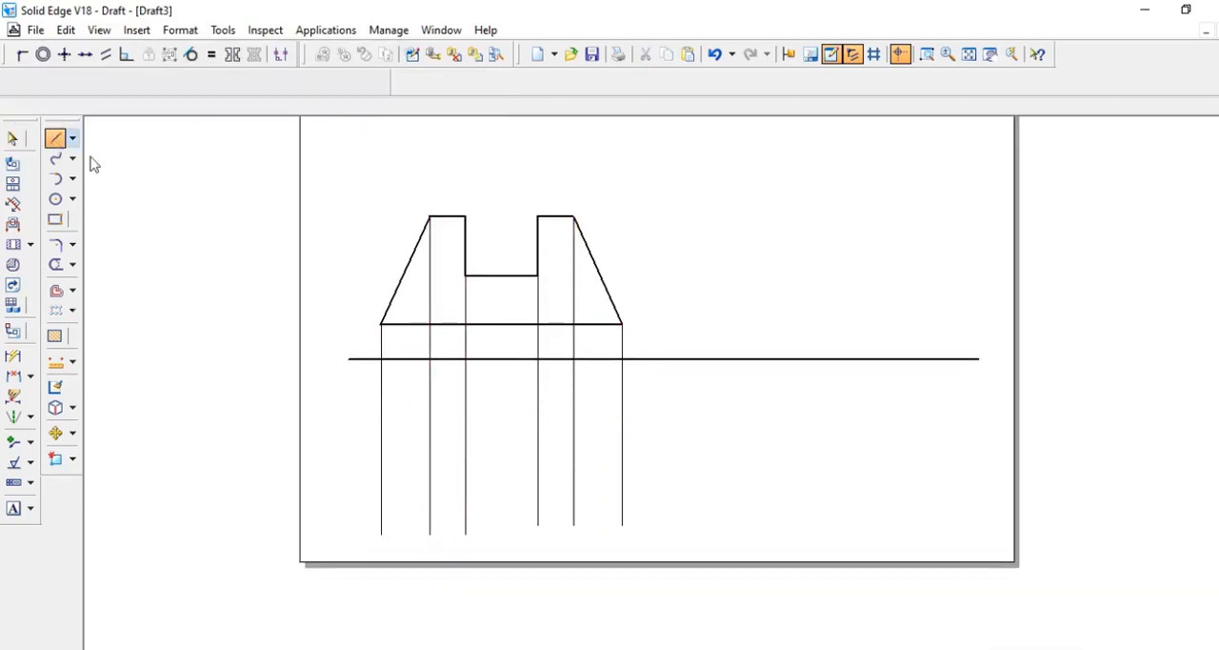
Begin the top view's first edge on the left projection line below the reference line.
click(56, 138)
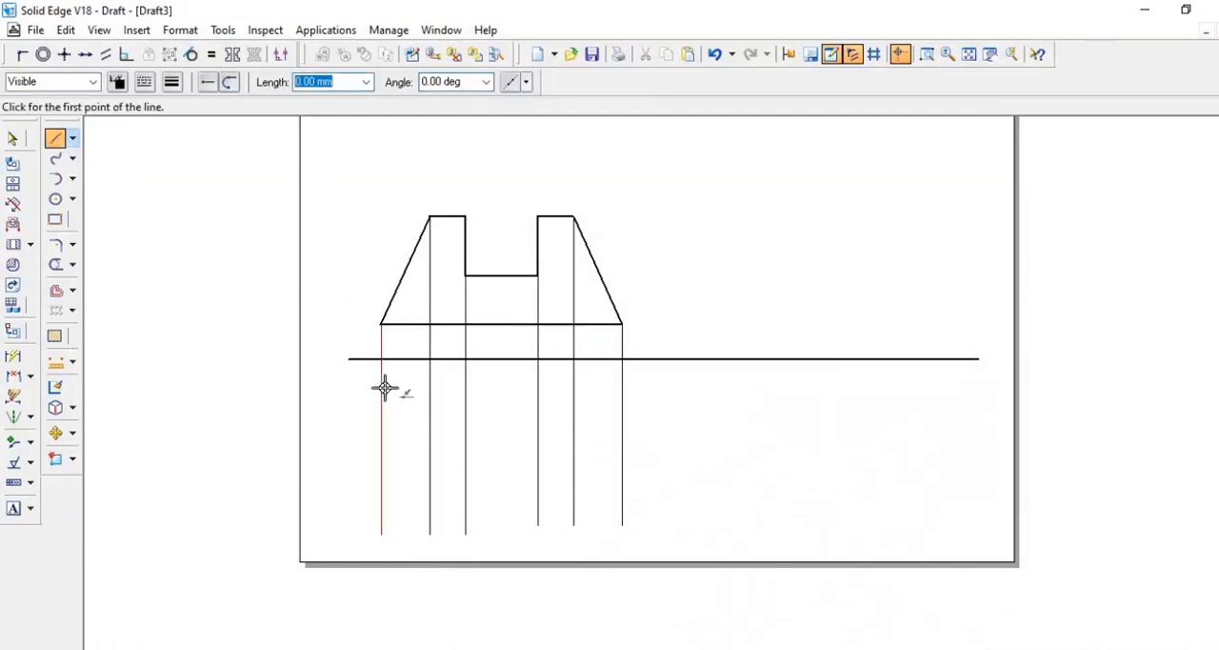
click(383, 388)
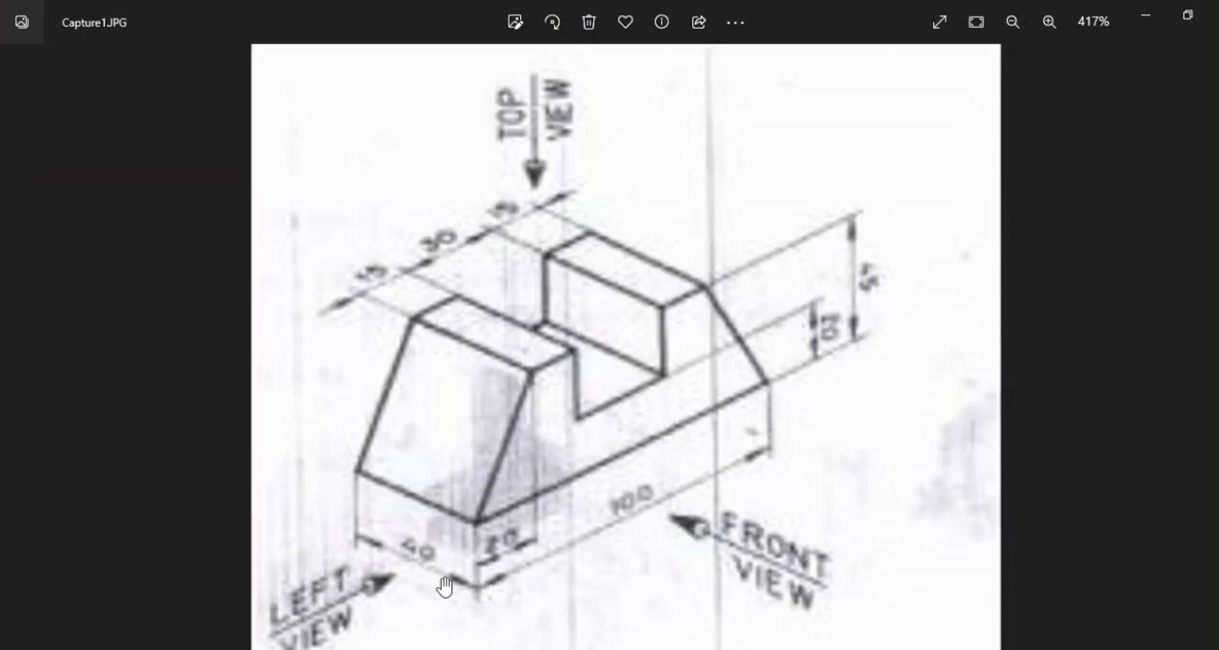
mouse_move(379, 555)
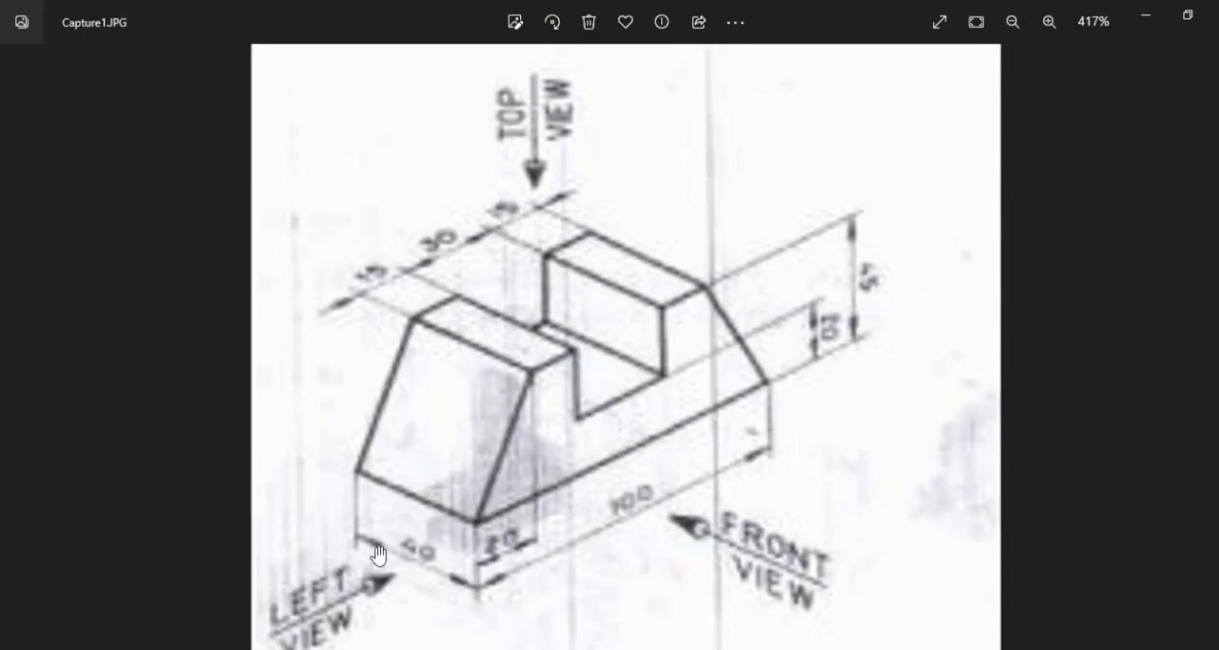
mouse_move(1135, 33)
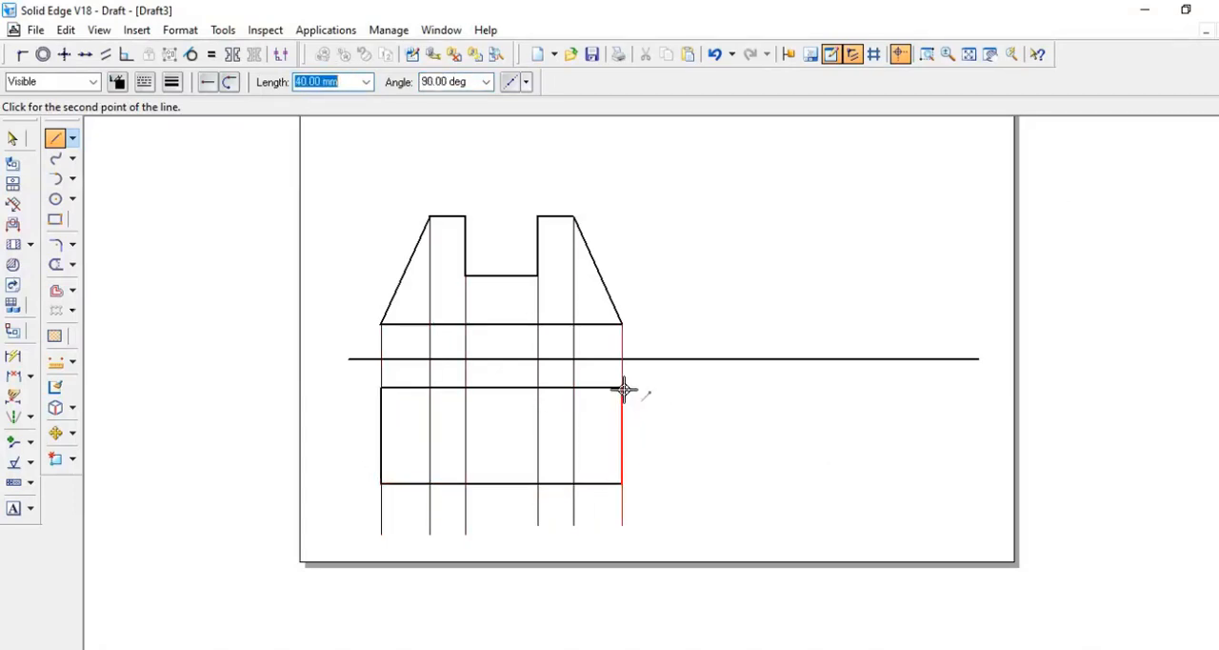
Draw the top view's 40 mm right side and vertical edges along the projection lines.
click(622, 389)
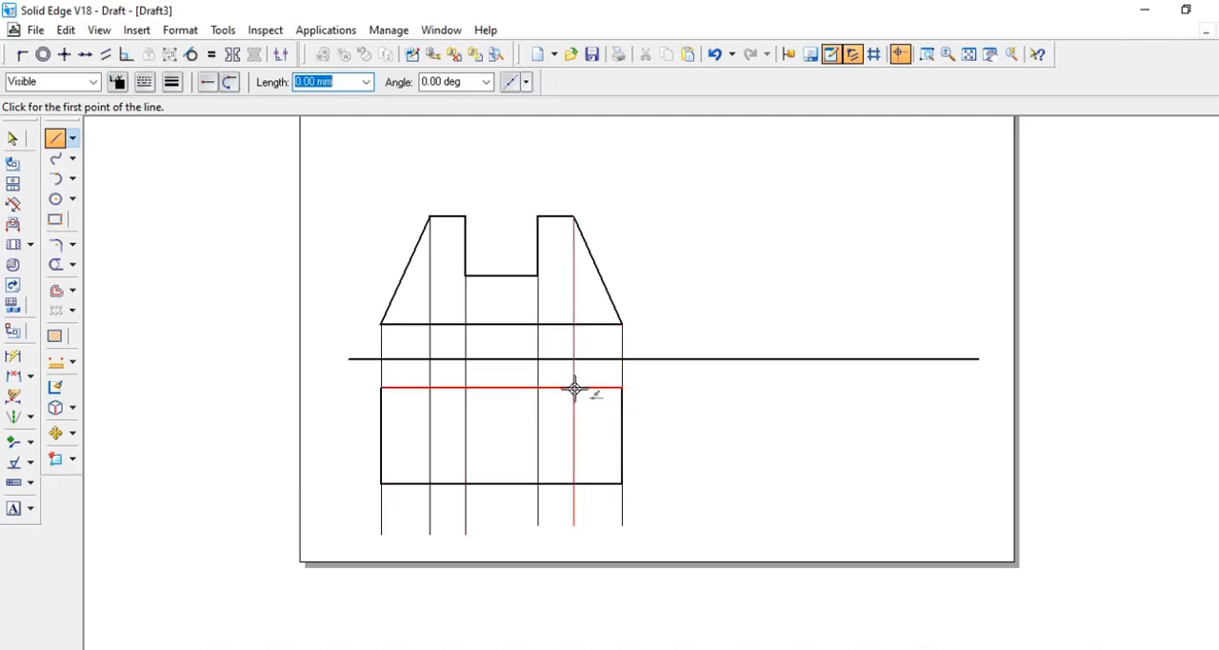
click(575, 390)
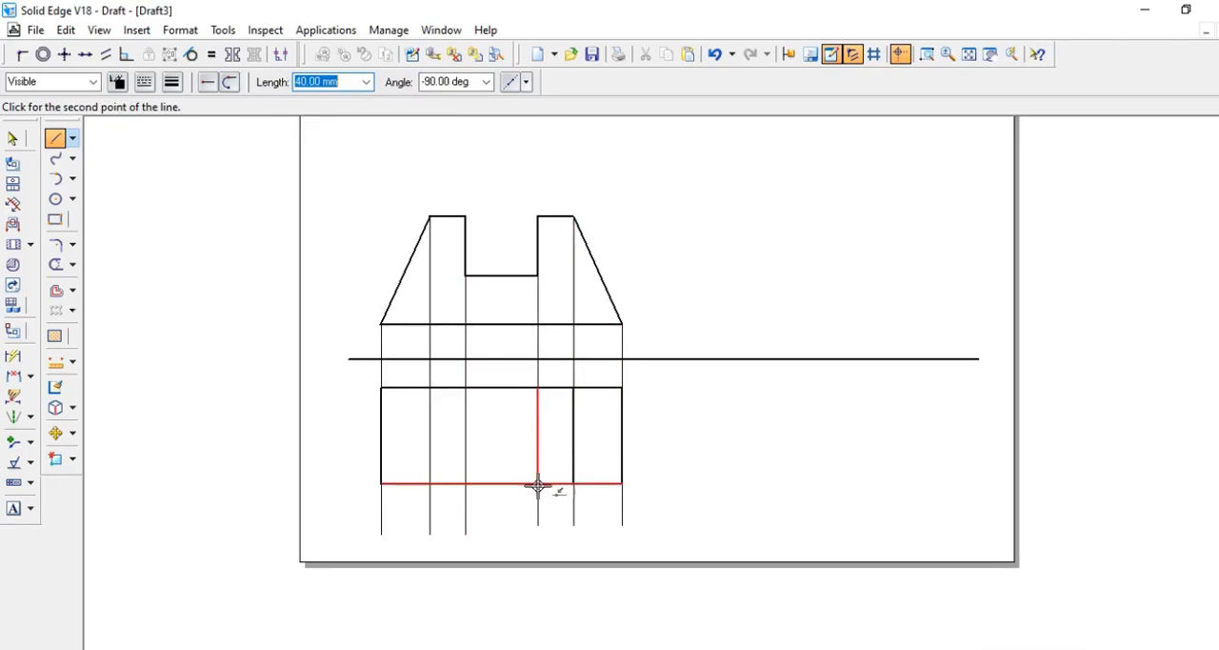
click(536, 490)
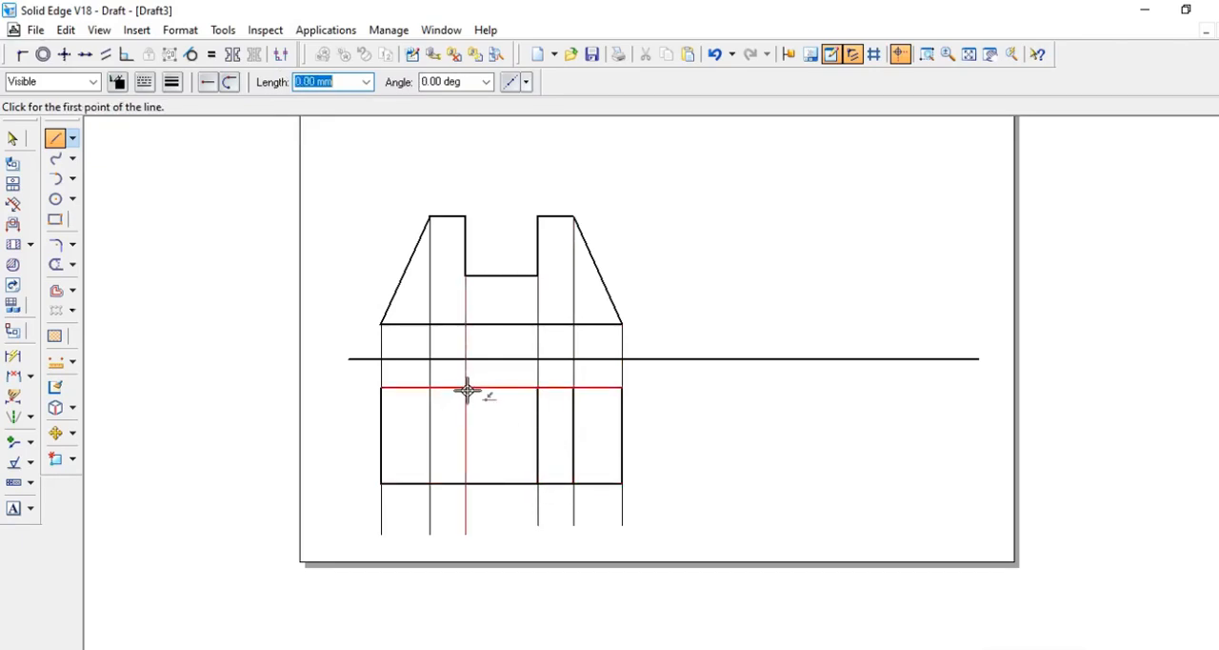
click(465, 390)
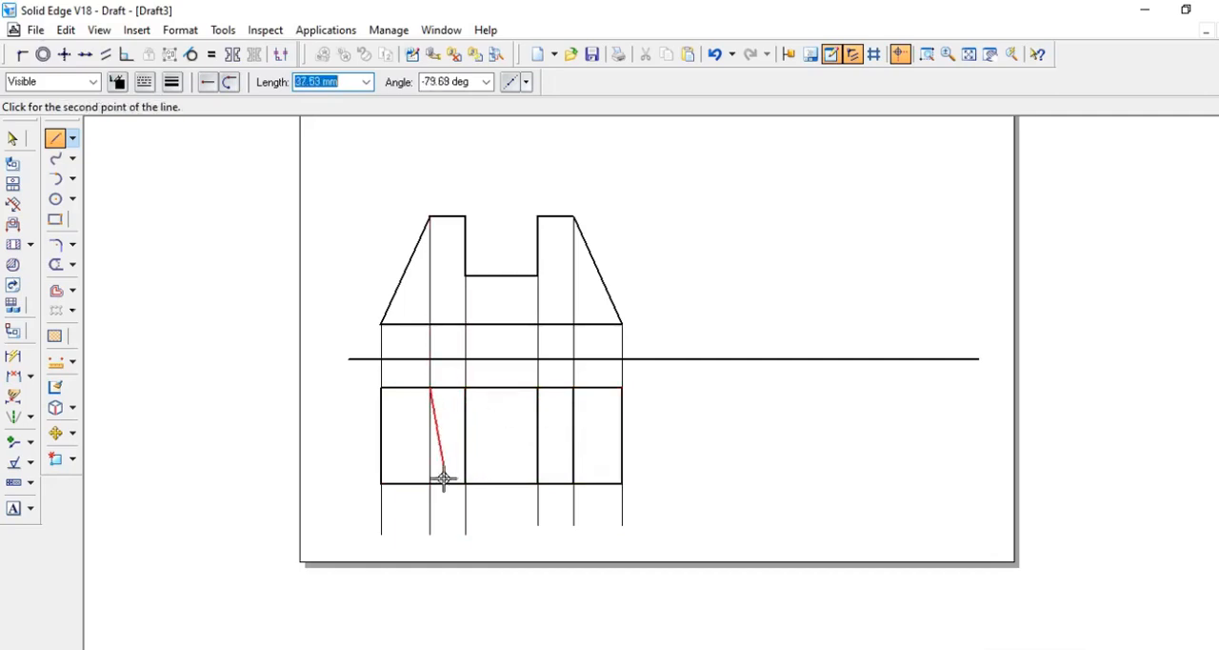
mouse_move(713, 430)
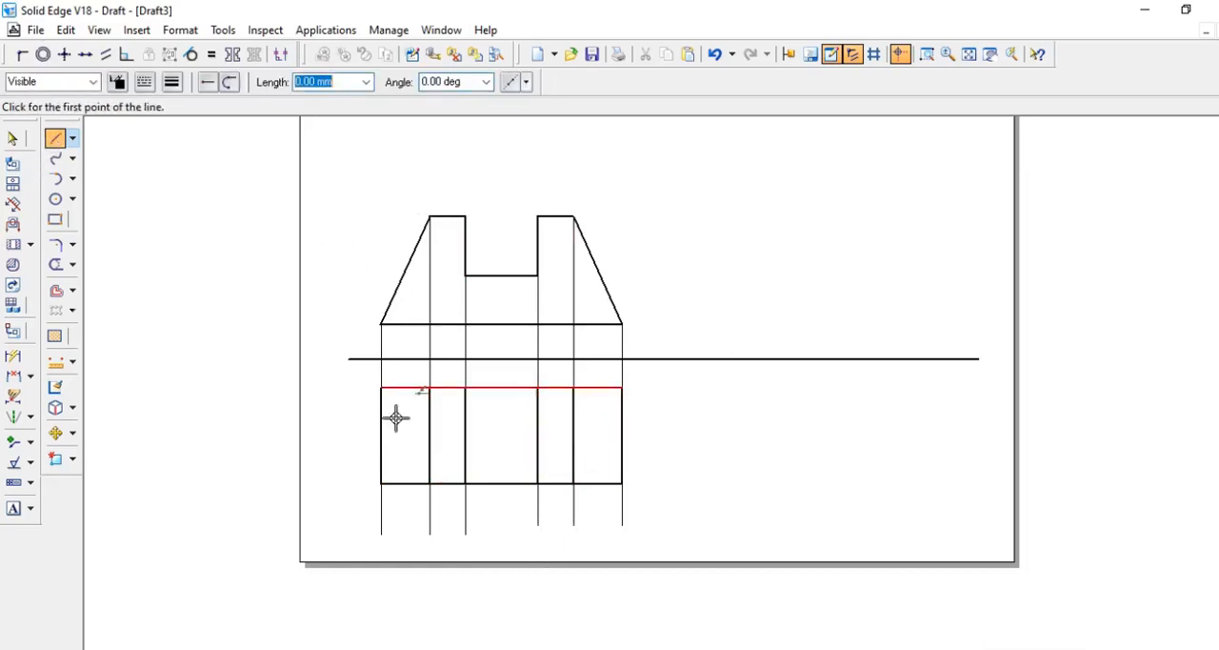
Draw a vertical line right of the views and a 45° miter line from its reference-line intersection.
click(686, 188)
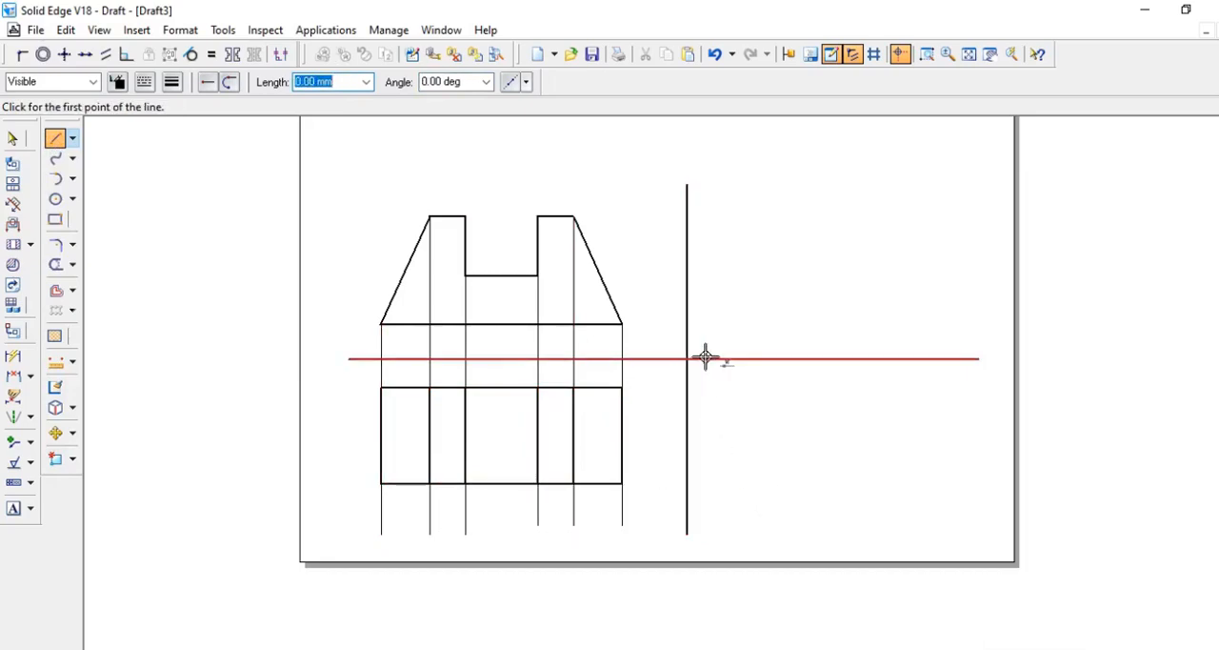
click(687, 358)
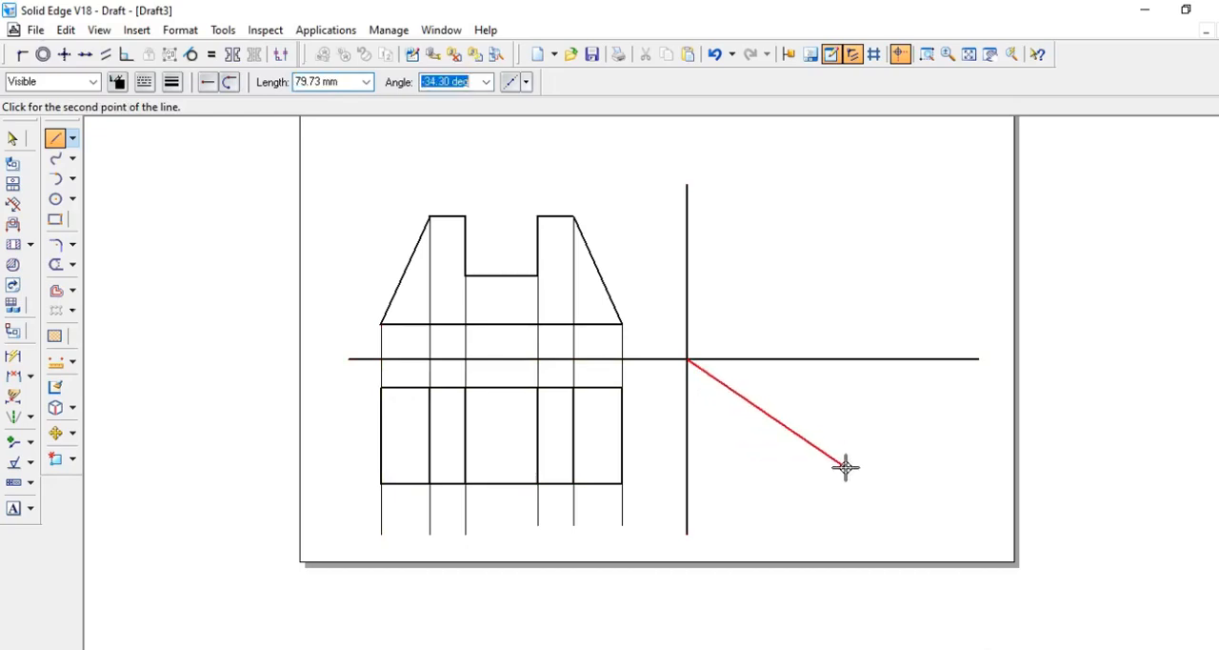
text(45)
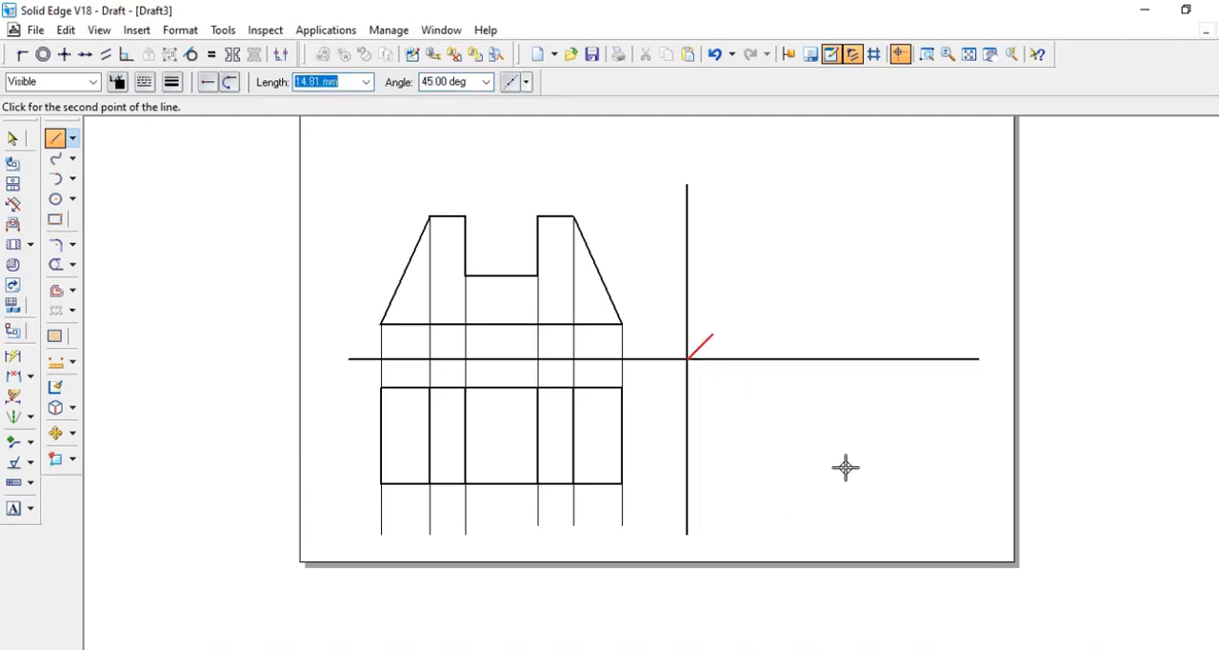
mouse_move(829, 307)
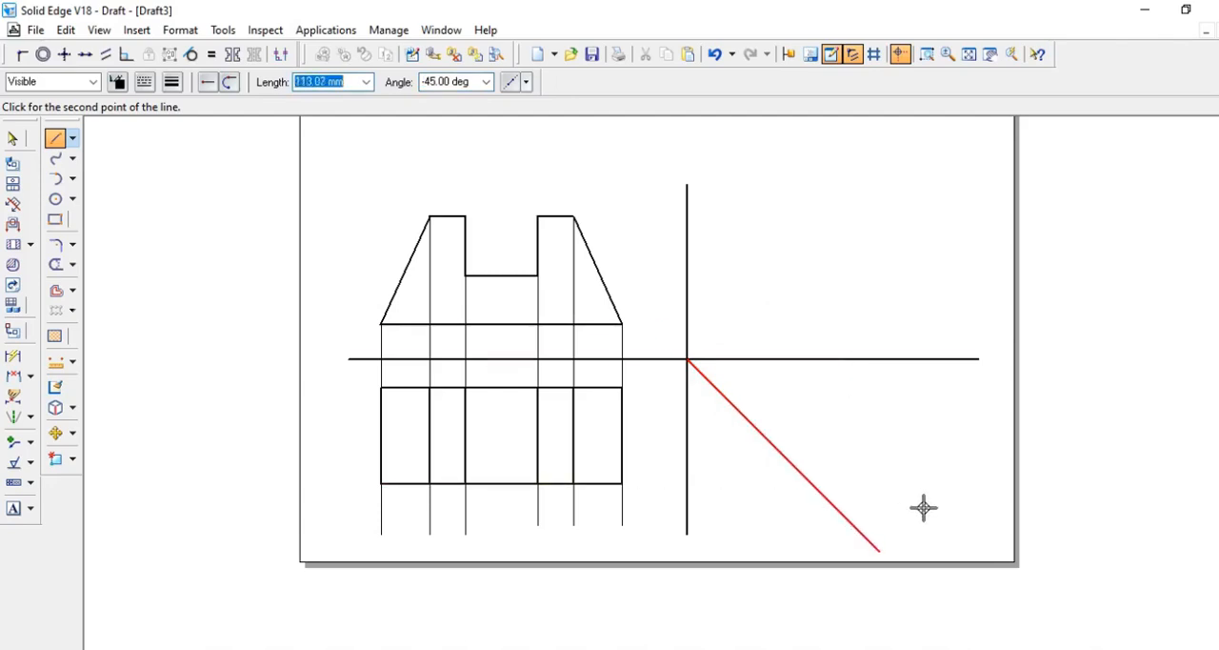
click(876, 549)
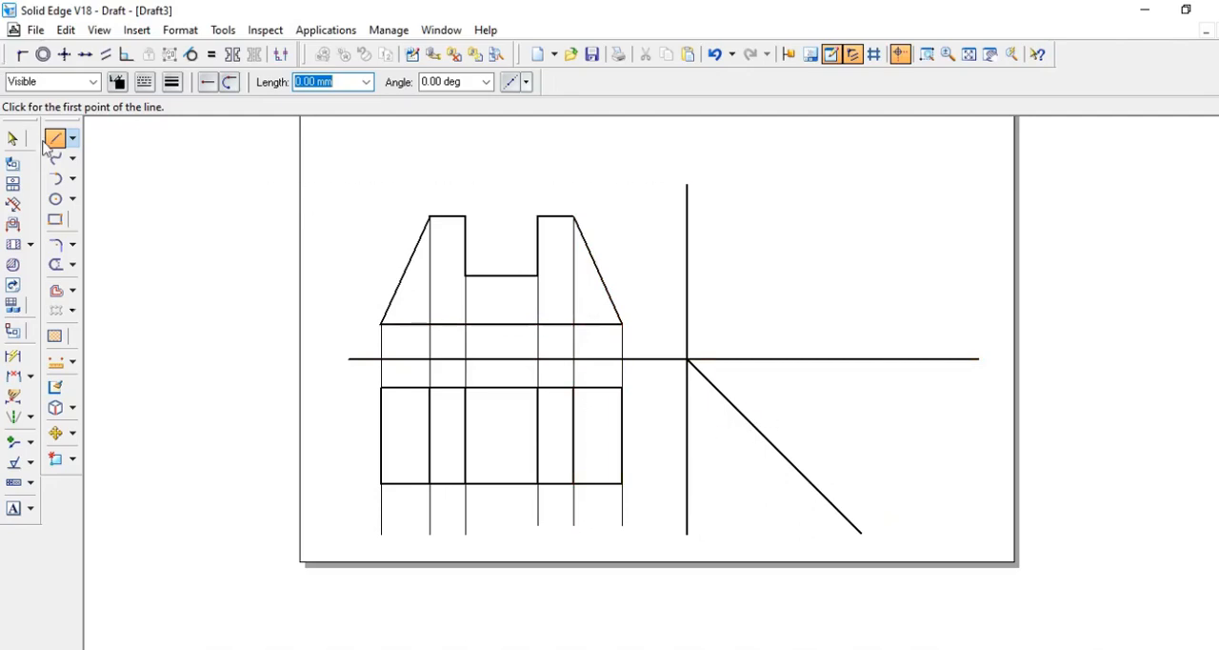
click(15, 139)
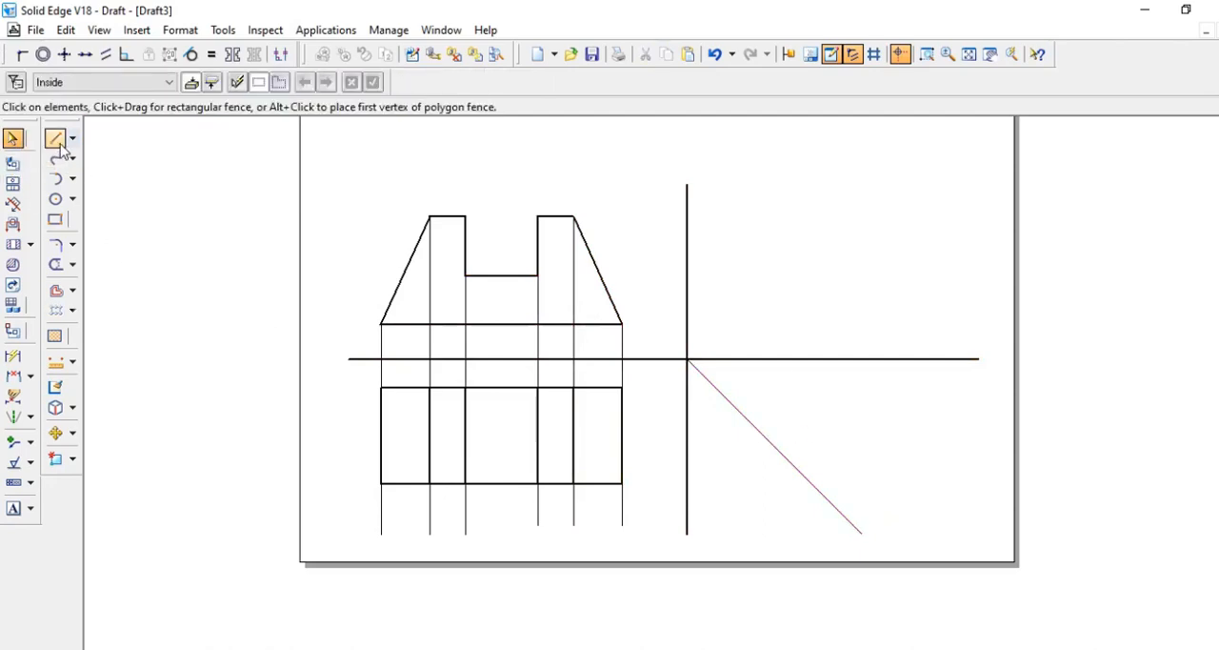
Draw thin projectors from the top view to the miter line and from front-view heights rightward.
click(56, 139)
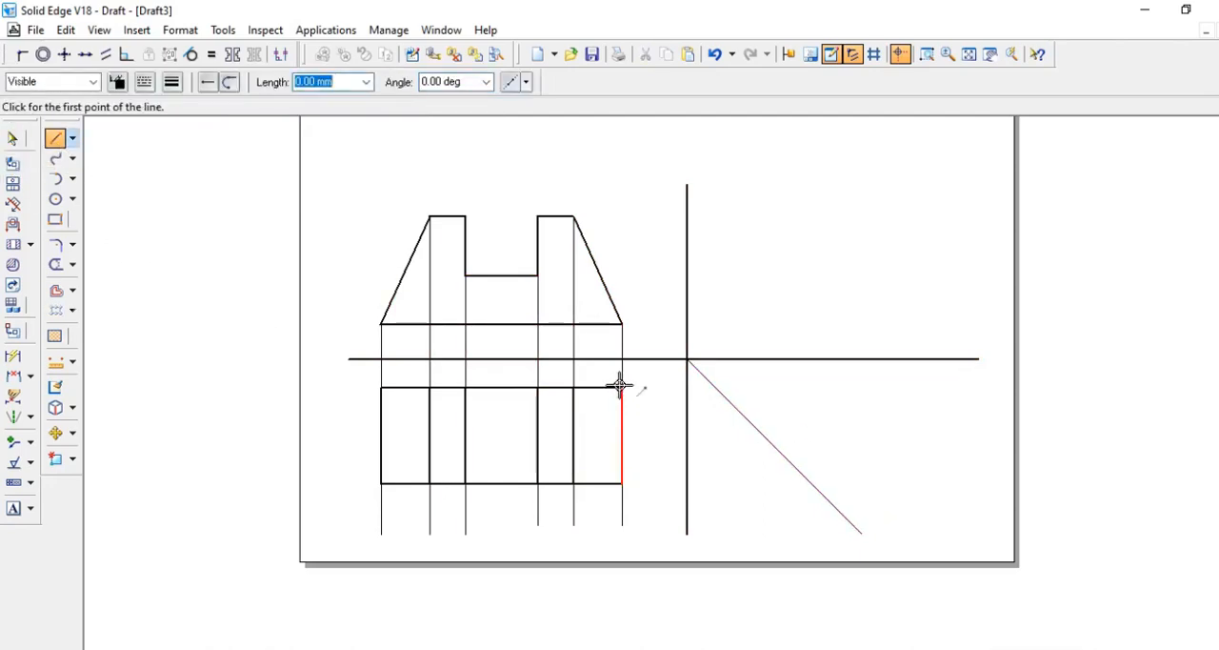
click(616, 388)
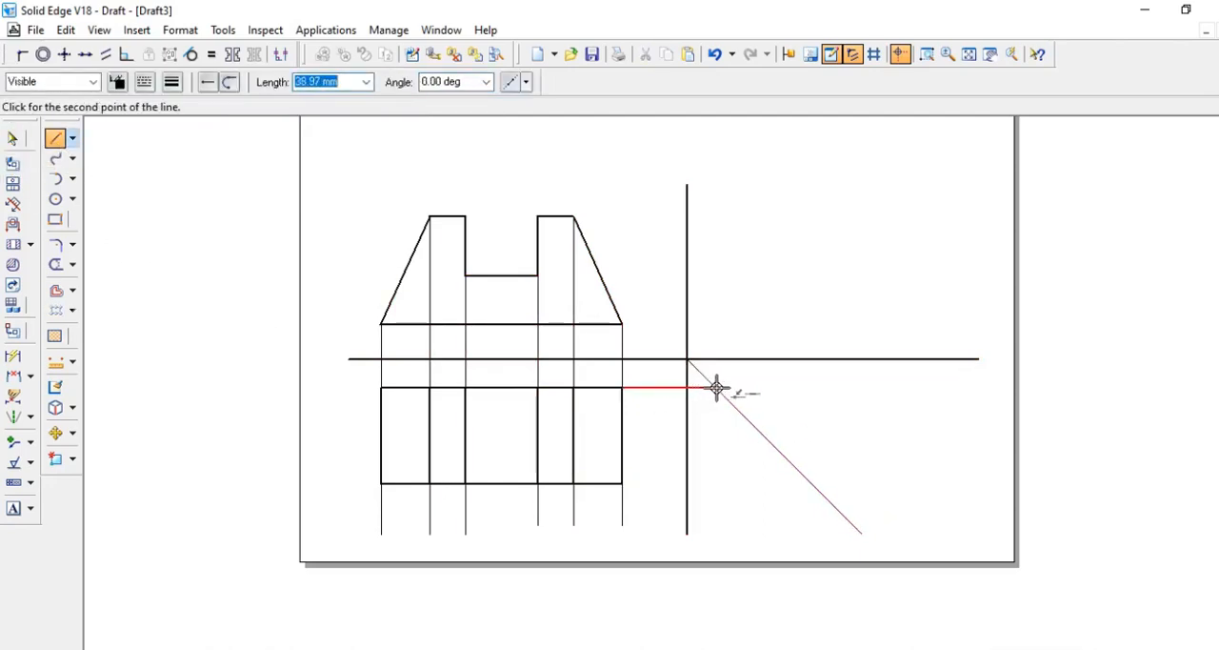
click(716, 356)
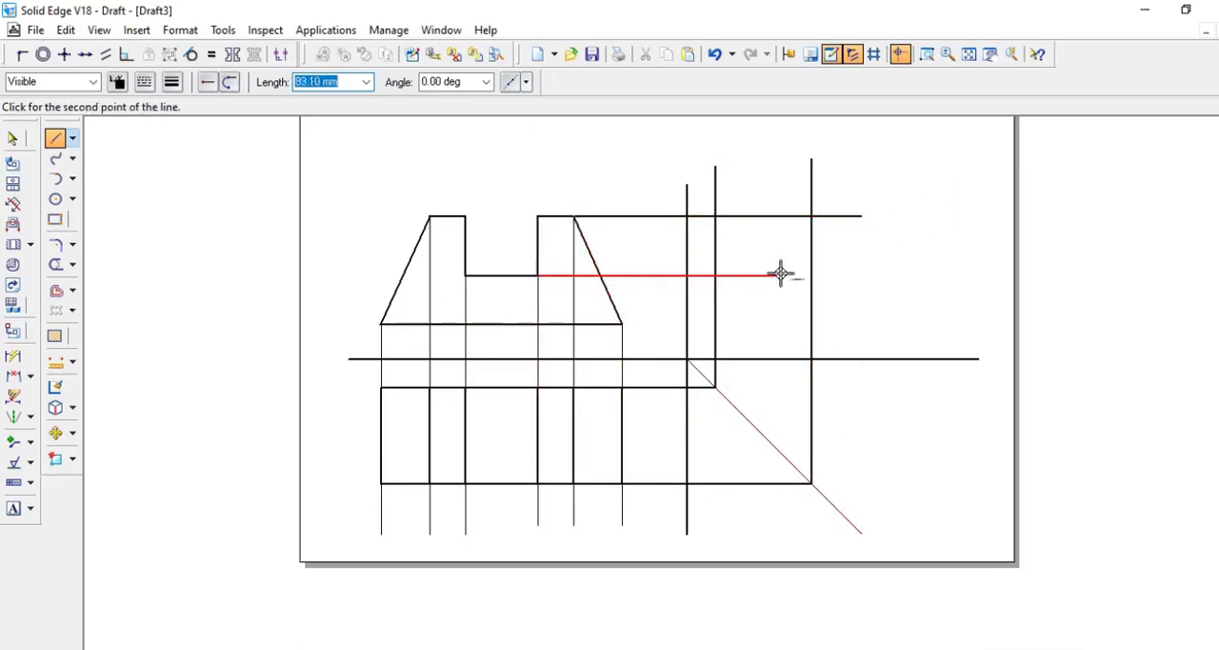
click(780, 275)
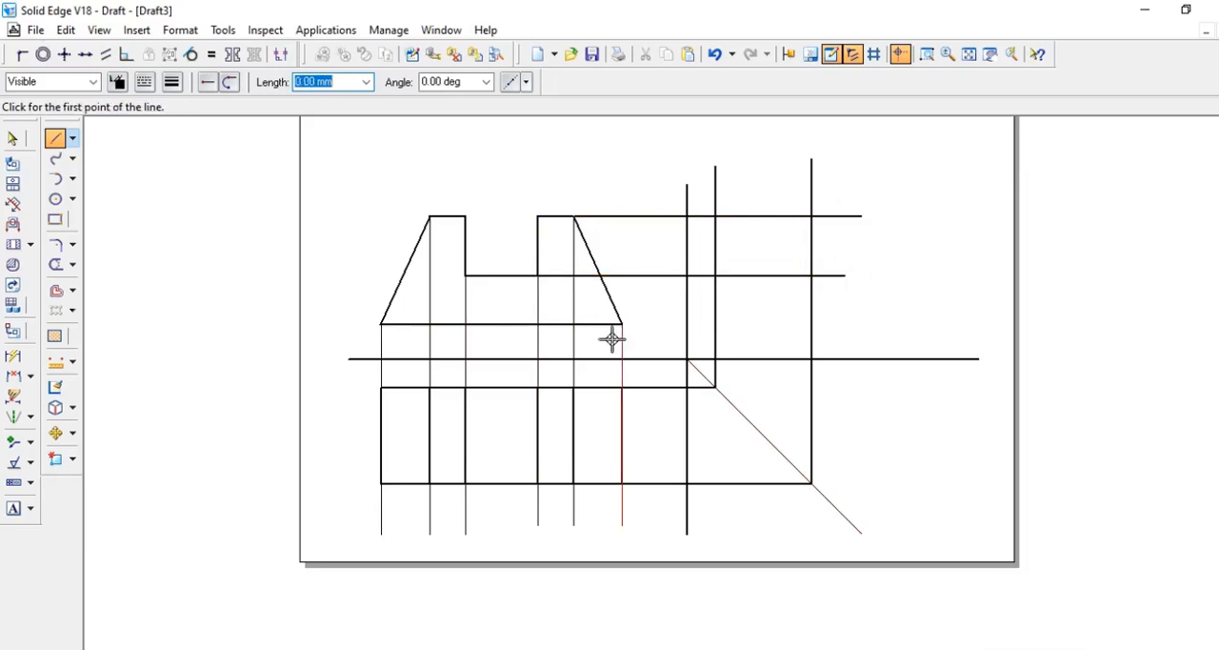
click(612, 341)
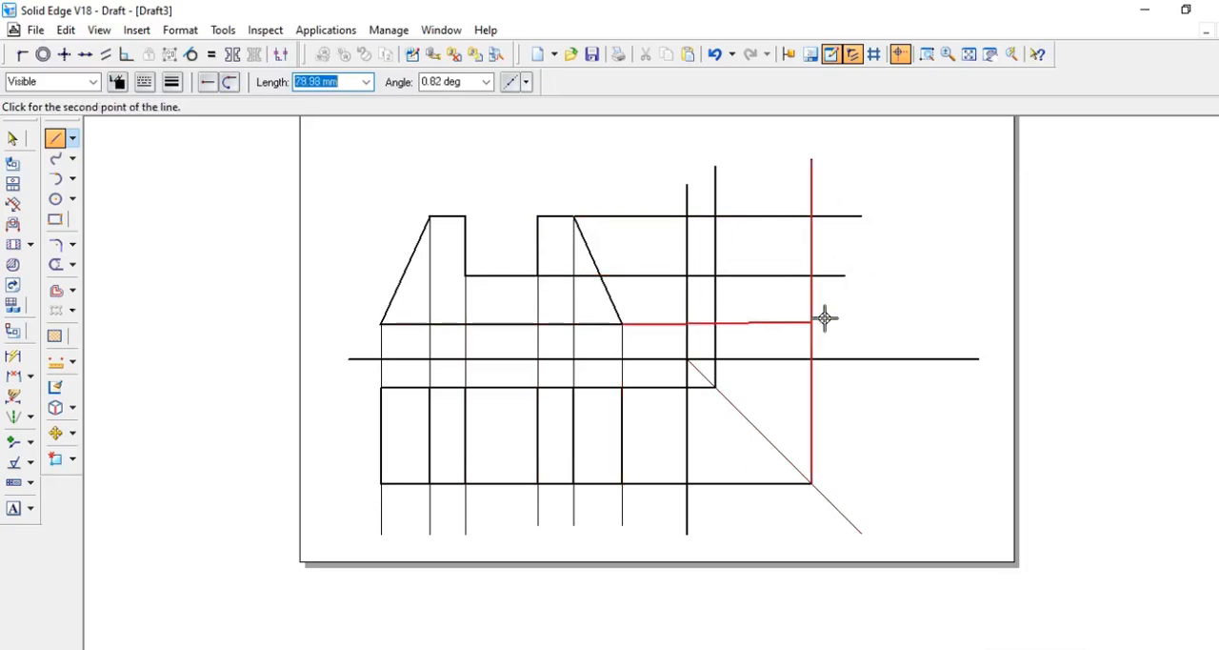
mouse_move(851, 326)
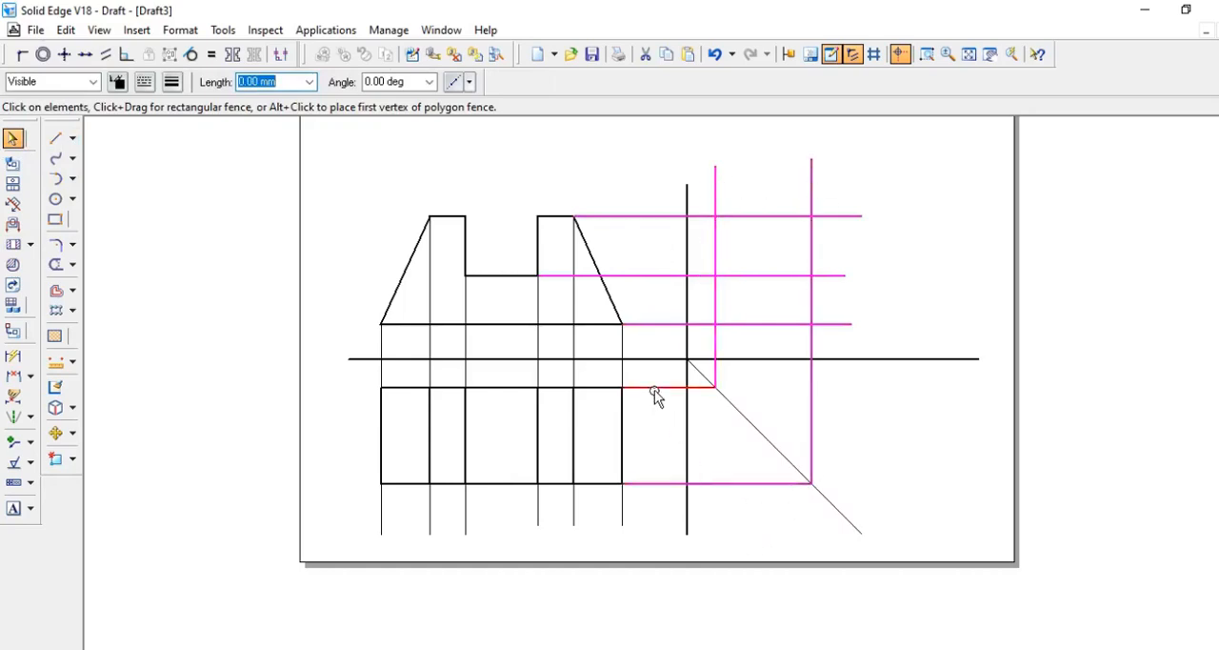
click(152, 81)
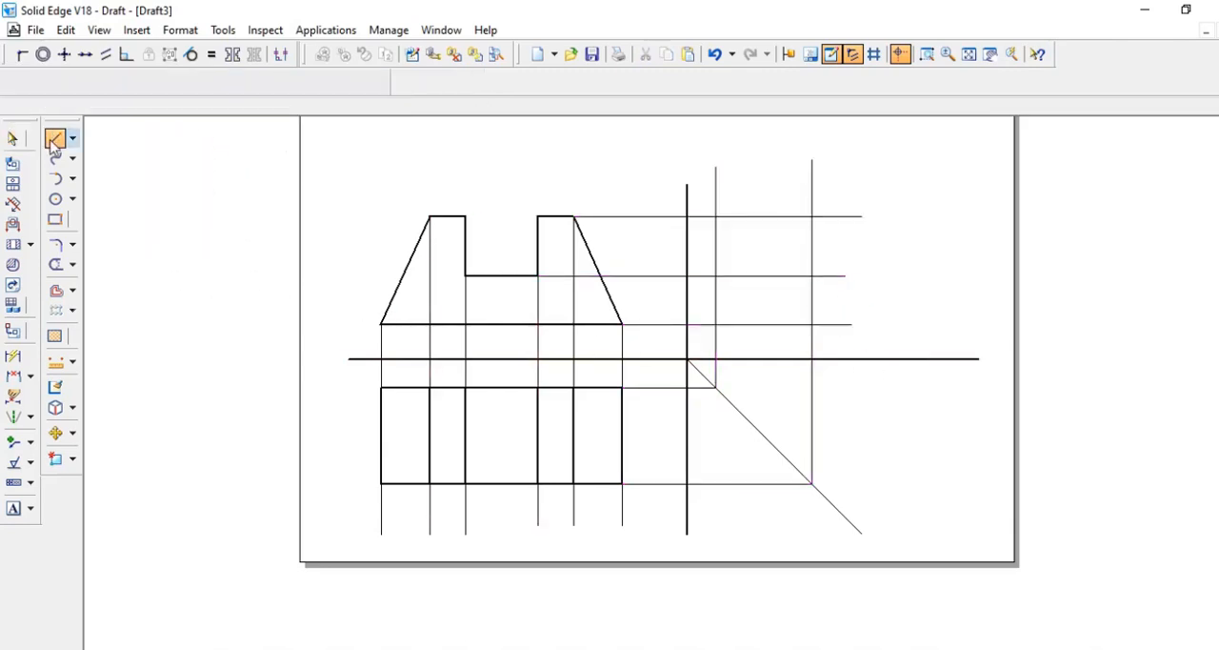
Redraw the side view's top and right edges at projector intersections, then zoom into that area.
click(56, 139)
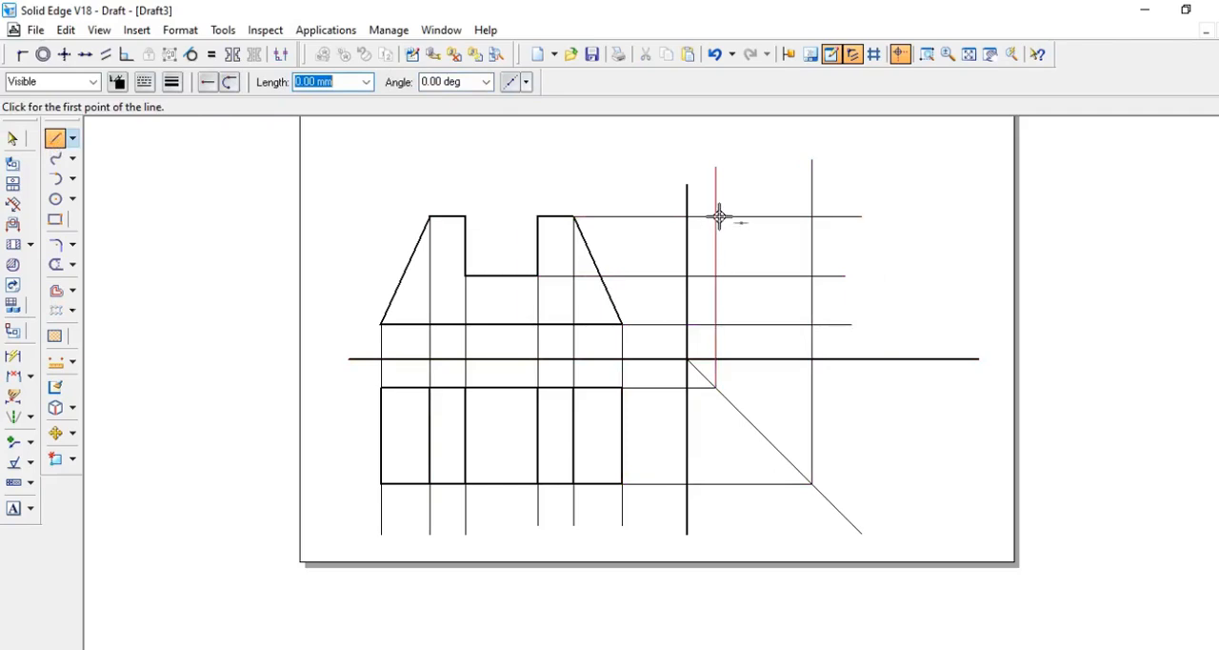
click(719, 217)
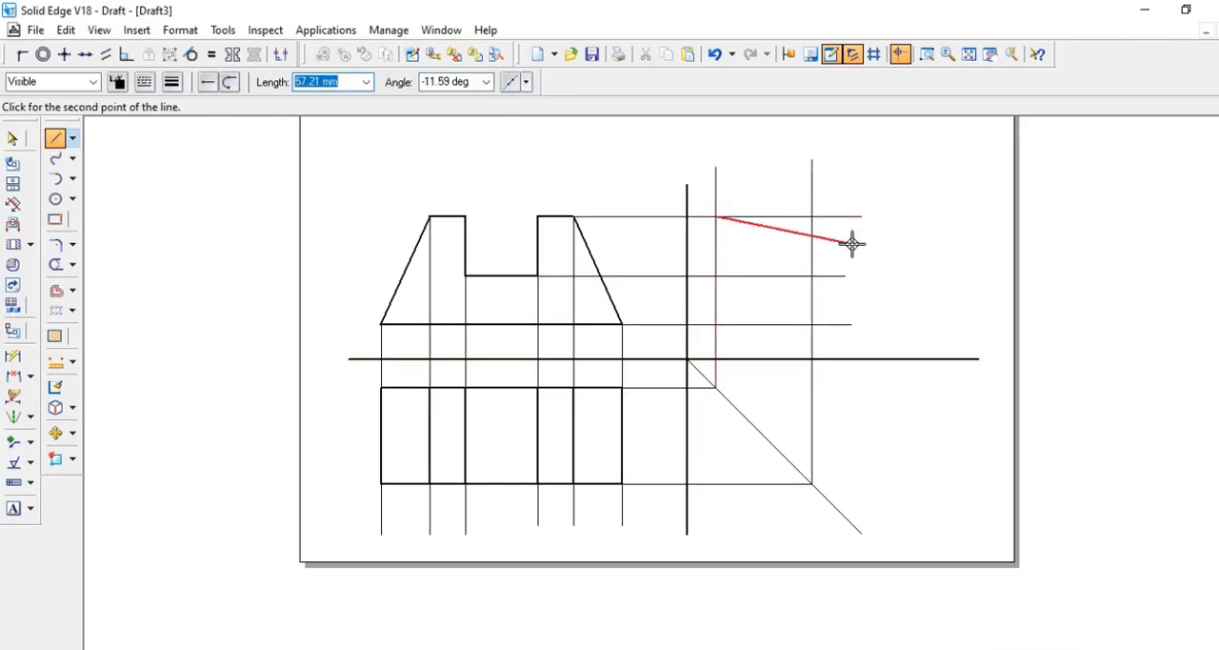
click(850, 244)
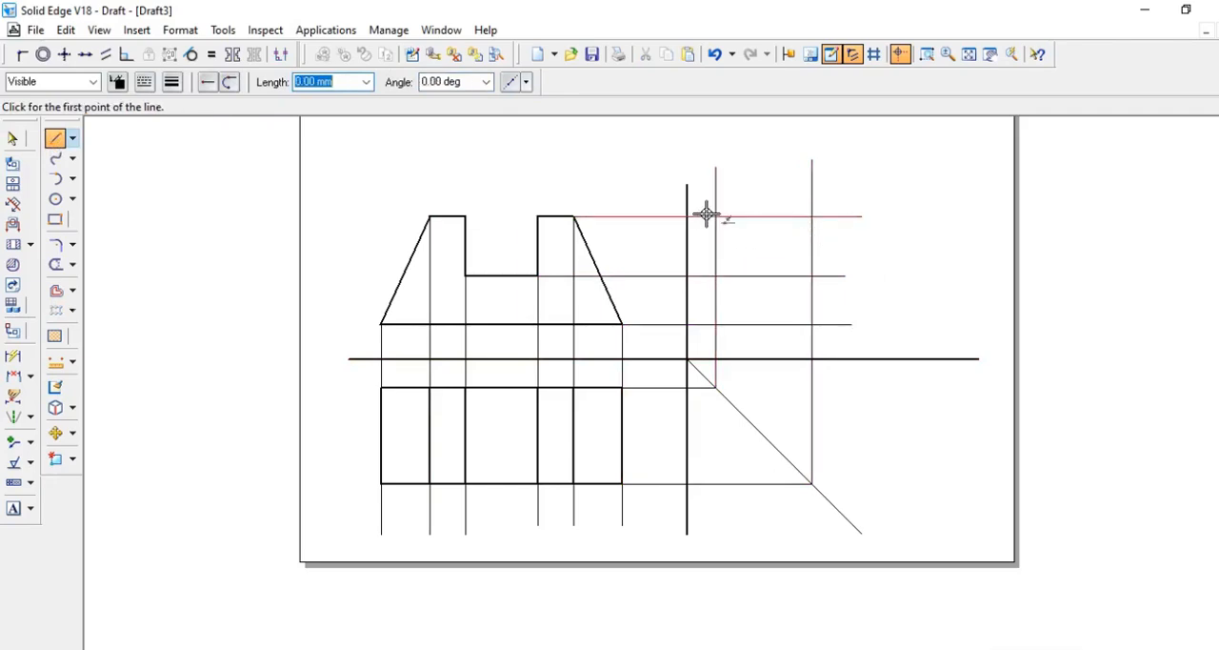
mouse_move(715, 220)
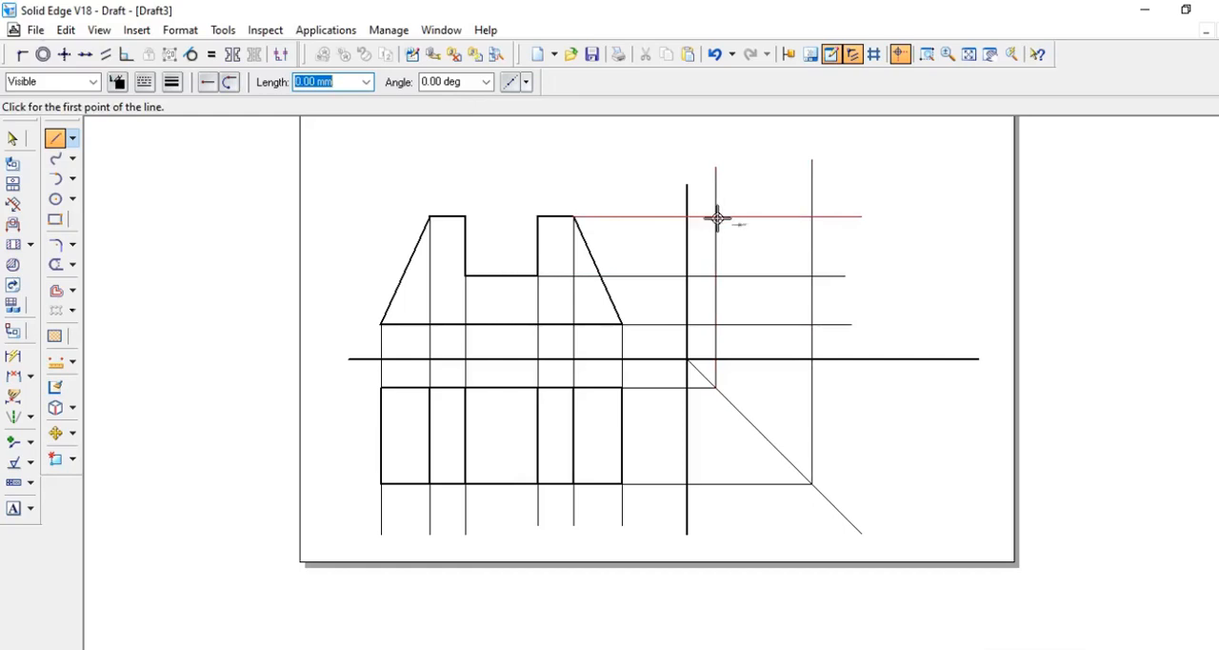
click(714, 218)
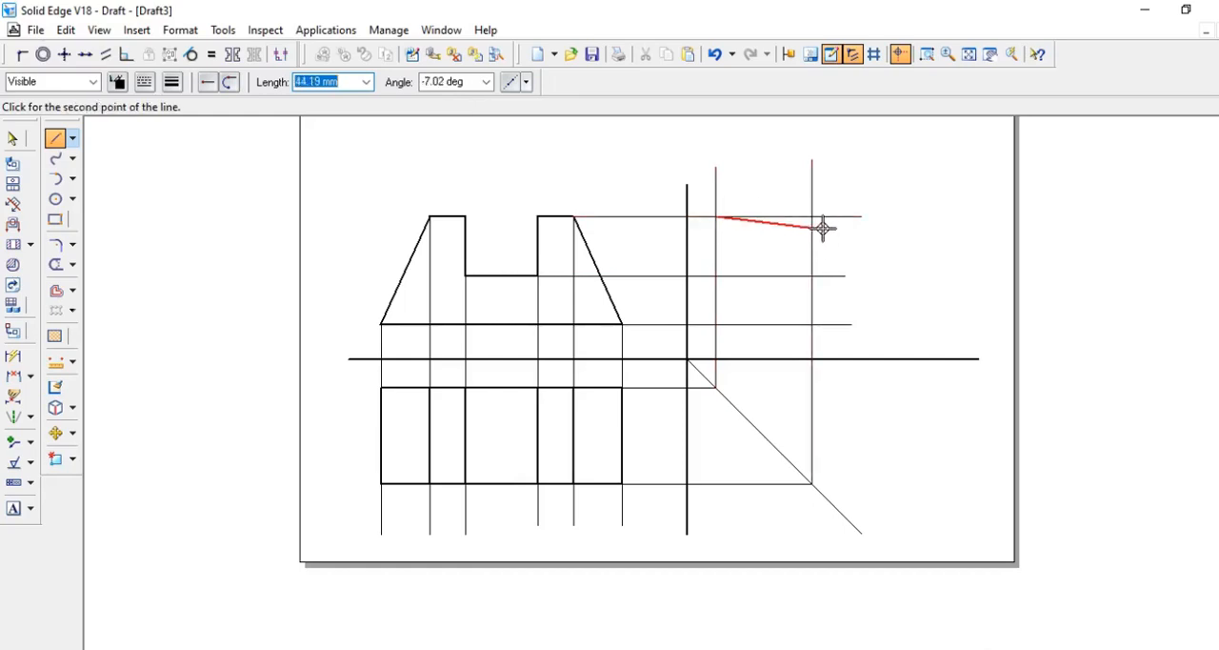
mouse_move(828, 309)
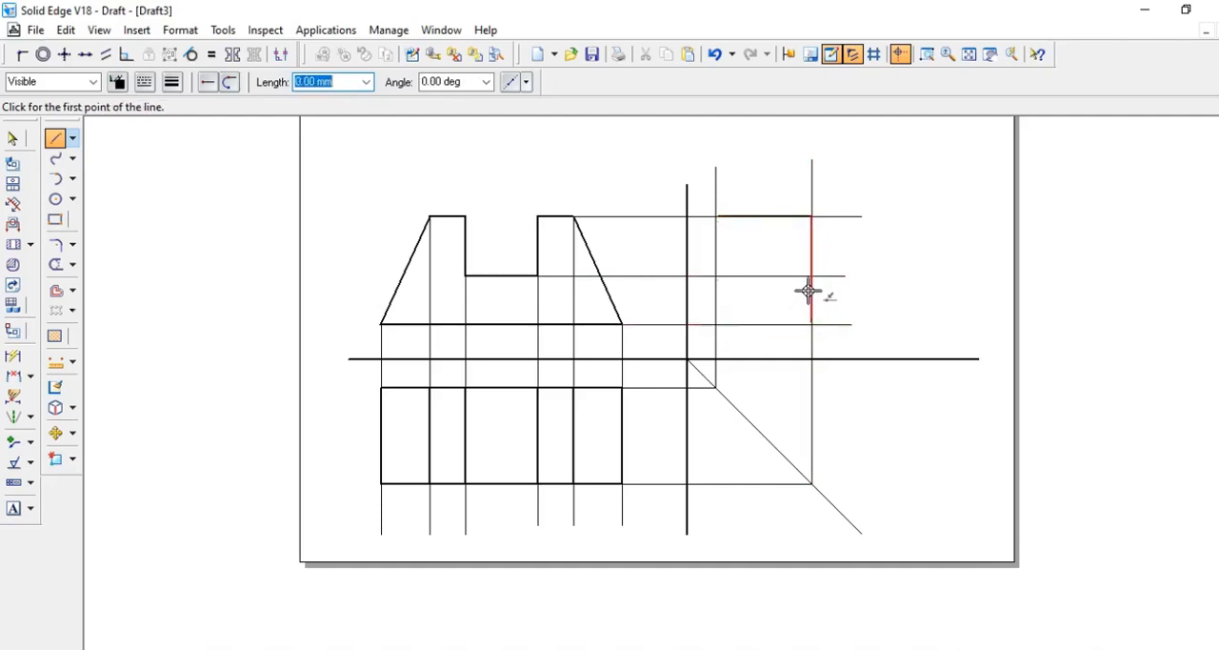
click(830, 55)
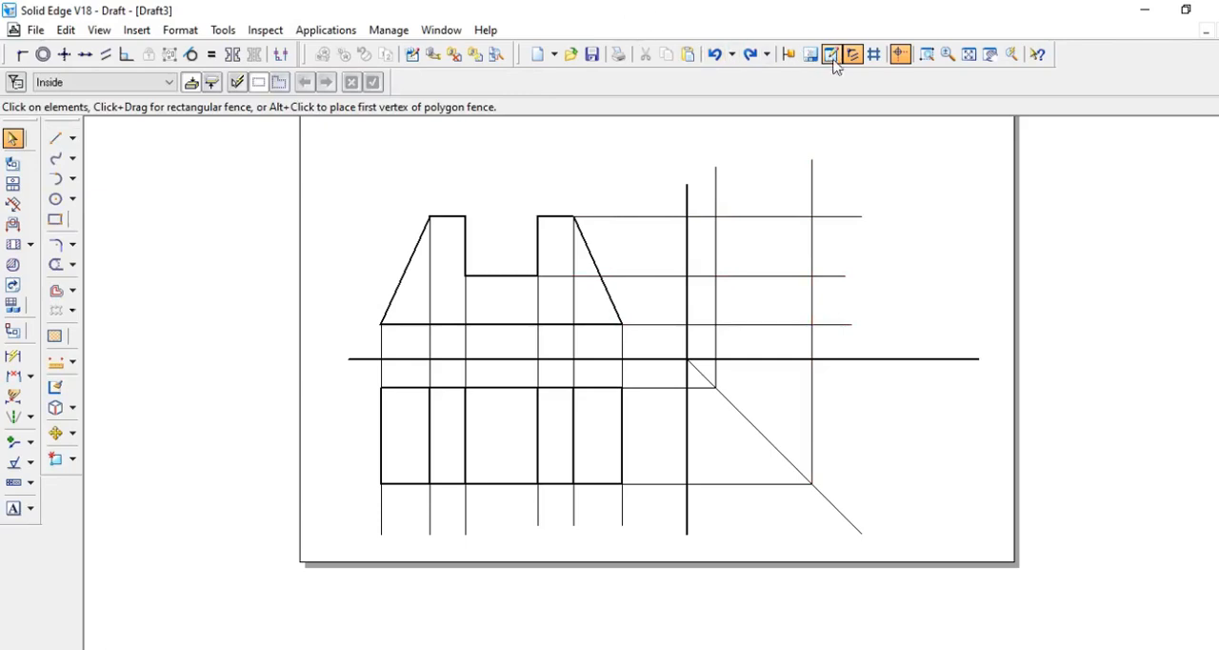
click(919, 54)
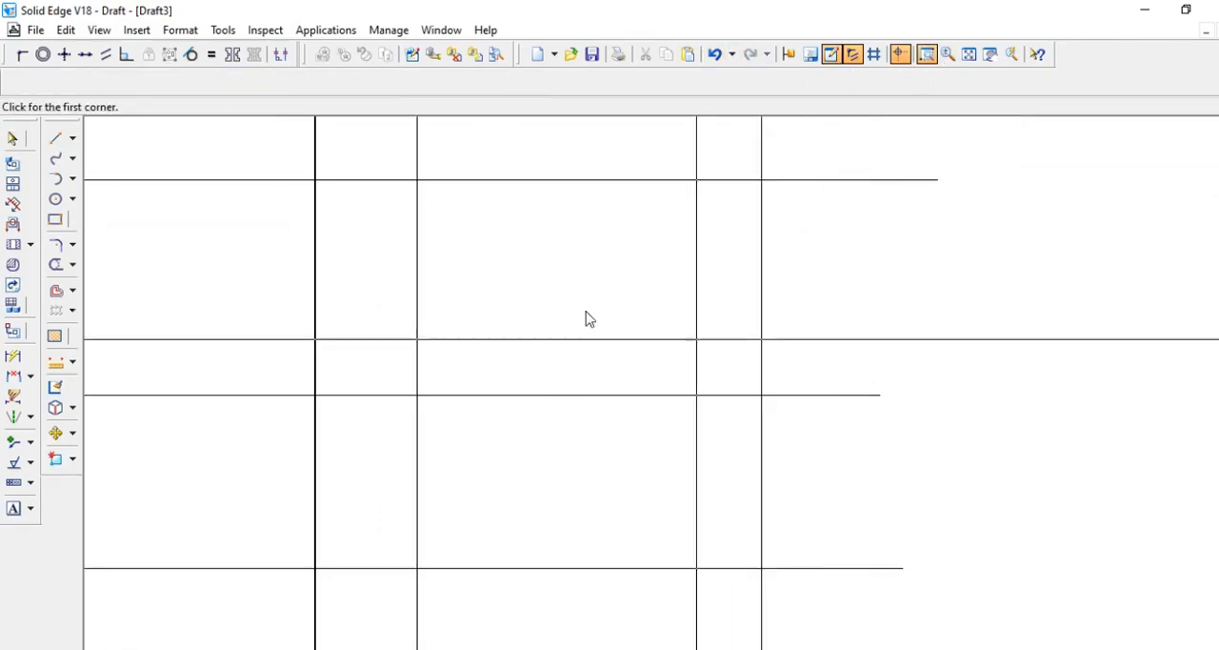
click(16, 140)
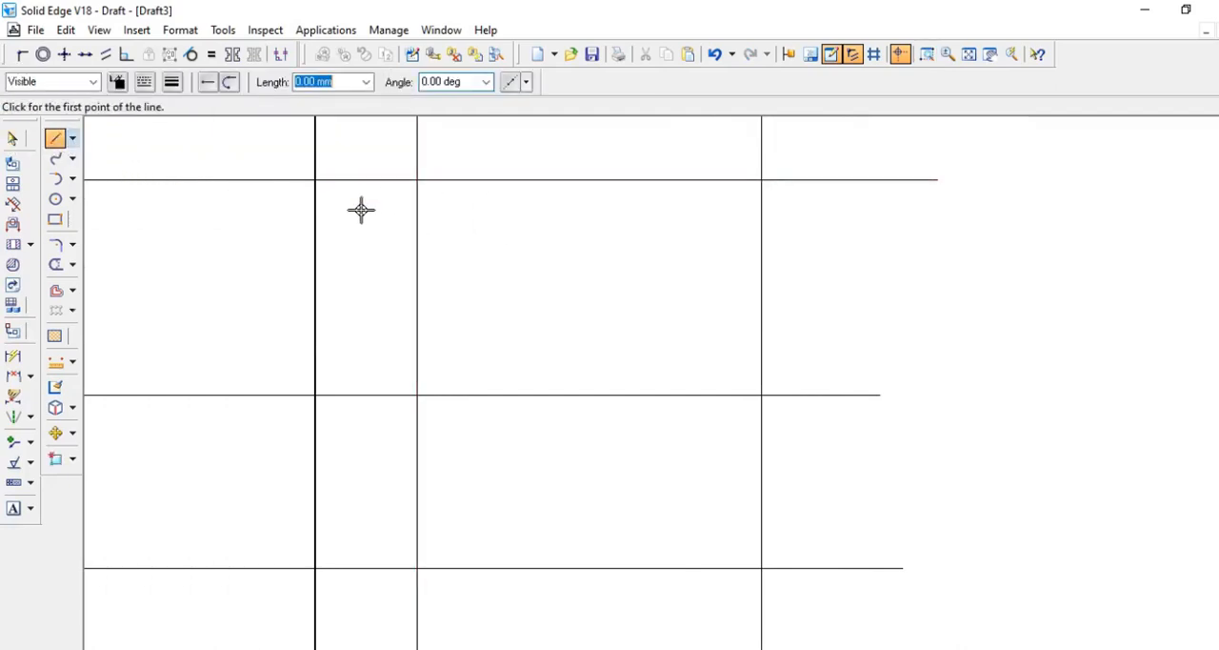
mouse_move(416, 177)
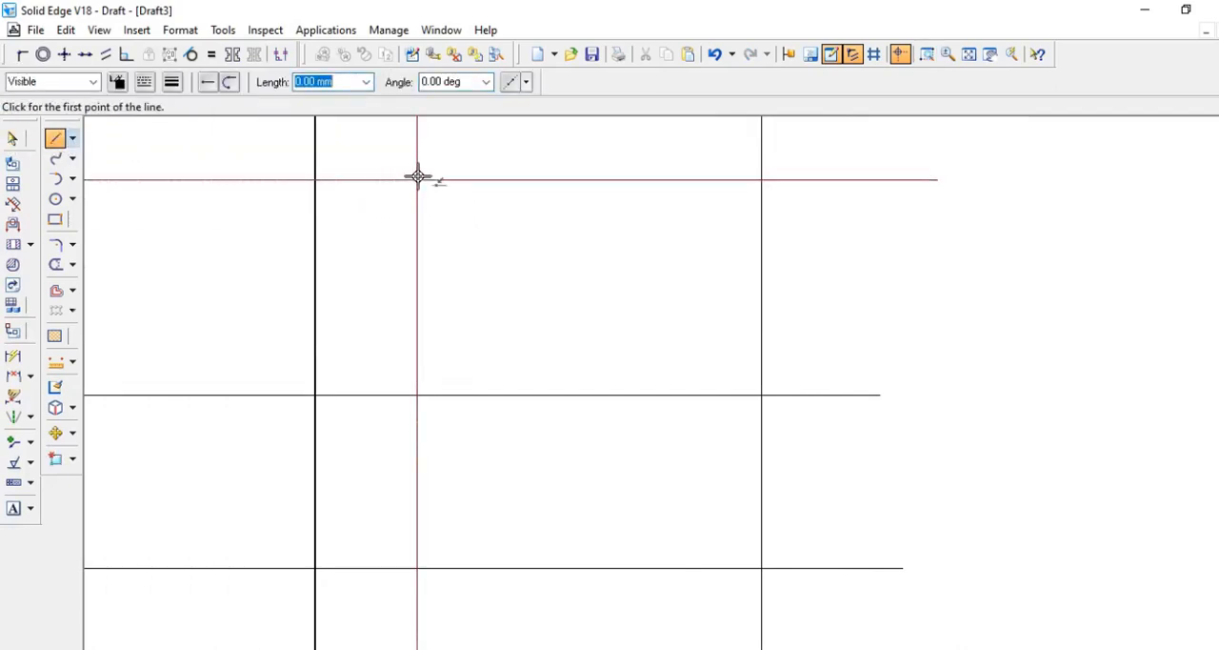
mouse_move(417, 181)
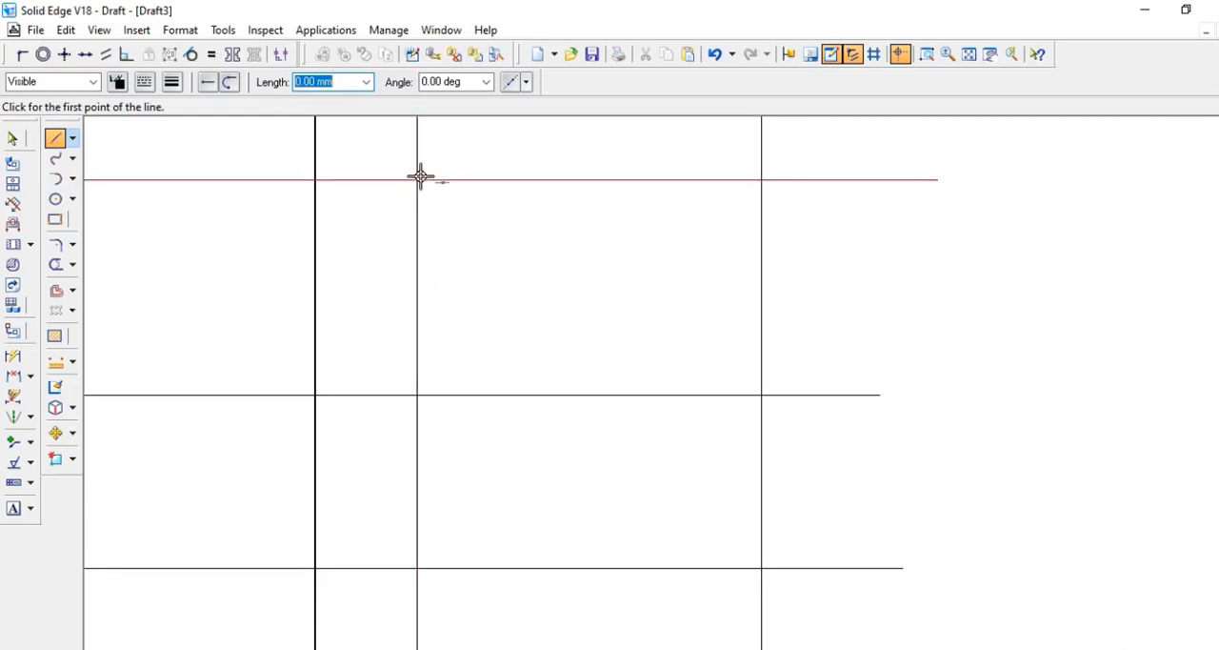
mouse_move(424, 190)
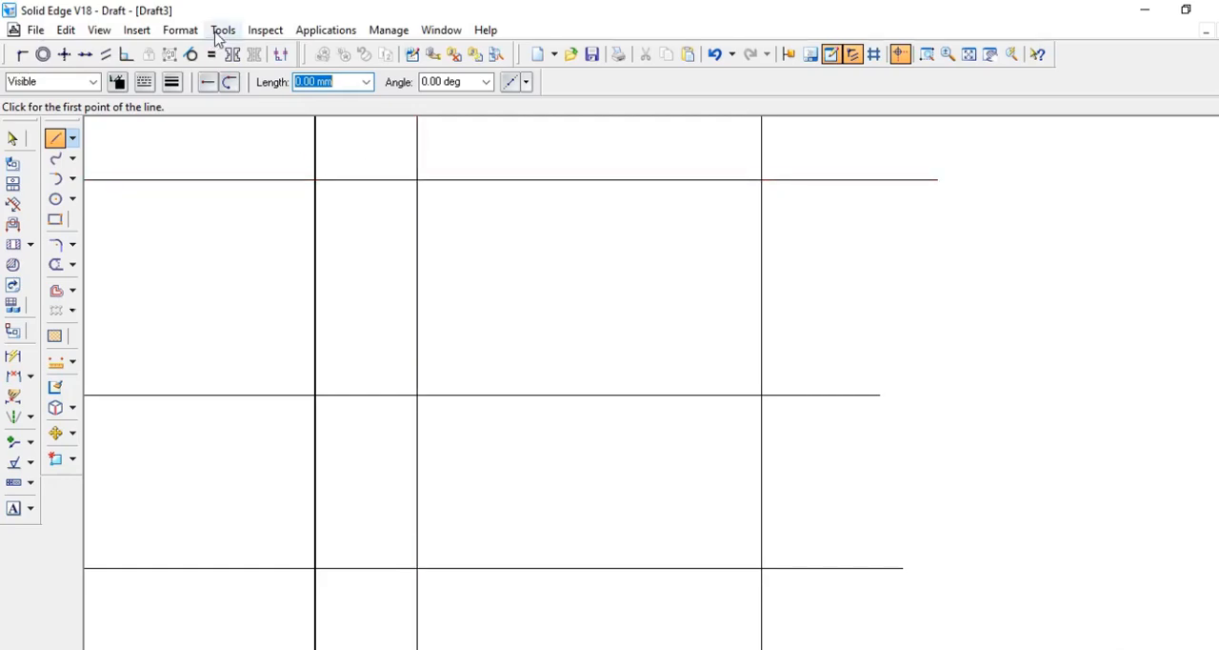
Turn on Intersection point snapping in IntelliSketch's Relationships settings.
click(223, 29)
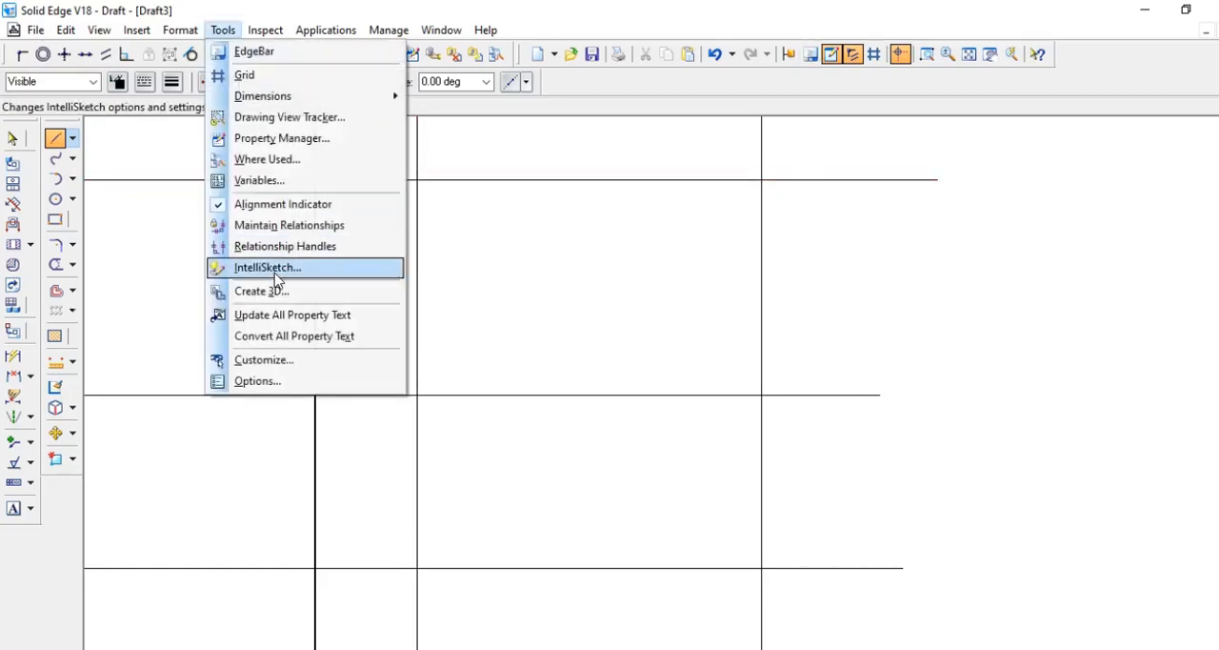
click(268, 267)
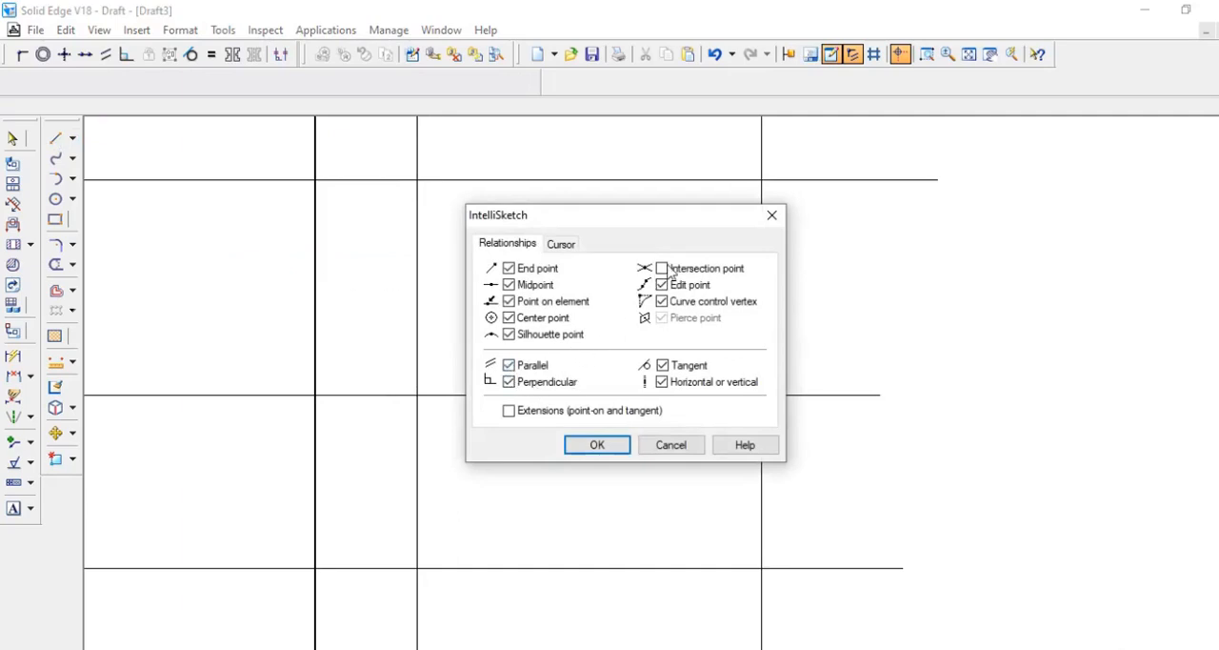
click(661, 267)
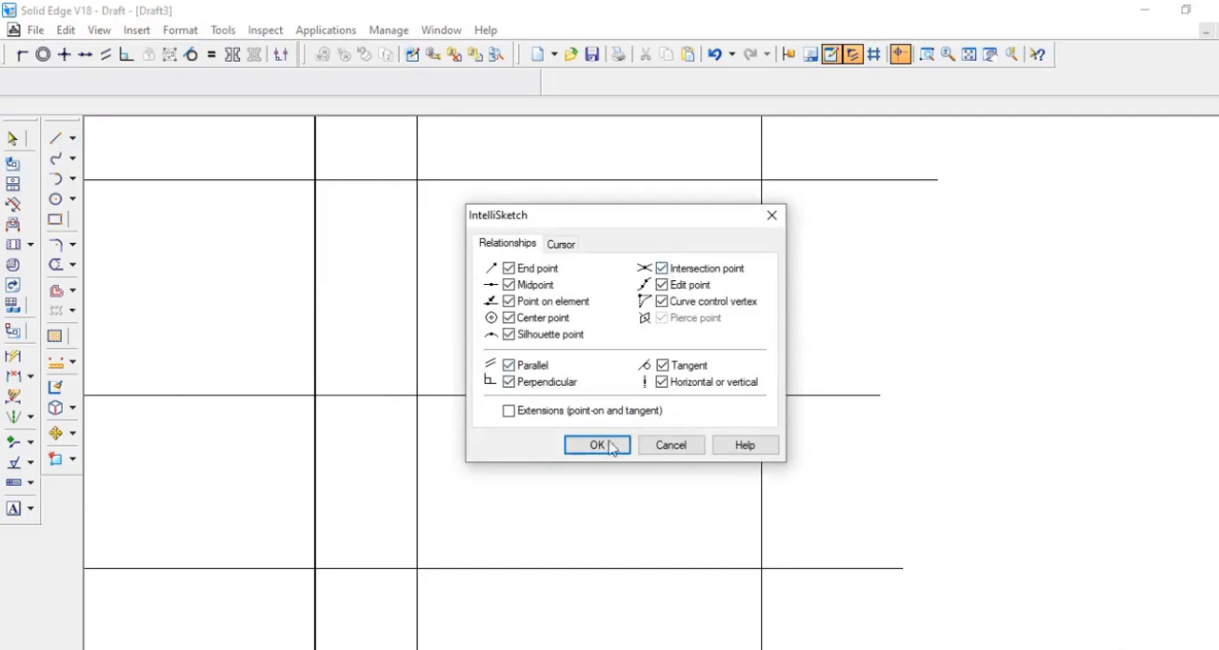
click(594, 444)
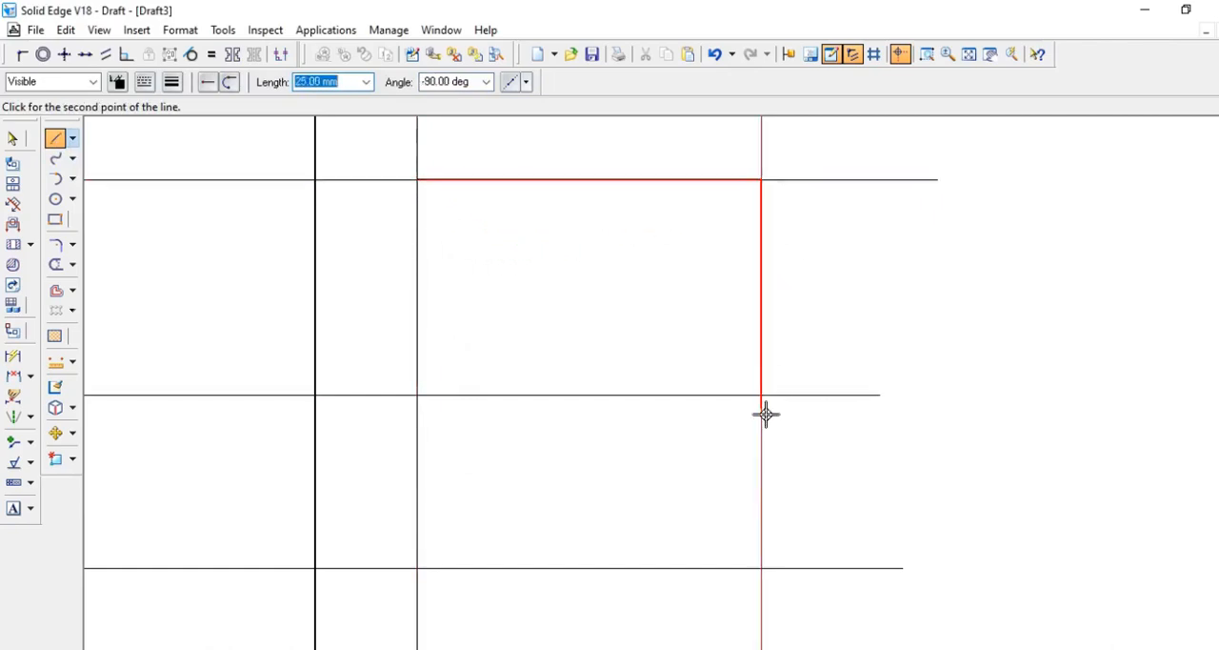
mouse_move(595, 579)
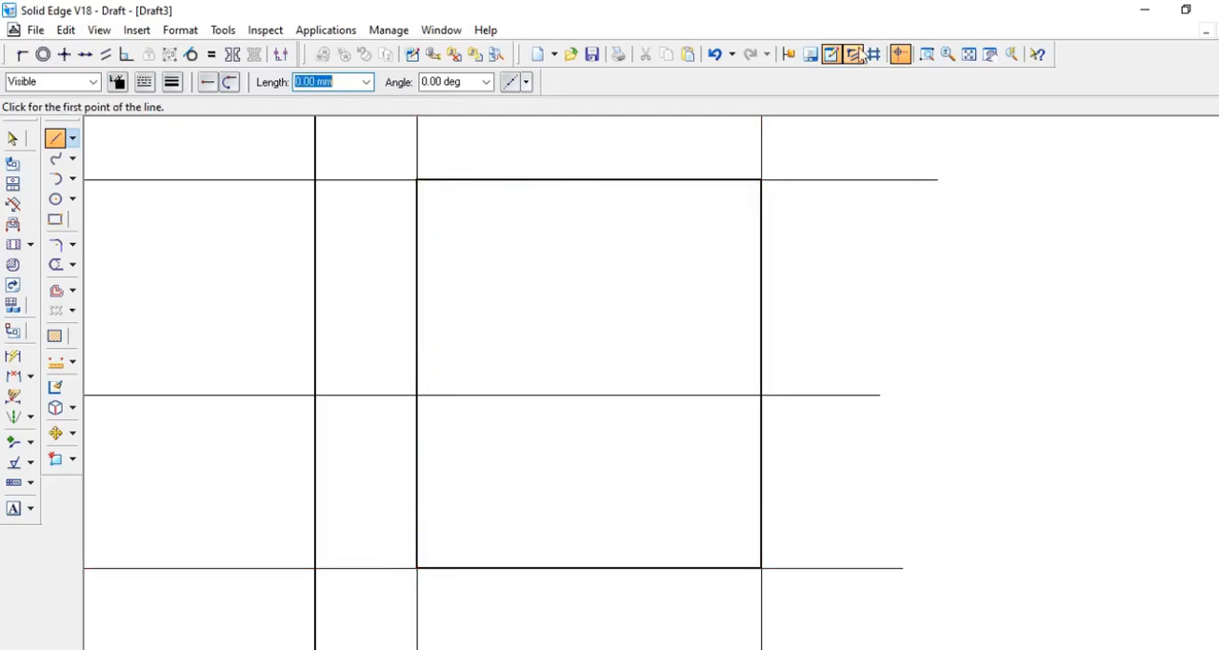
mouse_move(991, 55)
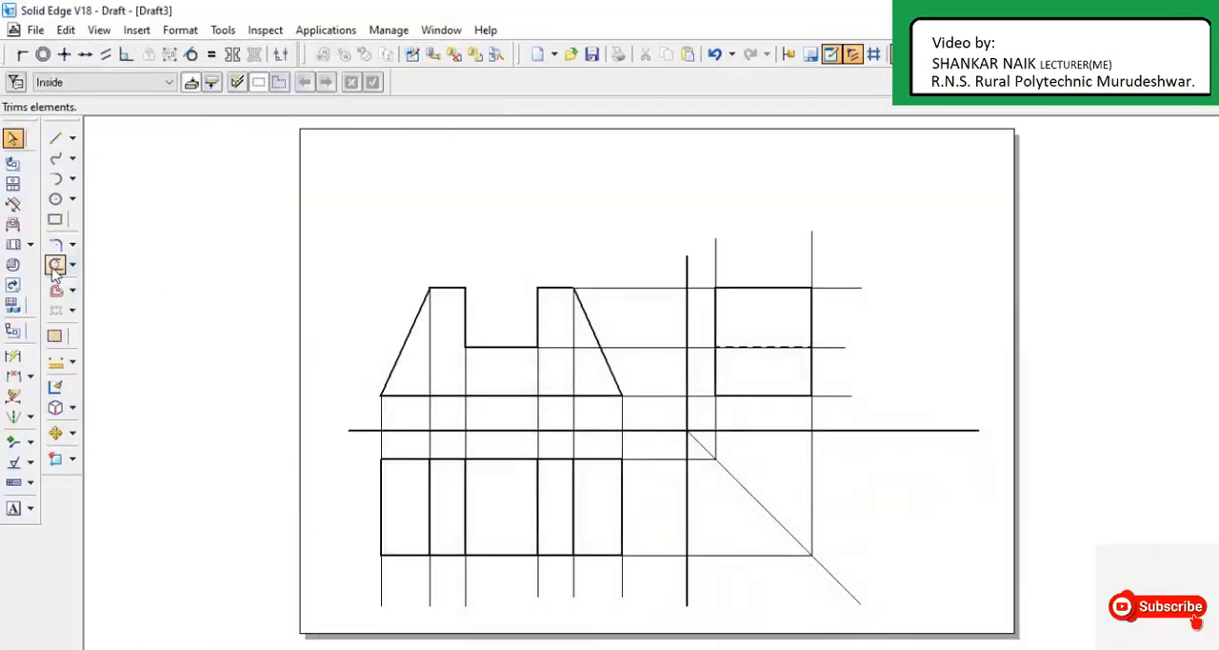
Trim the overhanging projection line ends beyond the top and side views.
click(54, 265)
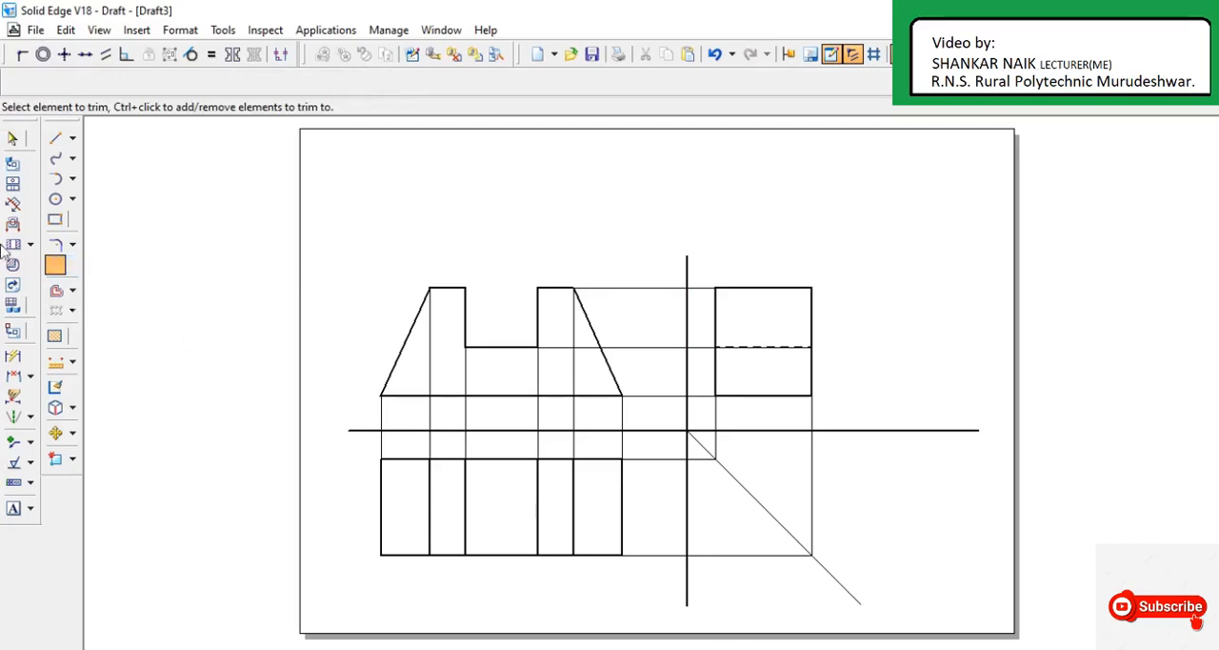
mouse_move(33, 383)
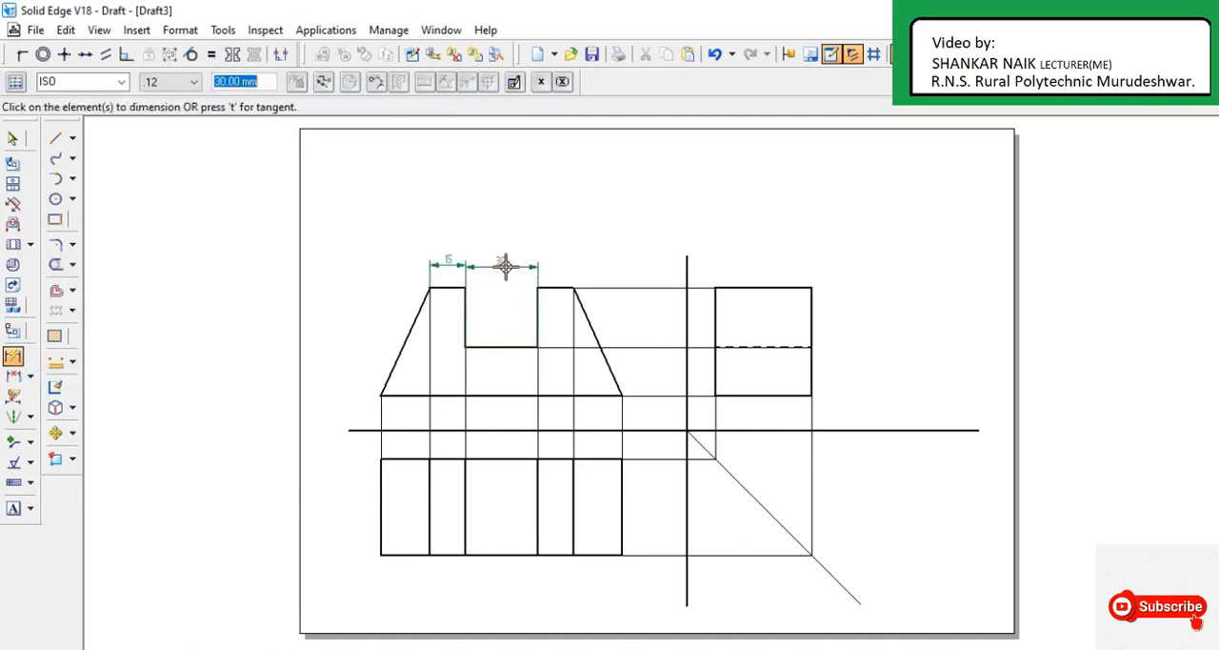
Place the 30 slot width and 100 overall width, and start the 45 side-view height dimension.
click(569, 274)
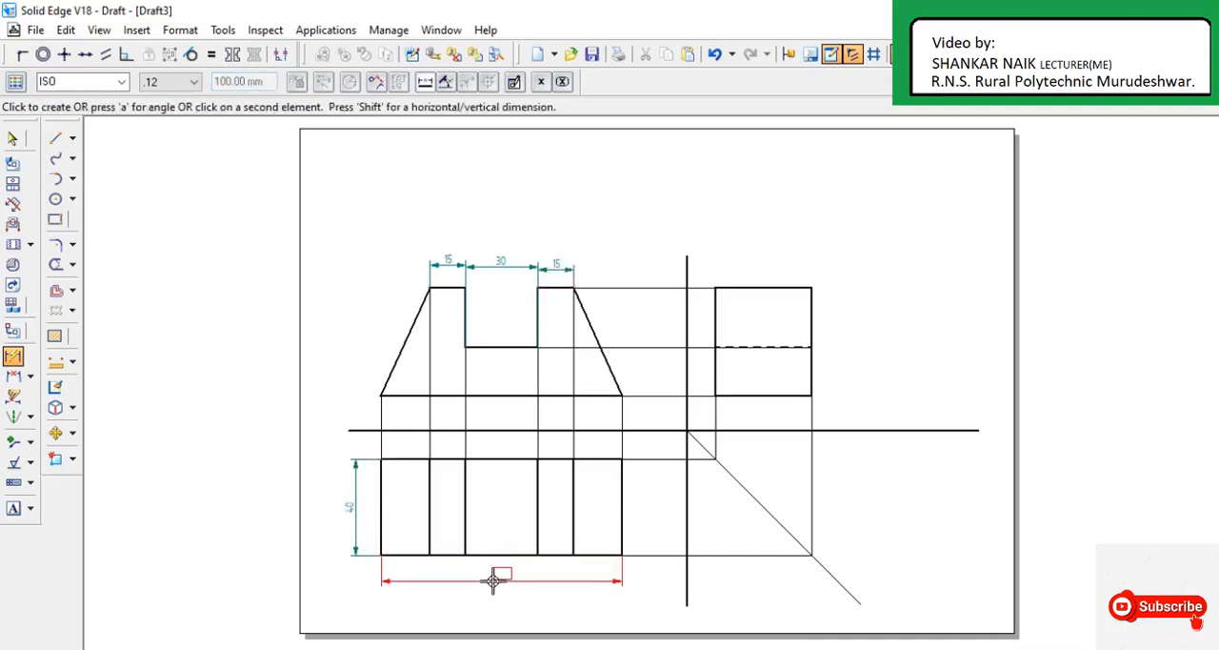
click(495, 584)
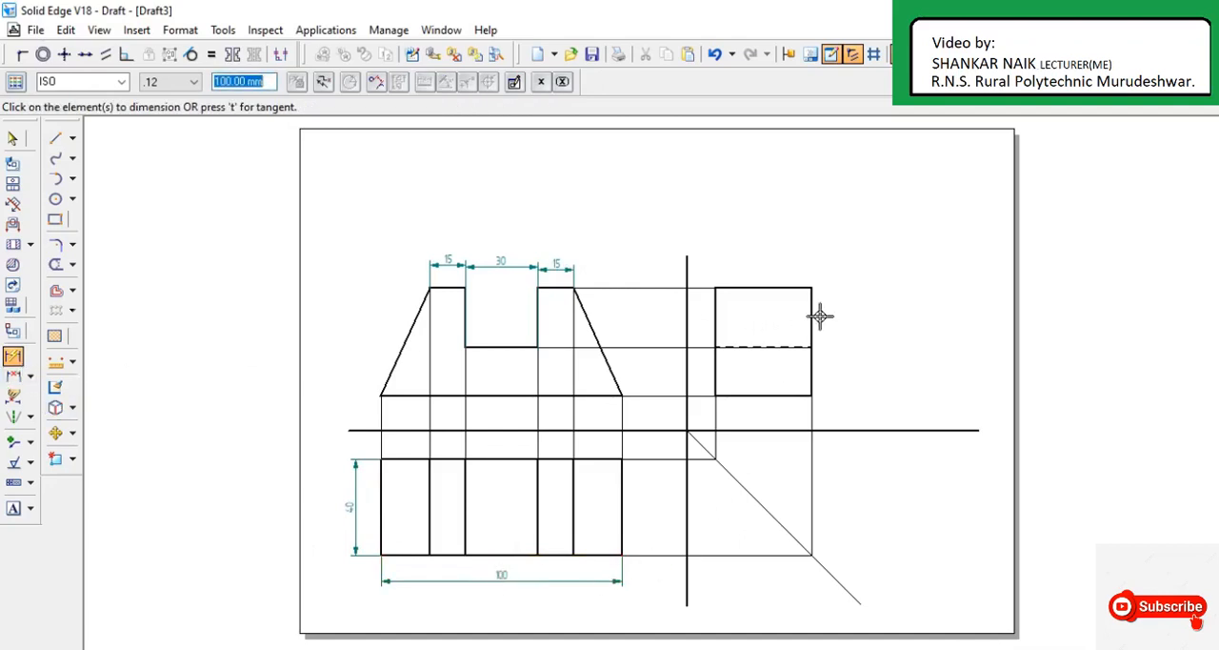
click(836, 319)
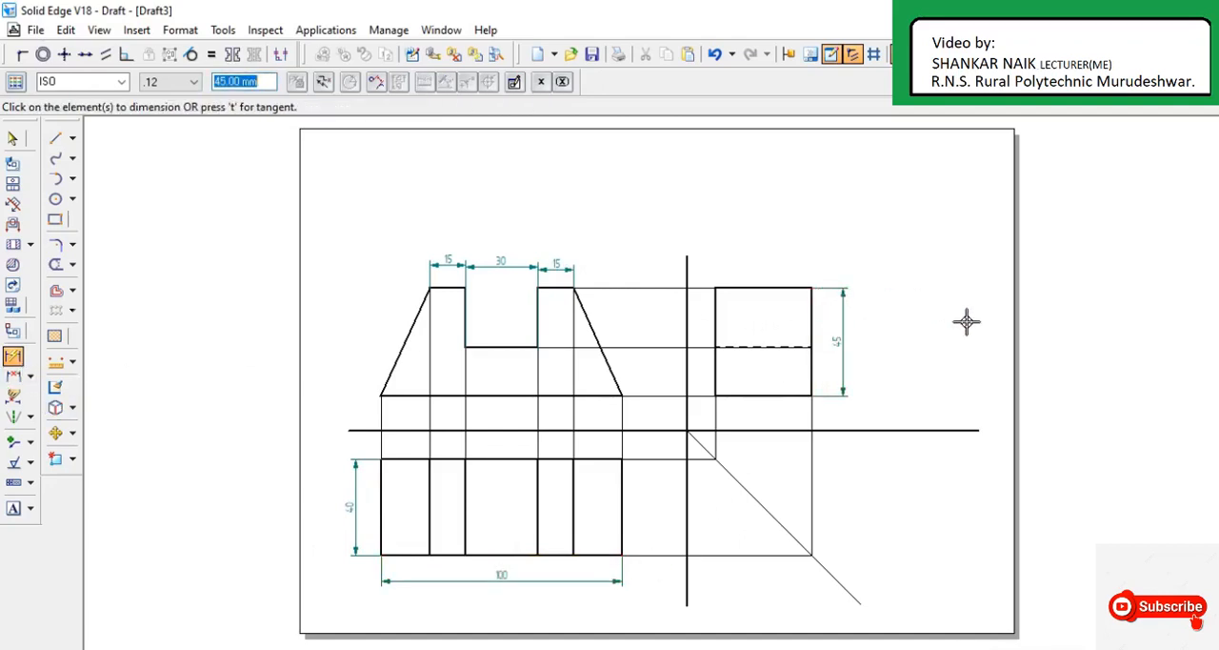